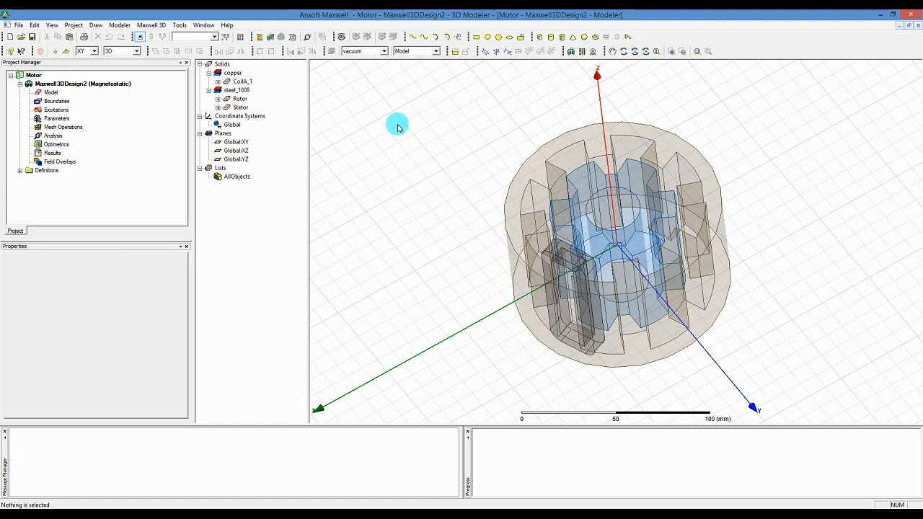
{"action": "mouse_move", "coordinate": [407, 129]}
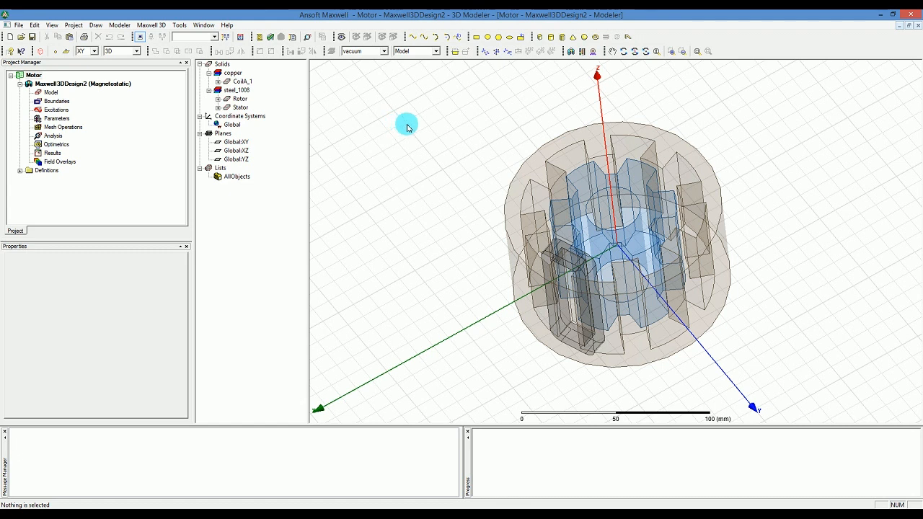
Select the Coils_1 copper coil in the model tree to show its properties
{"action": "left_click", "coordinate": [239, 81]}
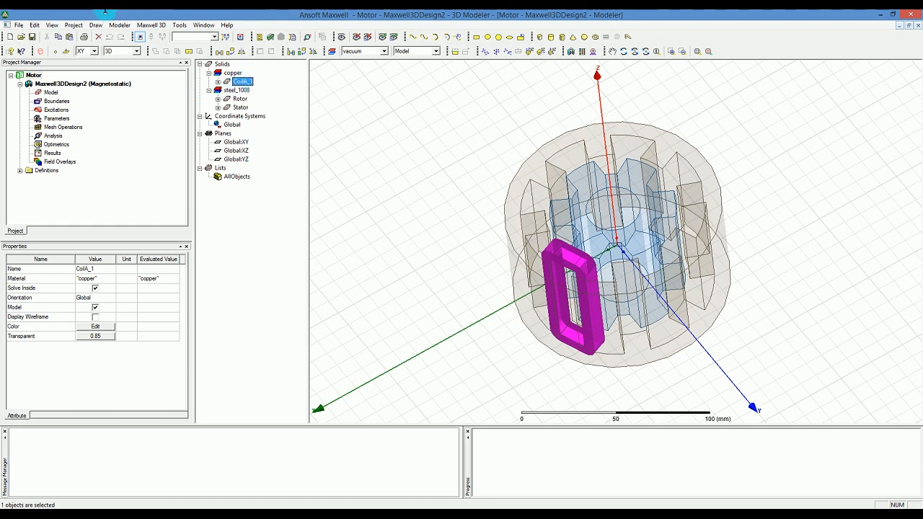
Cut a Section through Coils_1 on the XY plane, producing sheet Coils_1_Section1
{"action": "left_click", "coordinate": [119, 25]}
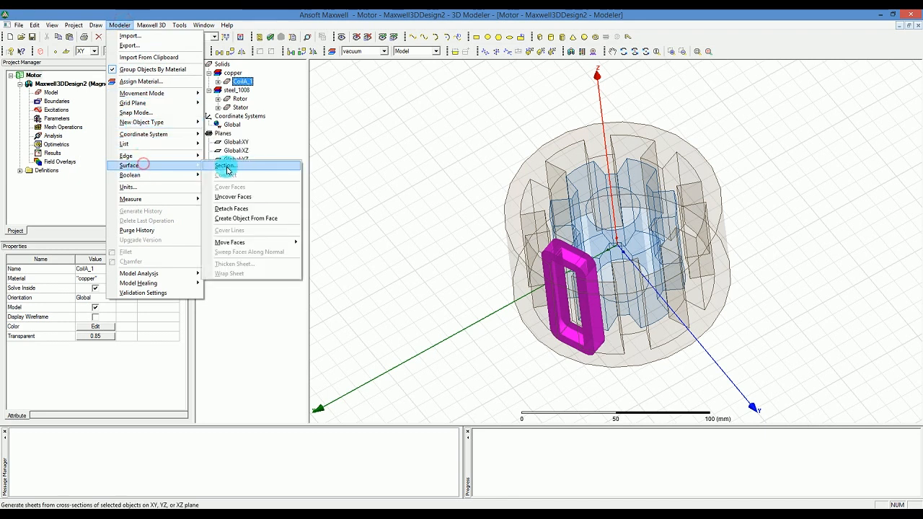
{"action": "left_click", "coordinate": [227, 166]}
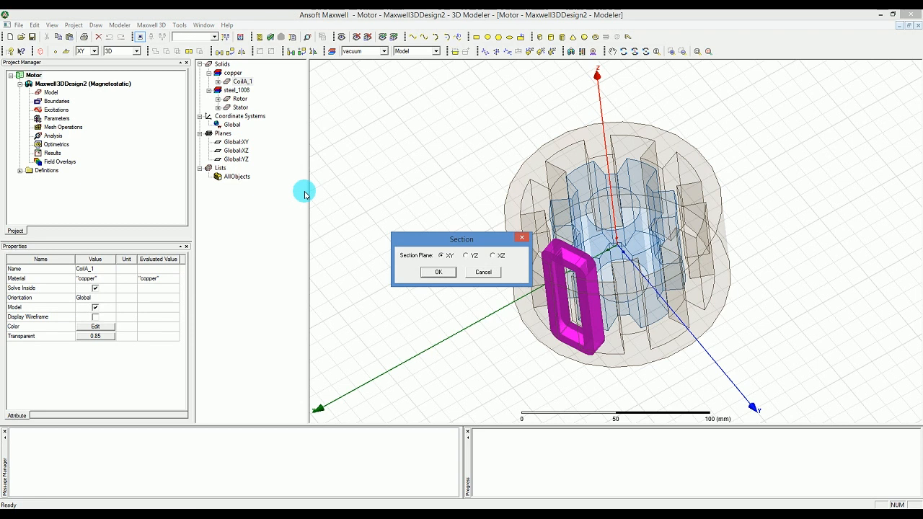
{"action": "mouse_move", "coordinate": [392, 214]}
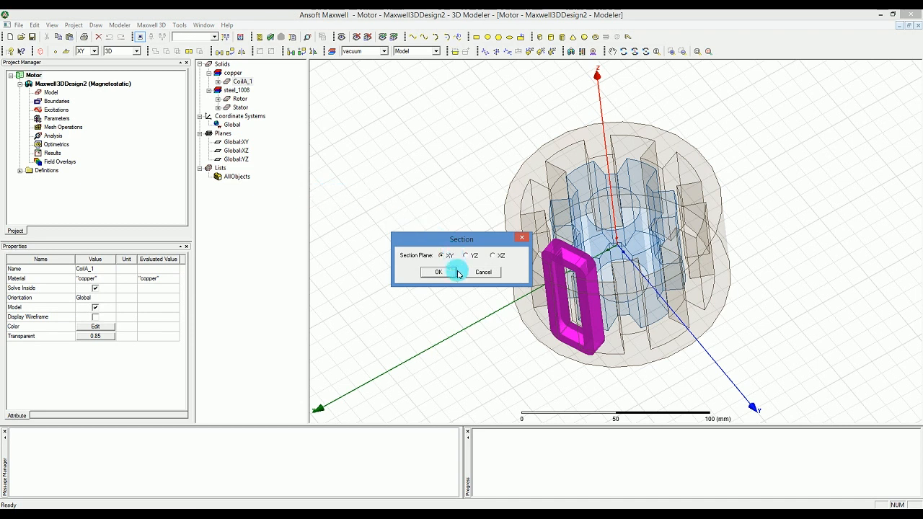
{"action": "left_click", "coordinate": [438, 271]}
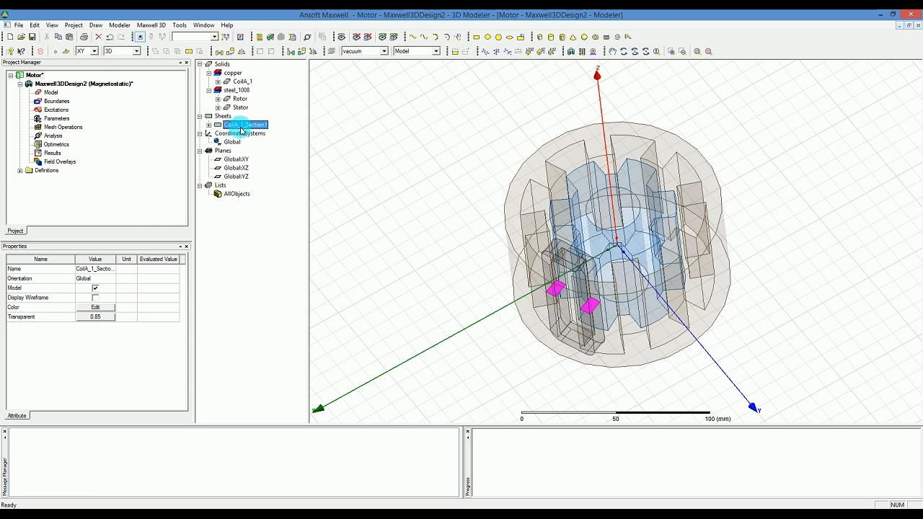
Rename Coils_1_Section1 to Terminal_A1 and recolour it a custom light green
{"action": "double_click", "coordinate": [245, 124]}
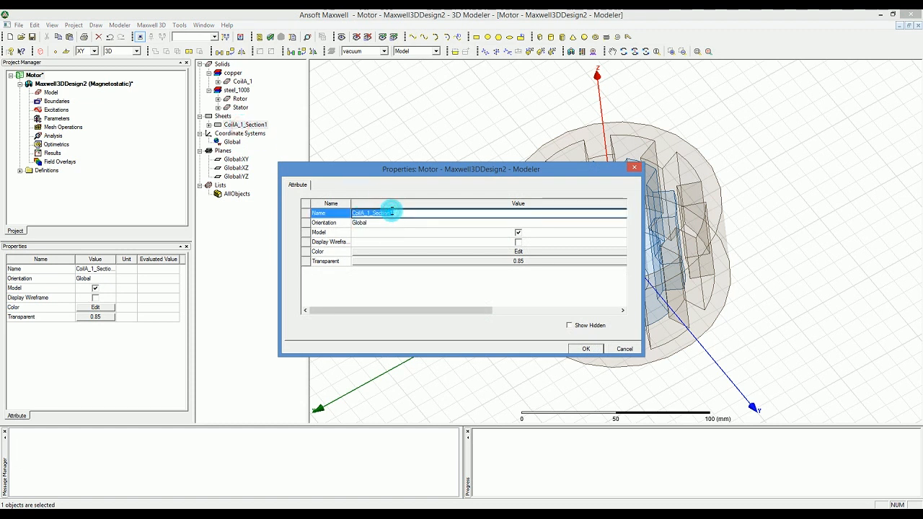
{"action": "type", "text": "Terminal"}
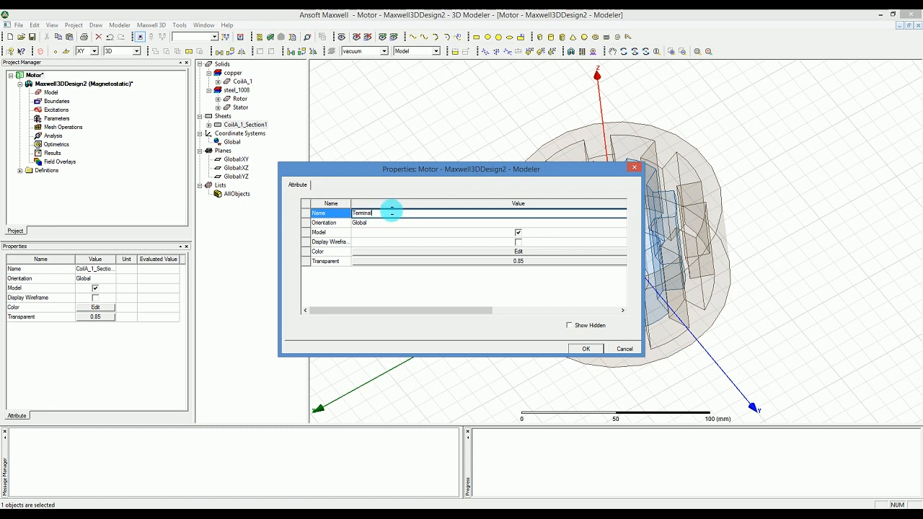
{"action": "type", "text": "_A1"}
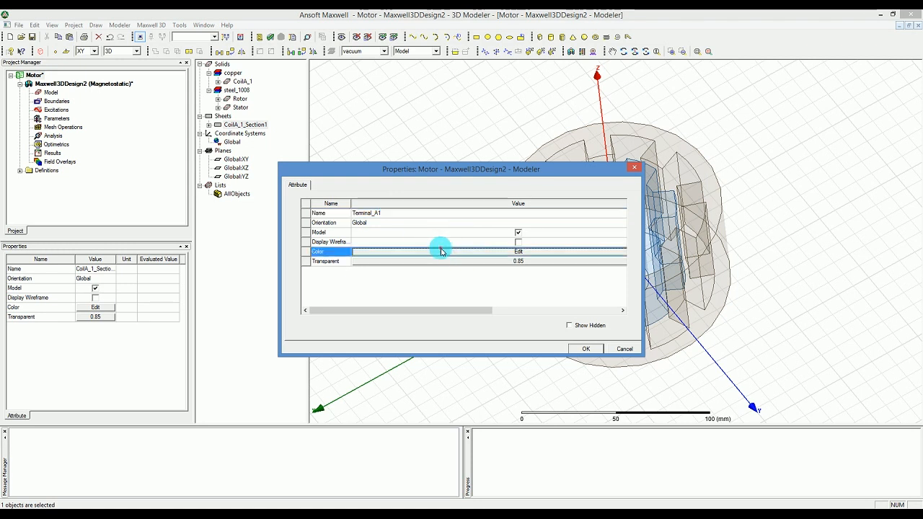
{"action": "left_click", "coordinate": [518, 251]}
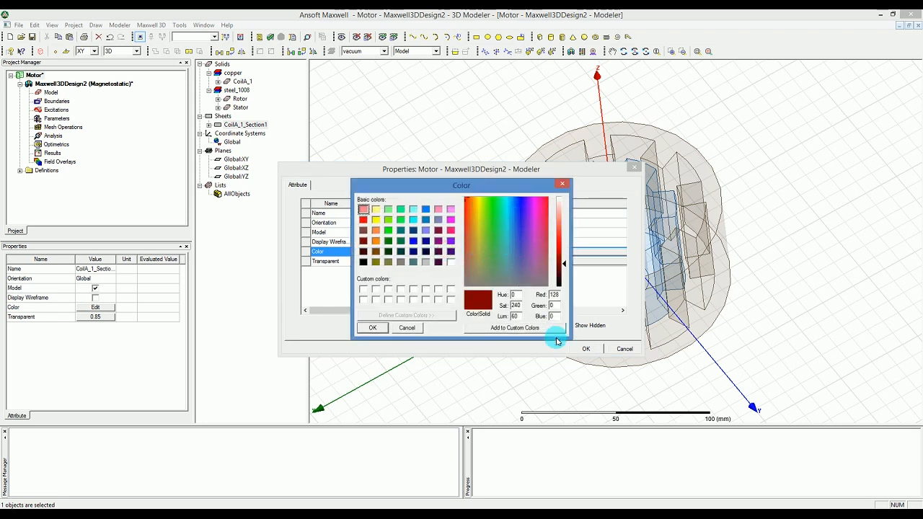
{"action": "left_click", "coordinate": [493, 199]}
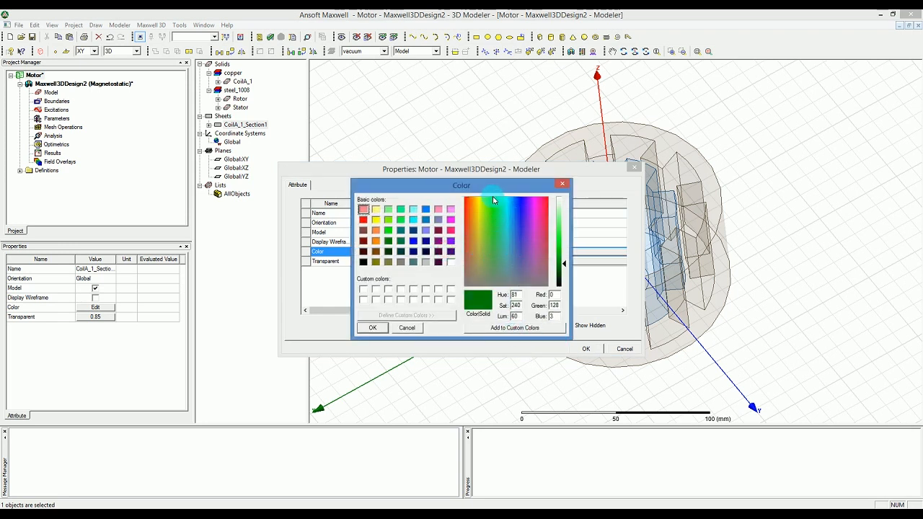
{"action": "left_click", "coordinate": [493, 200]}
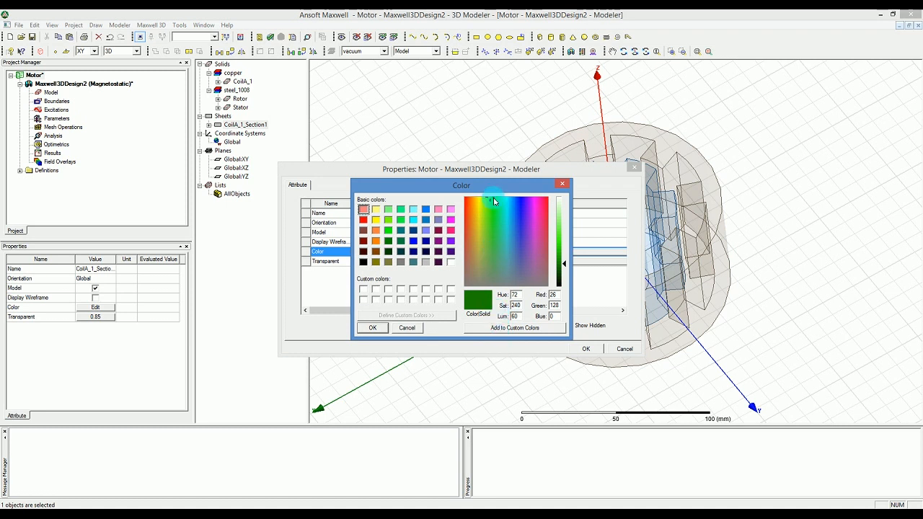
{"action": "left_click", "coordinate": [493, 200]}
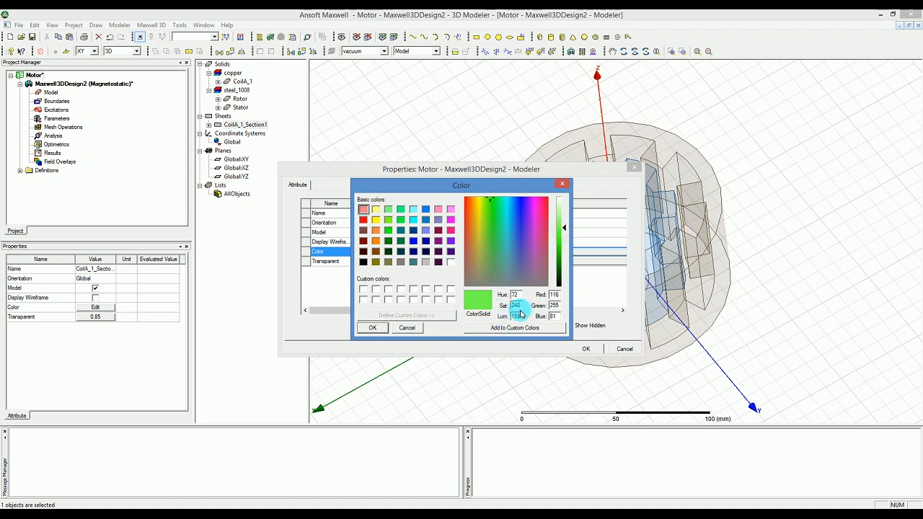
{"action": "left_click", "coordinate": [514, 328]}
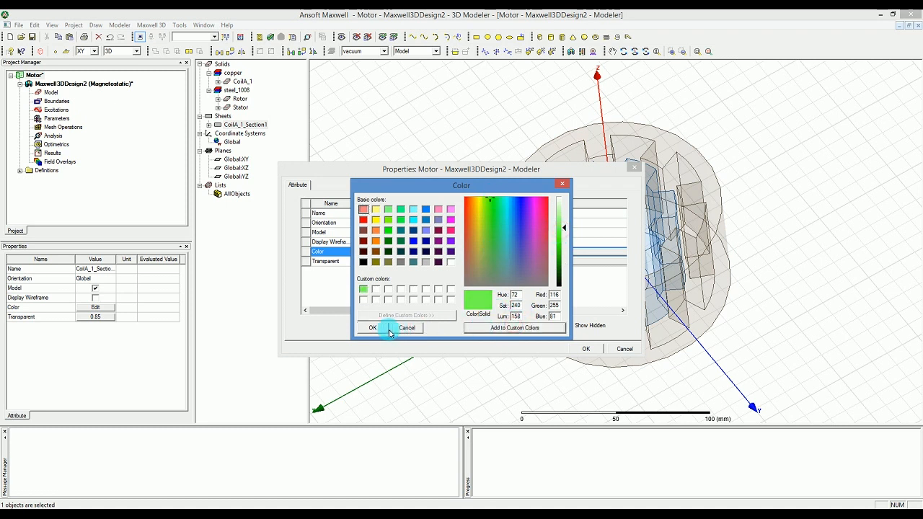
{"action": "left_click", "coordinate": [372, 329]}
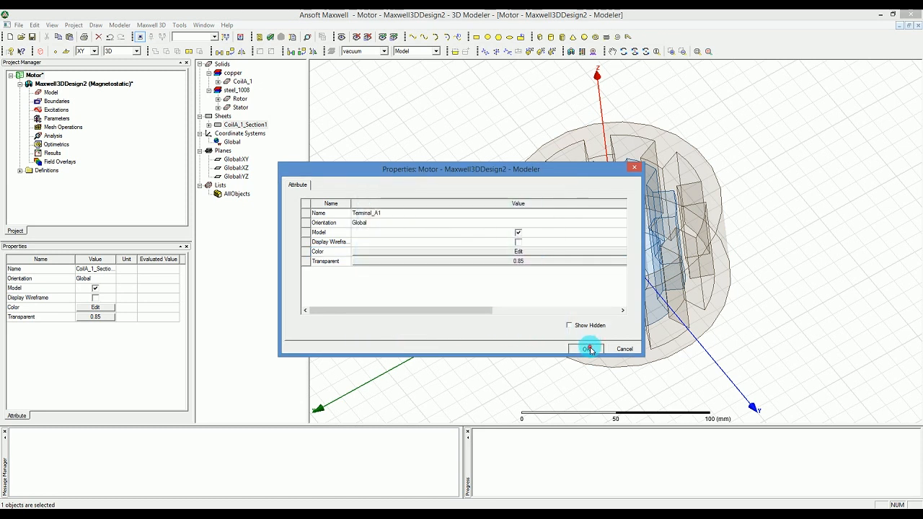
{"action": "left_click", "coordinate": [586, 349]}
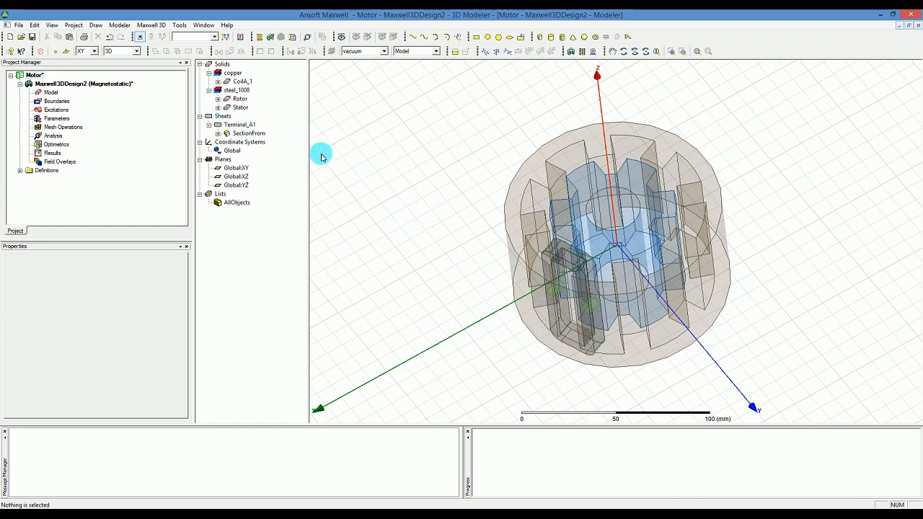
{"action": "mouse_move", "coordinate": [264, 136]}
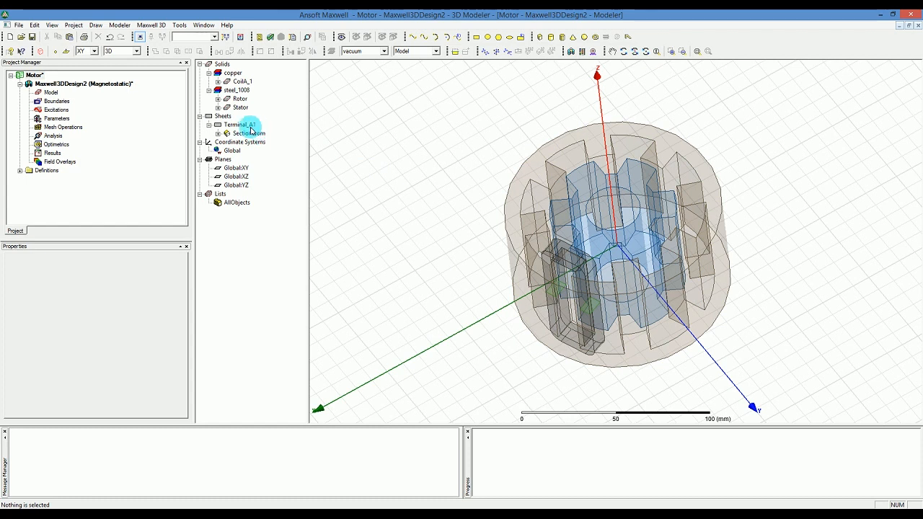
Separate Terminal_A1 into bodies and delete the extra Terminal_A1_Separate1 sheet
{"action": "left_click", "coordinate": [238, 124]}
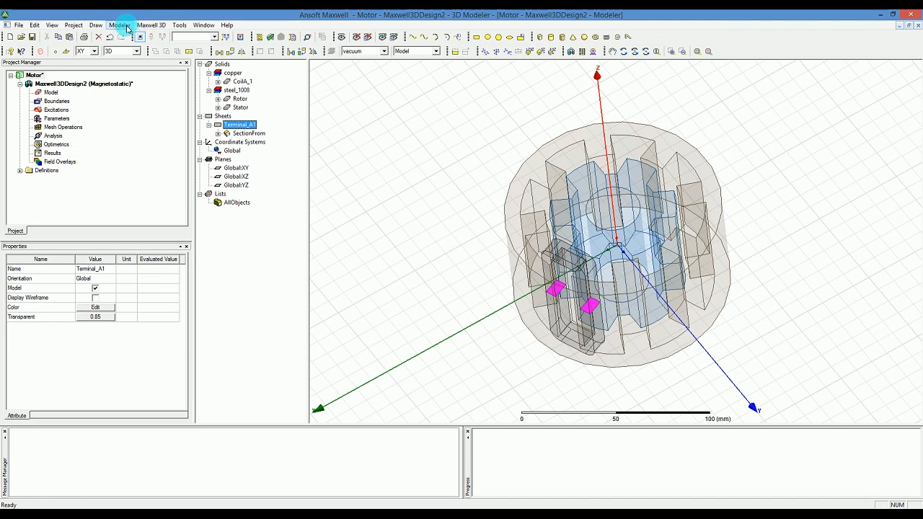
{"action": "left_click", "coordinate": [121, 25]}
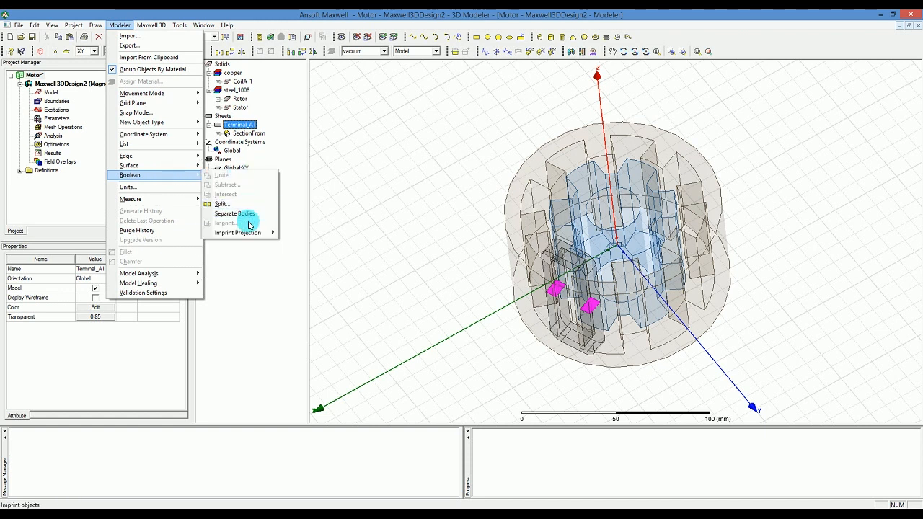
{"action": "left_click", "coordinate": [235, 213]}
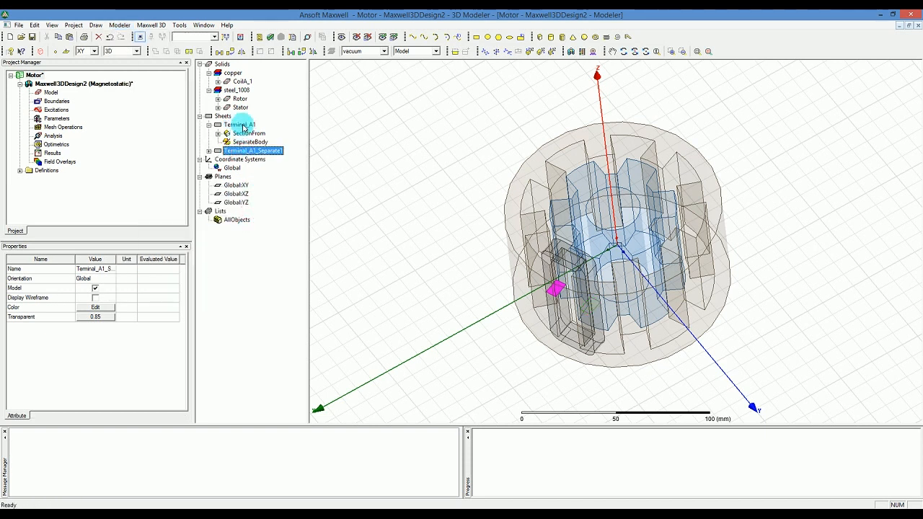
{"action": "left_click", "coordinate": [238, 124]}
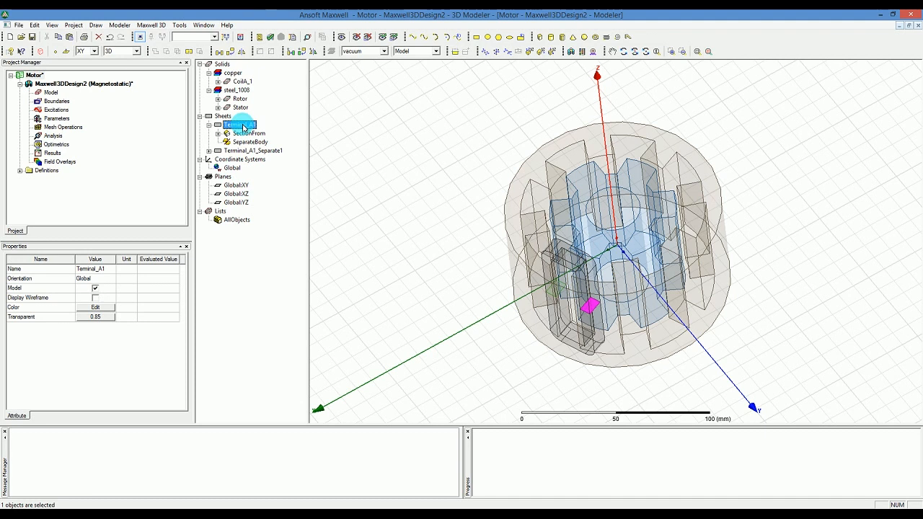
{"action": "left_click", "coordinate": [252, 151]}
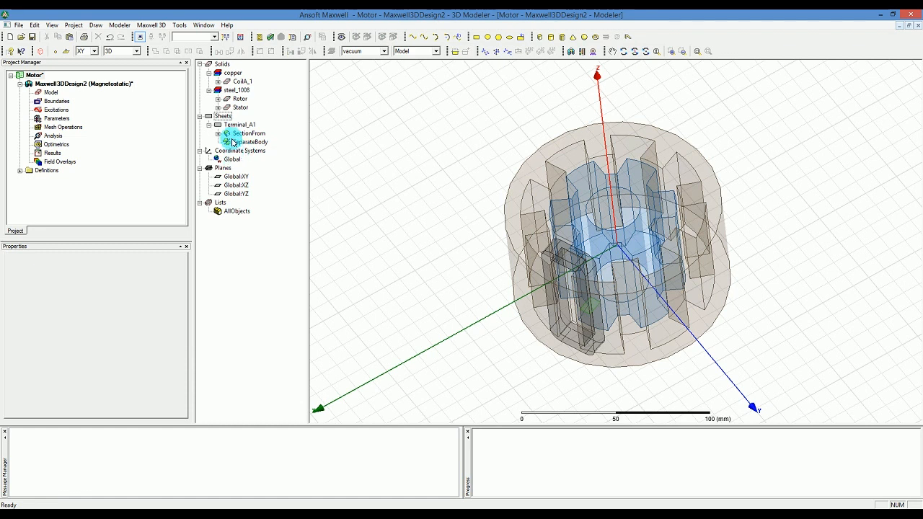
{"action": "left_click", "coordinate": [239, 124]}
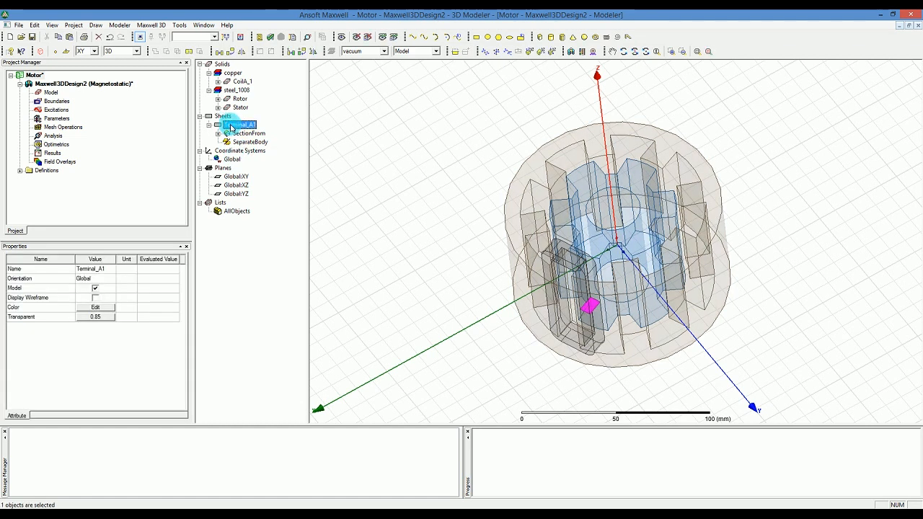
Assign Terminal_A1 a stranded current excitation Current1 of 3750 A
{"action": "right_click", "coordinate": [240, 124]}
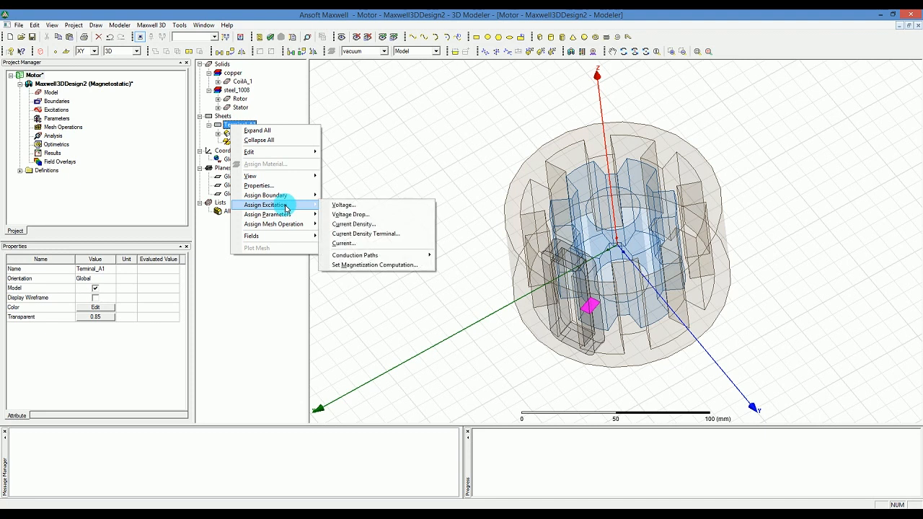
{"action": "left_click", "coordinate": [343, 242]}
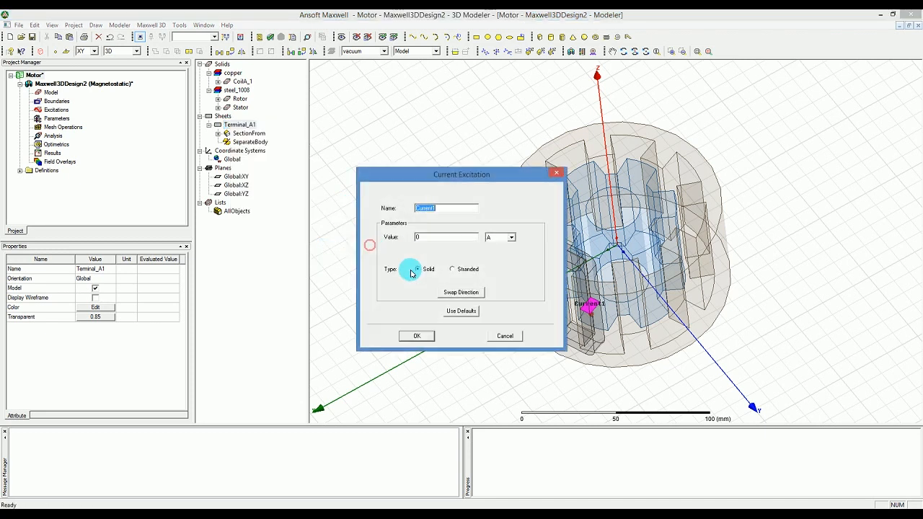
{"action": "left_click", "coordinate": [452, 270]}
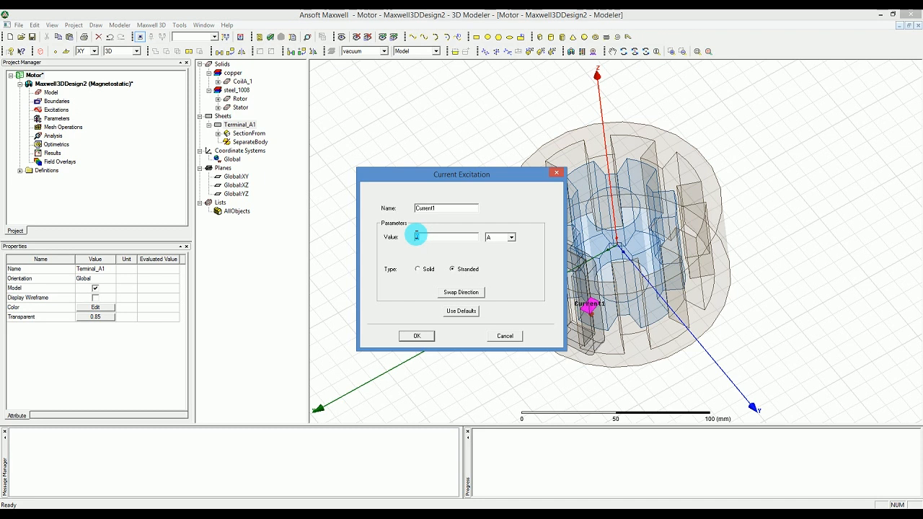
{"action": "type", "text": "3750"}
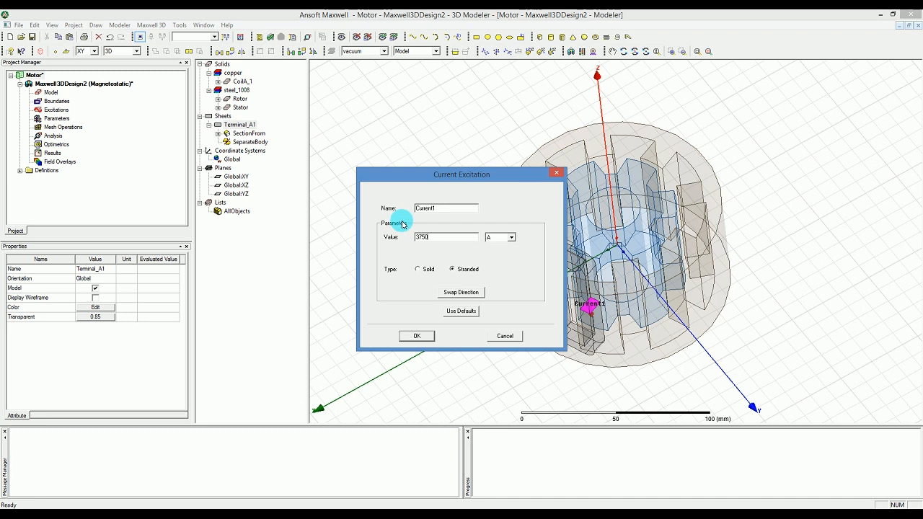
{"action": "triple_click", "coordinate": [444, 207]}
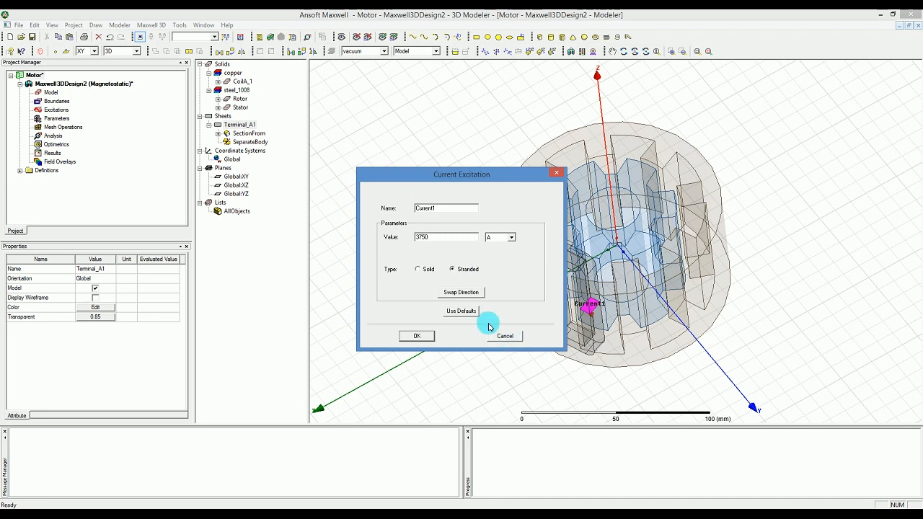
{"action": "mouse_move", "coordinate": [493, 334]}
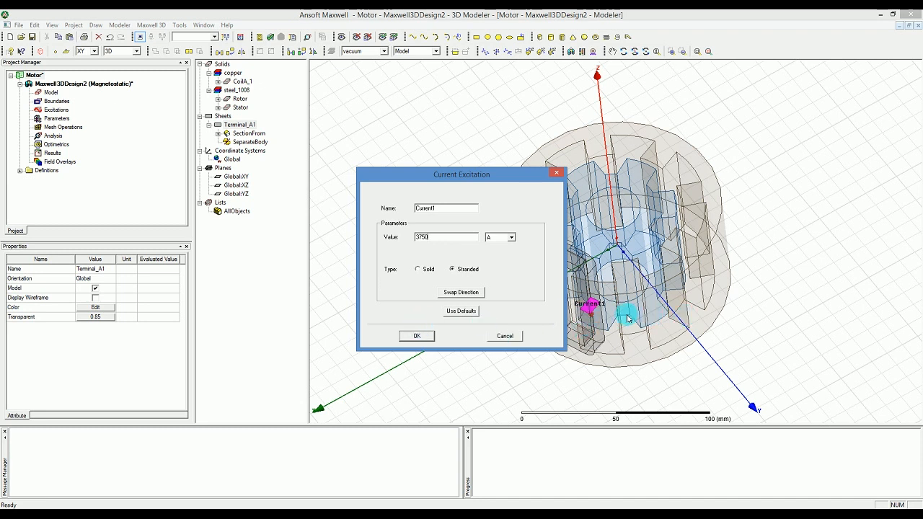
{"action": "left_click", "coordinate": [416, 336]}
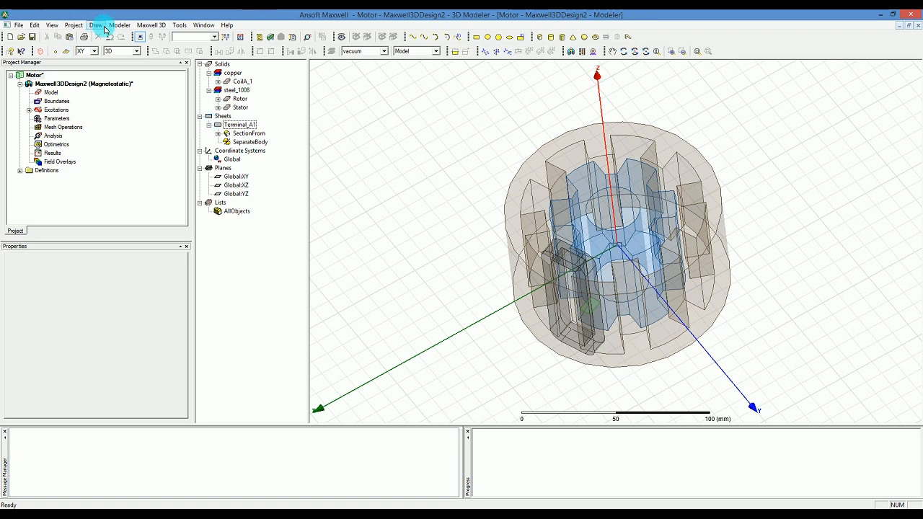
{"action": "left_click", "coordinate": [179, 25]}
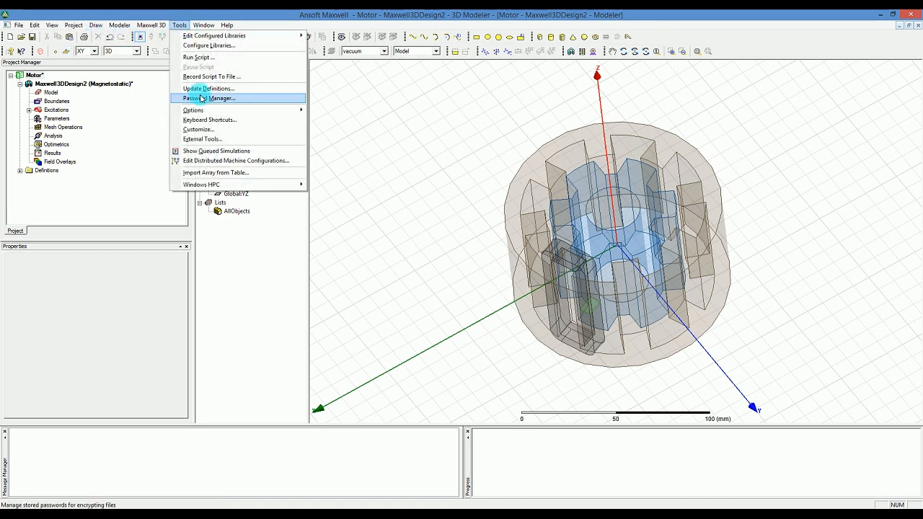
{"action": "mouse_move", "coordinate": [194, 109]}
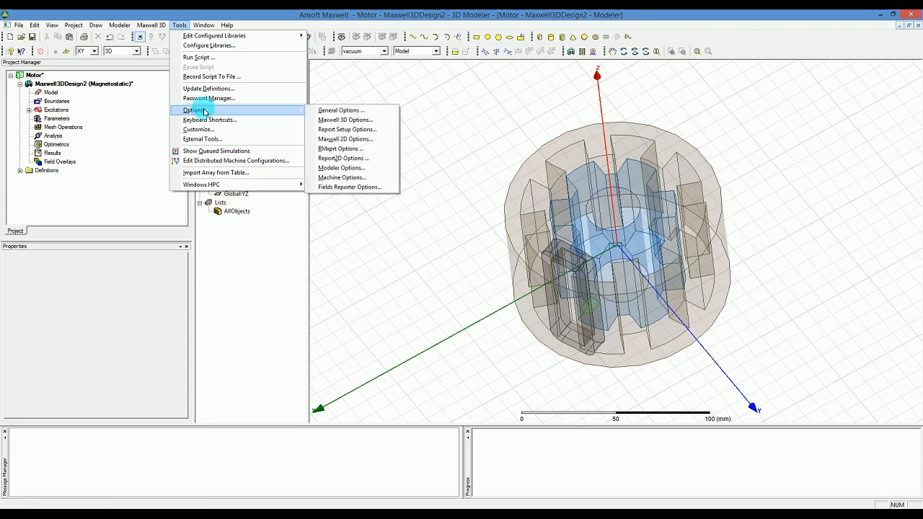
{"action": "mouse_move", "coordinate": [261, 111]}
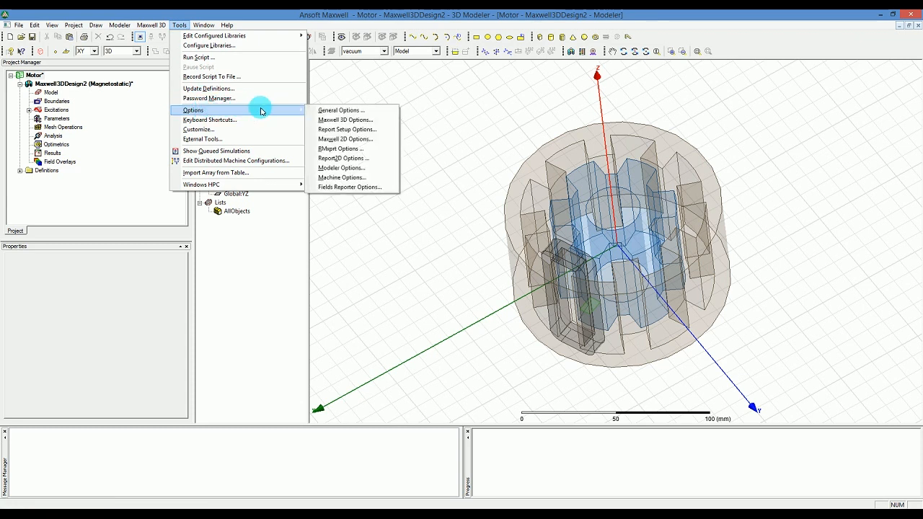
{"action": "mouse_move", "coordinate": [344, 157]}
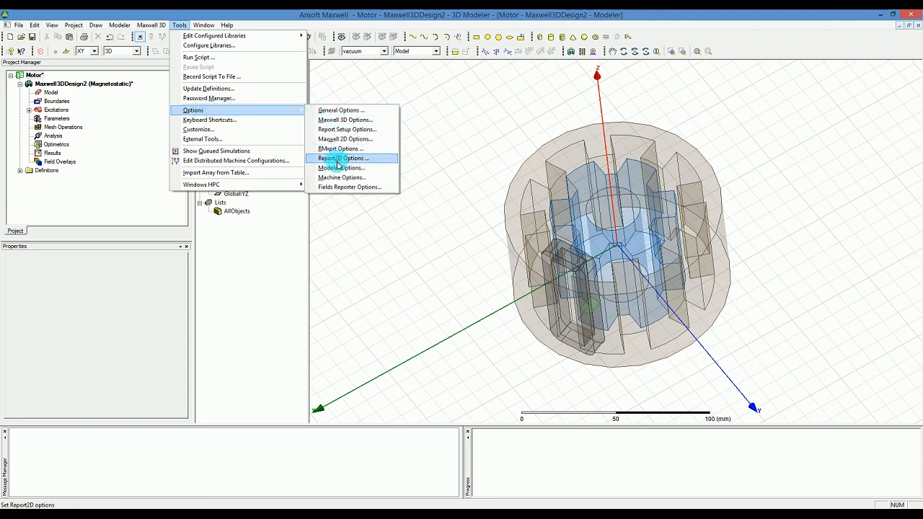
{"action": "mouse_move", "coordinate": [339, 149]}
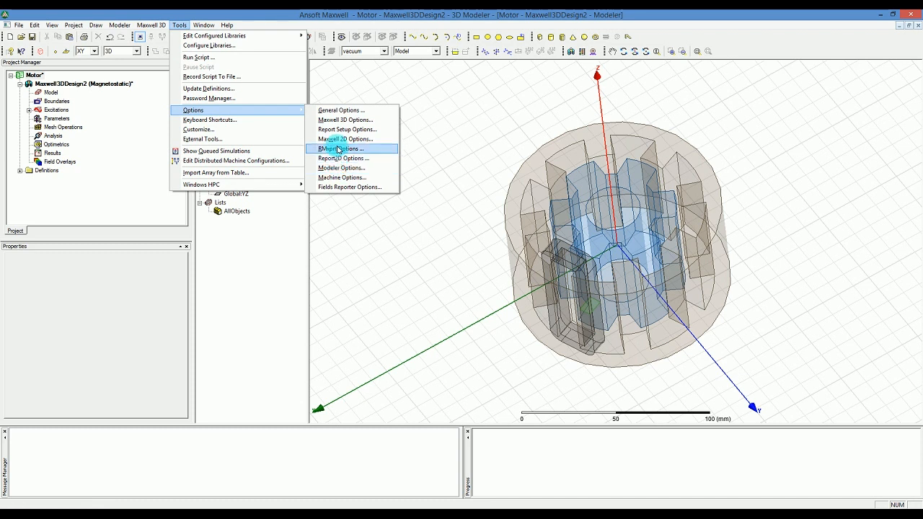
{"action": "mouse_move", "coordinate": [346, 120]}
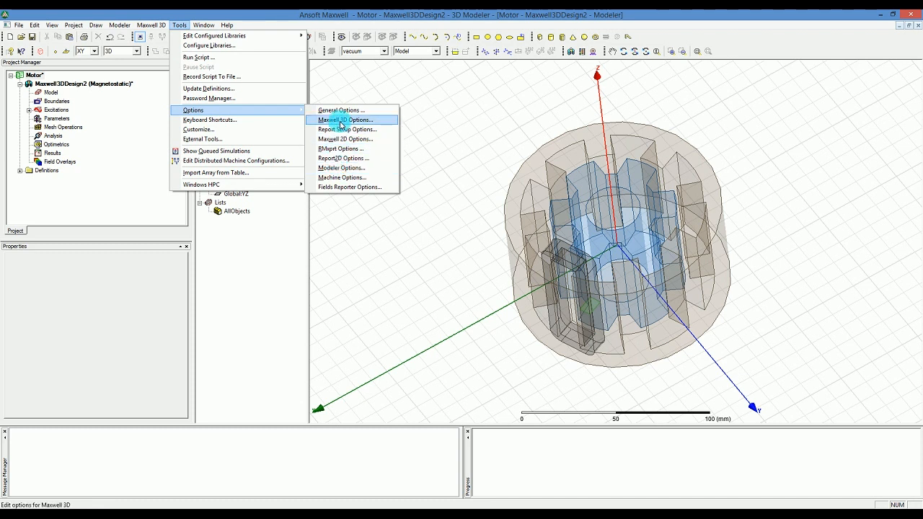
{"action": "left_click", "coordinate": [346, 120]}
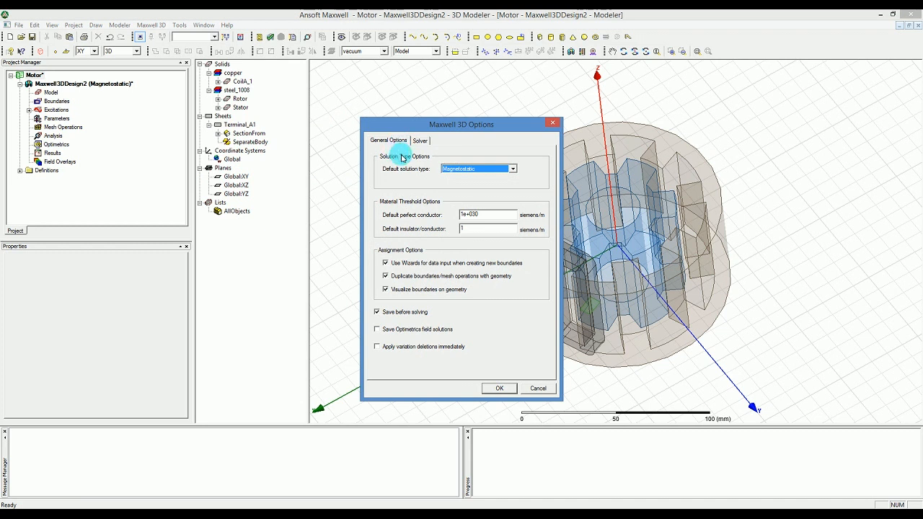
{"action": "mouse_move", "coordinate": [410, 174]}
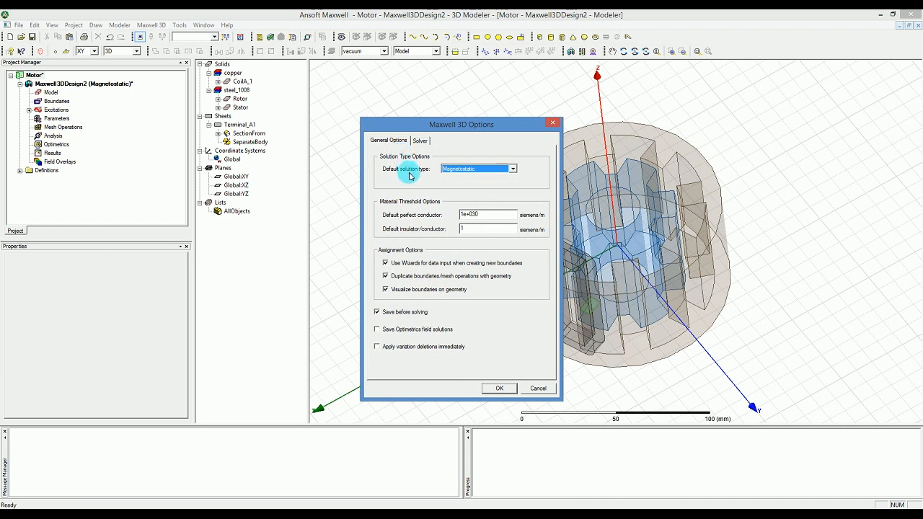
{"action": "mouse_move", "coordinate": [409, 176]}
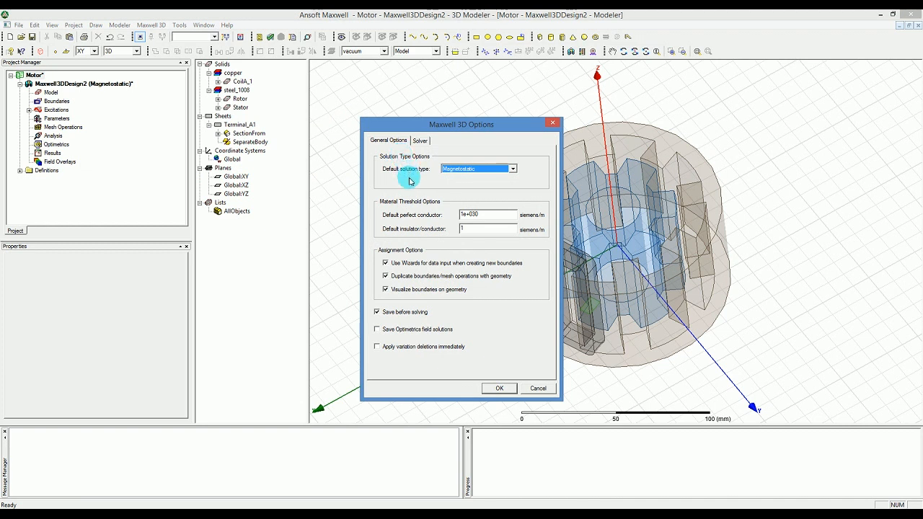
{"action": "mouse_move", "coordinate": [430, 193]}
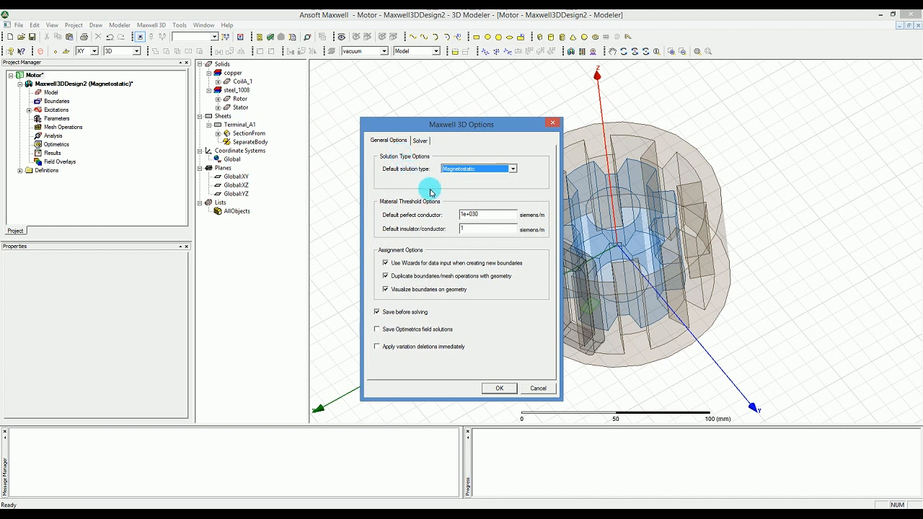
{"action": "mouse_move", "coordinate": [375, 280]}
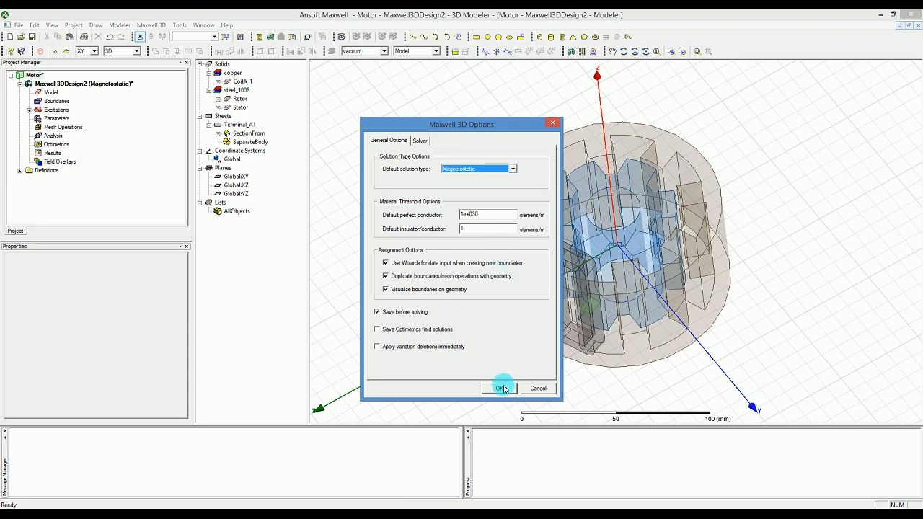
{"action": "left_click", "coordinate": [499, 388]}
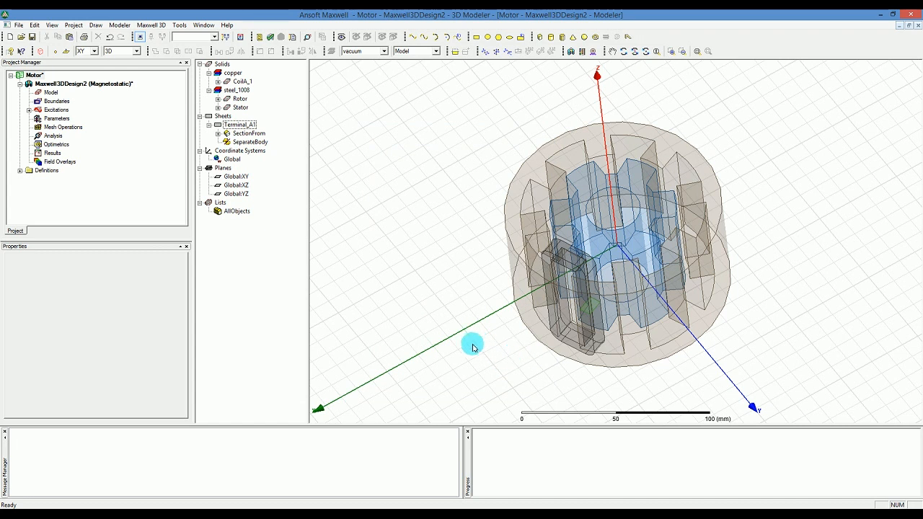
Select Terminal_A1 and Coils_1 together and start Duplicate Around Axis
{"action": "left_click", "coordinate": [239, 124]}
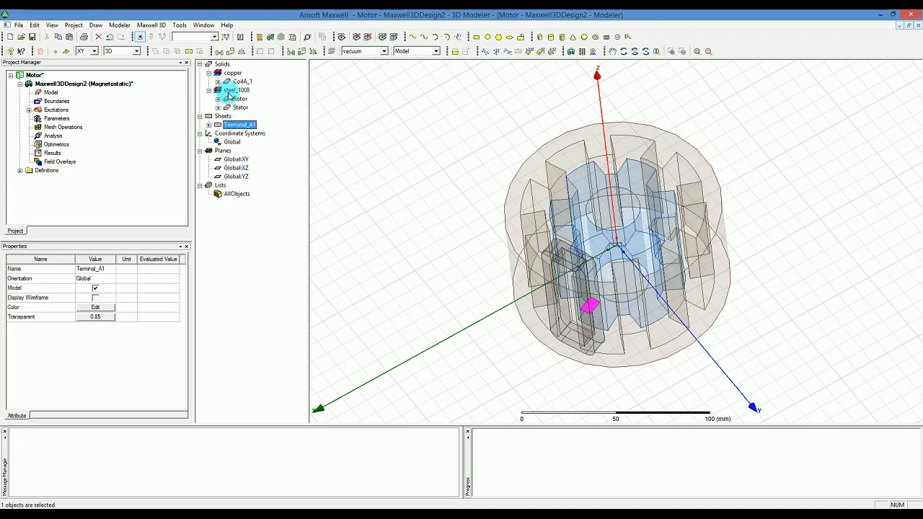
{"action": "left_click", "coordinate": [233, 80]}
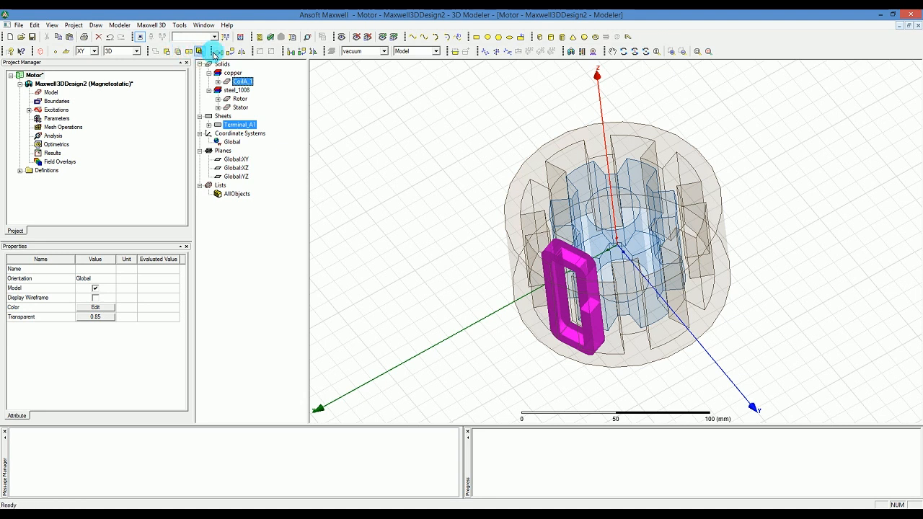
{"action": "mouse_move", "coordinate": [217, 52]}
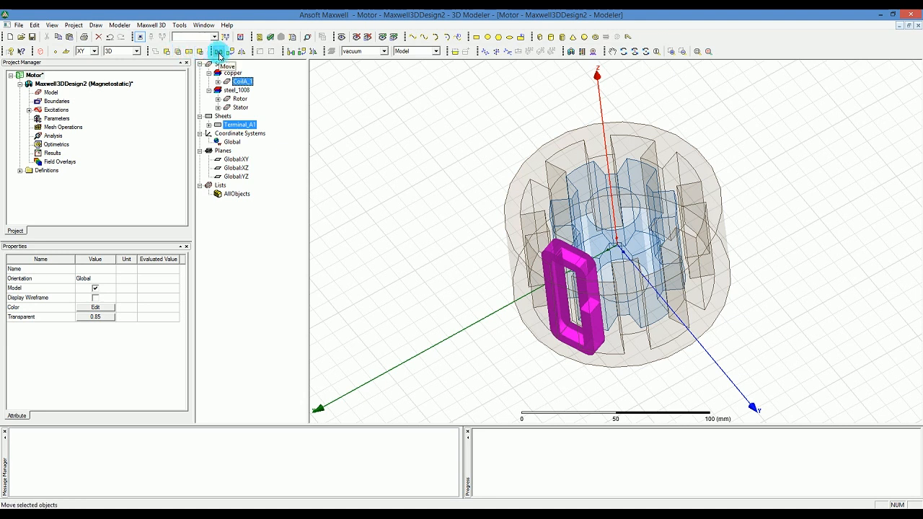
{"action": "mouse_move", "coordinate": [240, 52]}
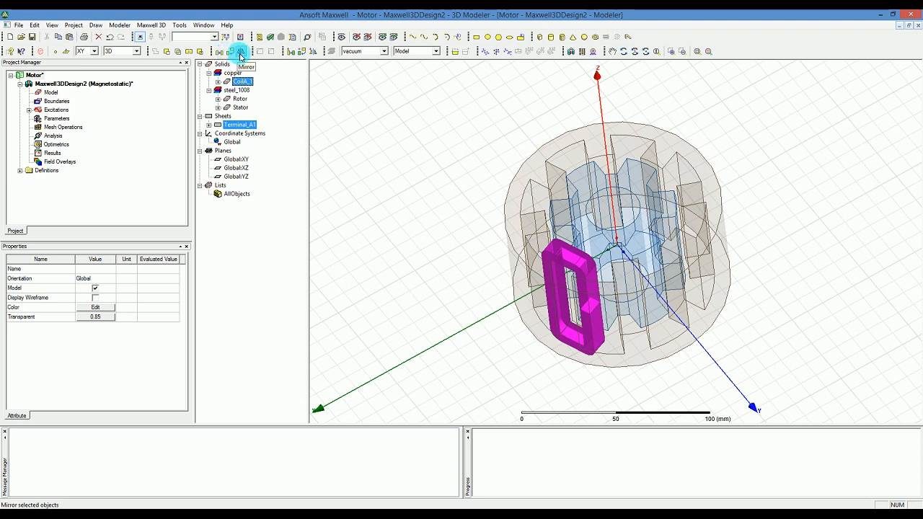
{"action": "mouse_move", "coordinate": [290, 52]}
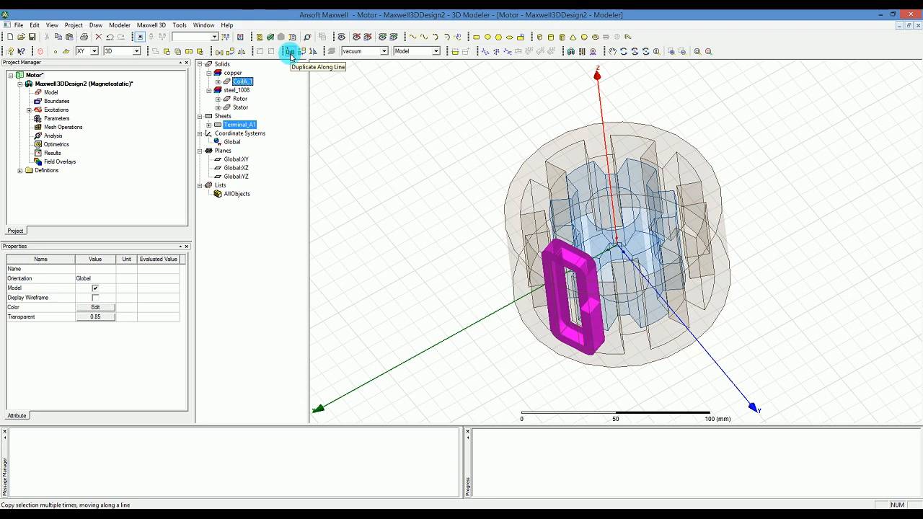
{"action": "mouse_move", "coordinate": [300, 52]}
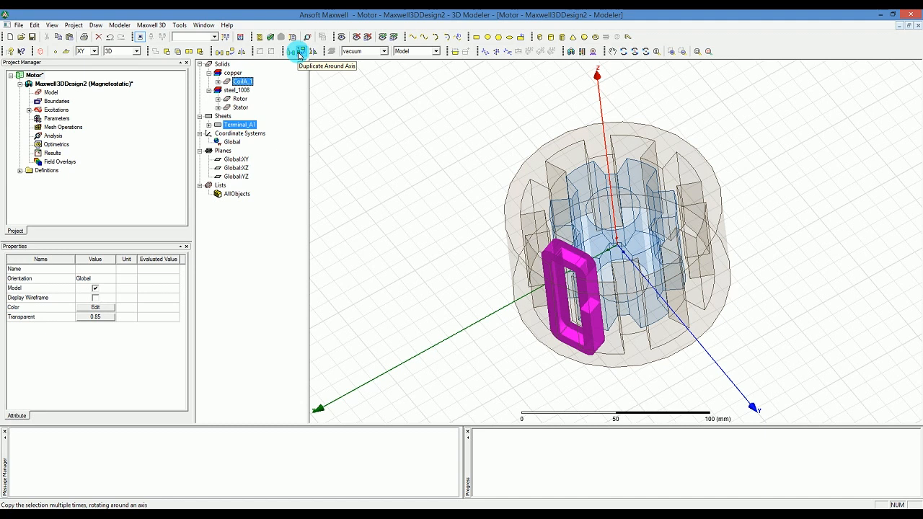
{"action": "left_click", "coordinate": [300, 52]}
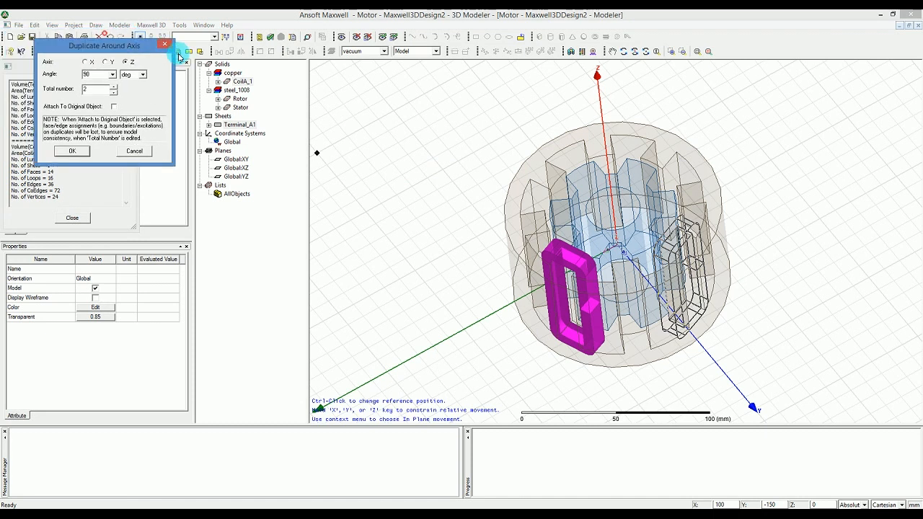
Duplicate the coil and terminal around Z at 45 deg for 8 total copies
{"action": "left_click_drag", "start_coordinate": [104, 44], "coordinate": [435, 153]}
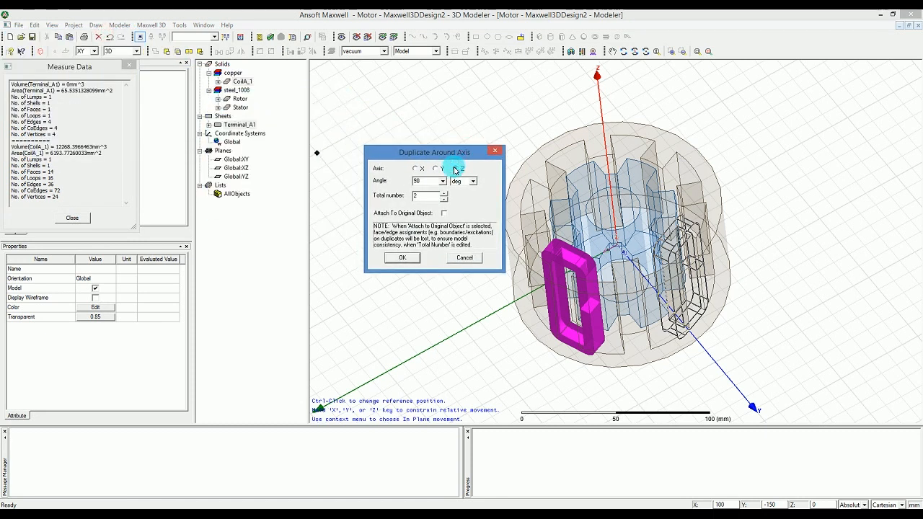
{"action": "left_click", "coordinate": [415, 167]}
{"action": "type", "text": "45"}
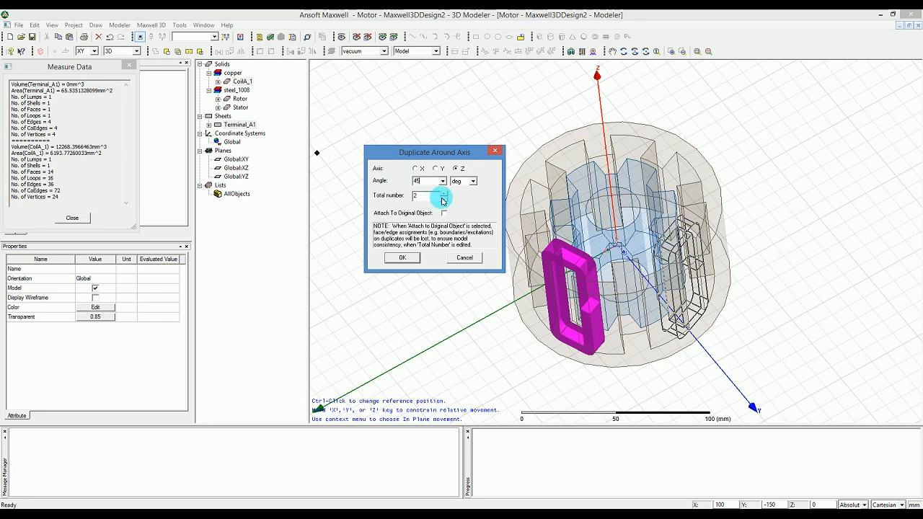
{"action": "left_click", "coordinate": [441, 193]}
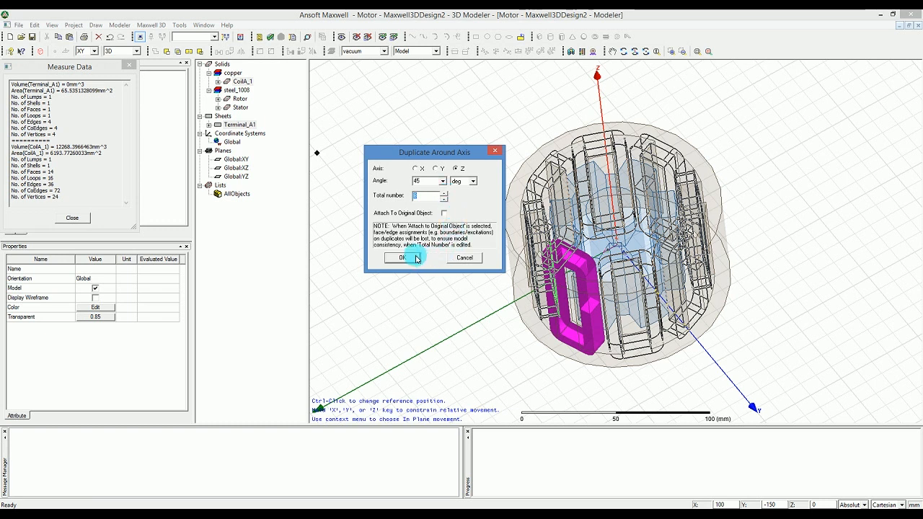
{"action": "left_click", "coordinate": [401, 257]}
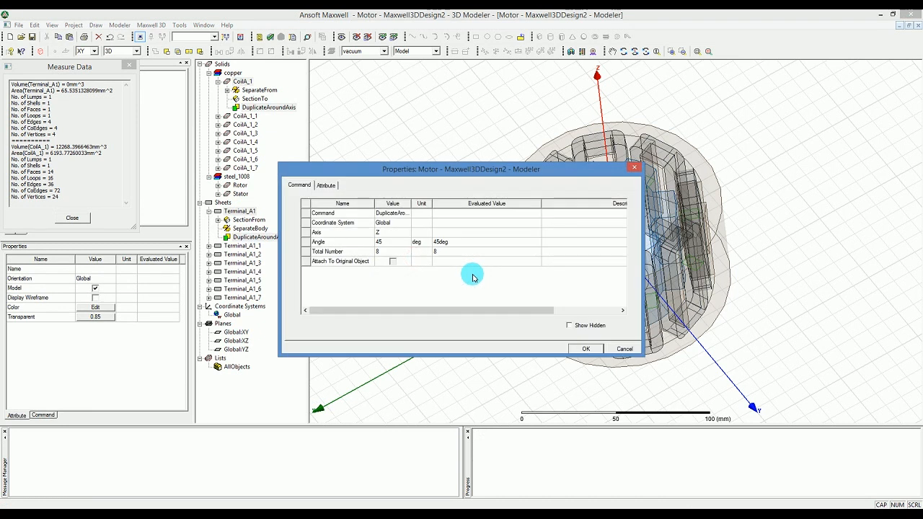
{"action": "mouse_move", "coordinate": [479, 280]}
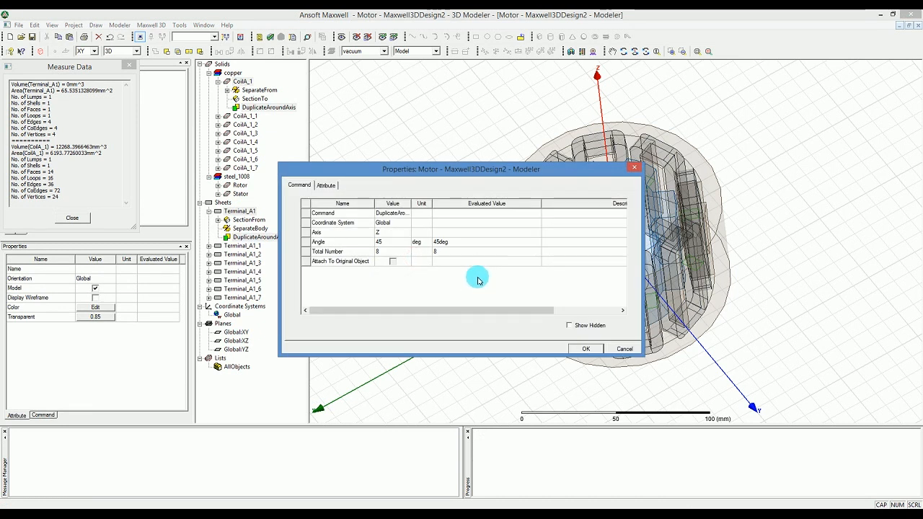
{"action": "mouse_move", "coordinate": [504, 289]}
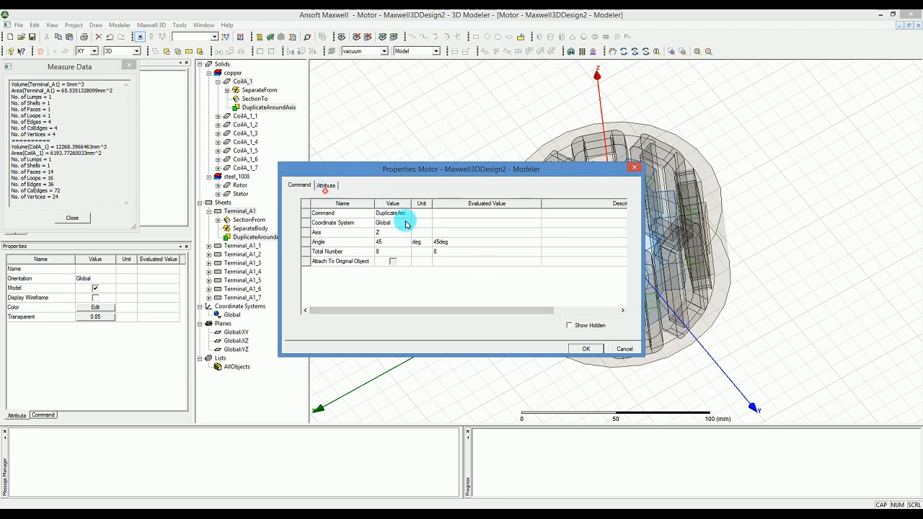
{"action": "left_click", "coordinate": [583, 349]}
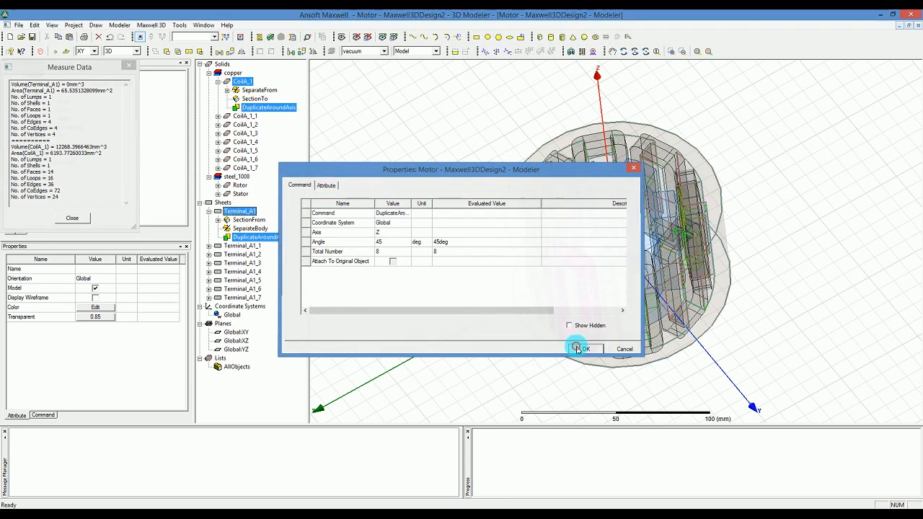
{"action": "left_click", "coordinate": [583, 349]}
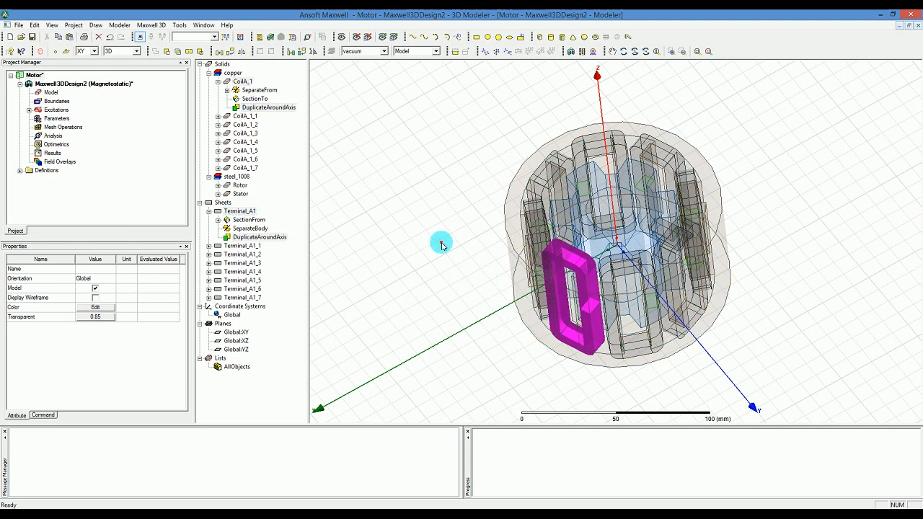
{"action": "left_click", "coordinate": [441, 243]}
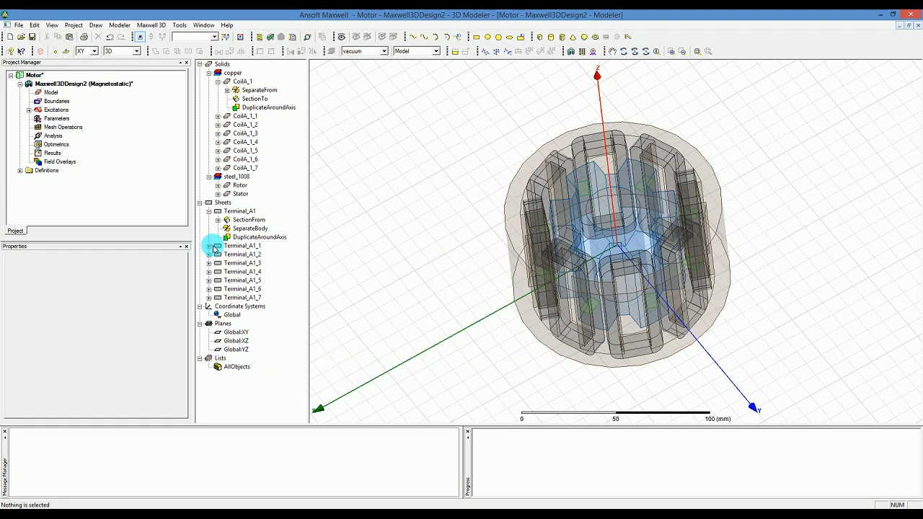
{"action": "left_click", "coordinate": [27, 109]}
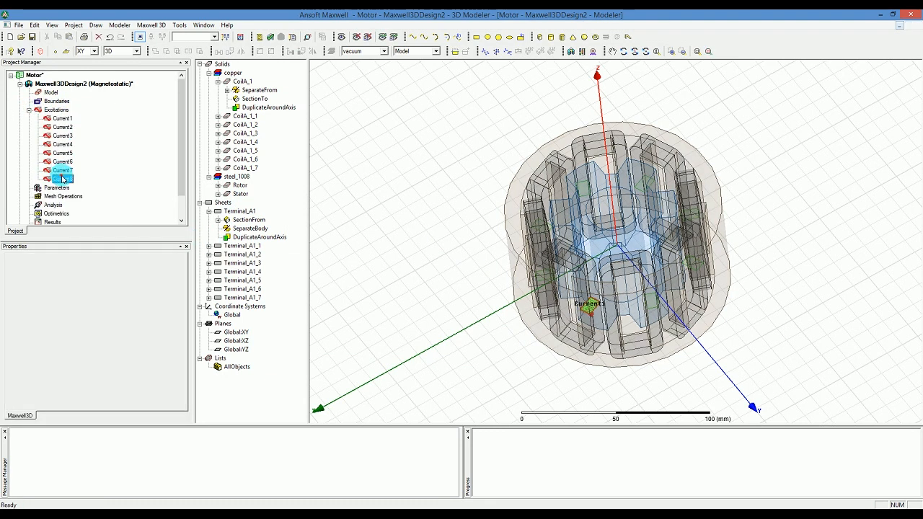
{"action": "left_click", "coordinate": [62, 178]}
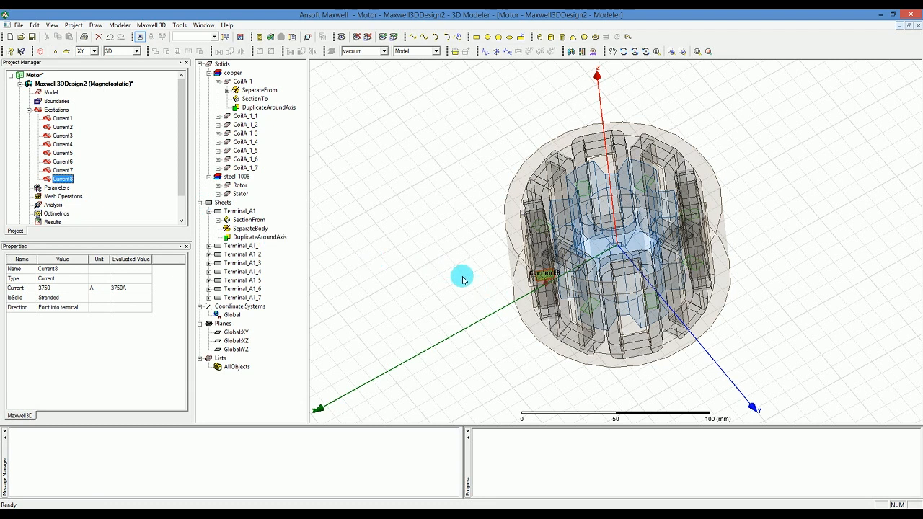
{"action": "mouse_move", "coordinate": [256, 124]}
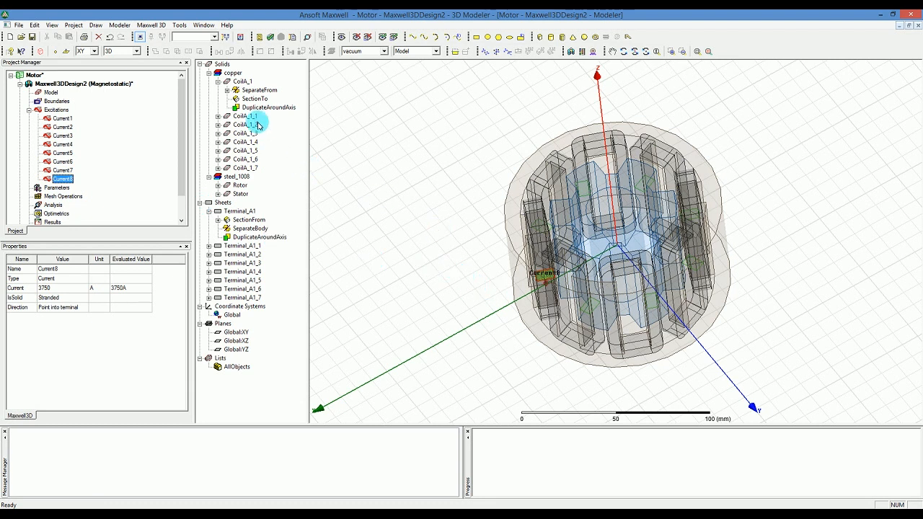
{"action": "left_click", "coordinate": [245, 124]}
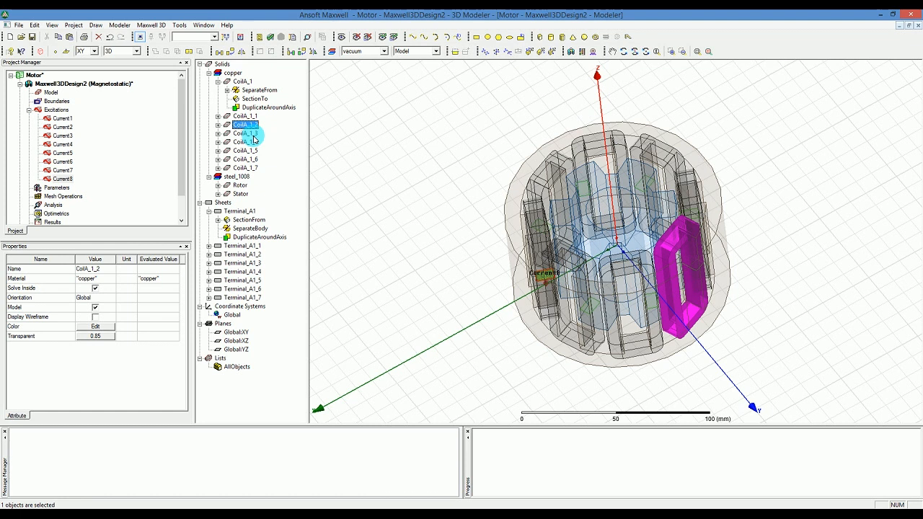
{"action": "left_click", "coordinate": [245, 115]}
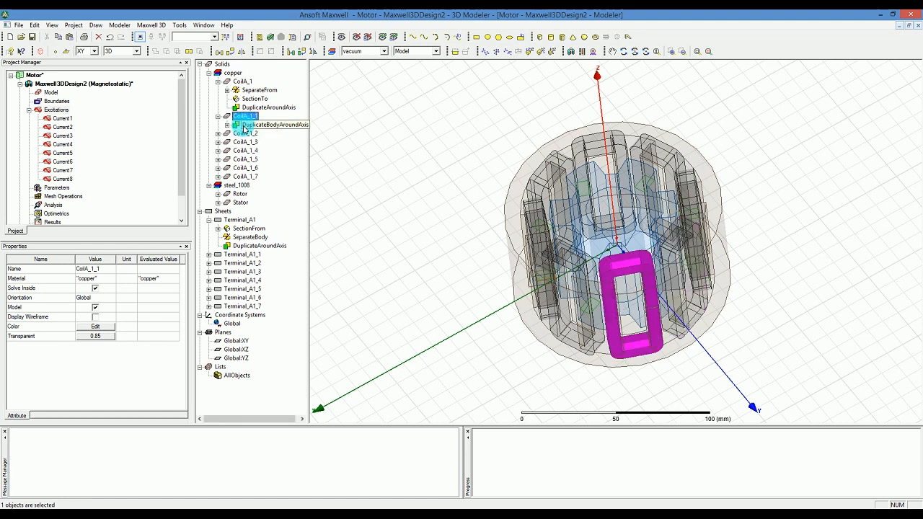
{"action": "left_click", "coordinate": [243, 80]}
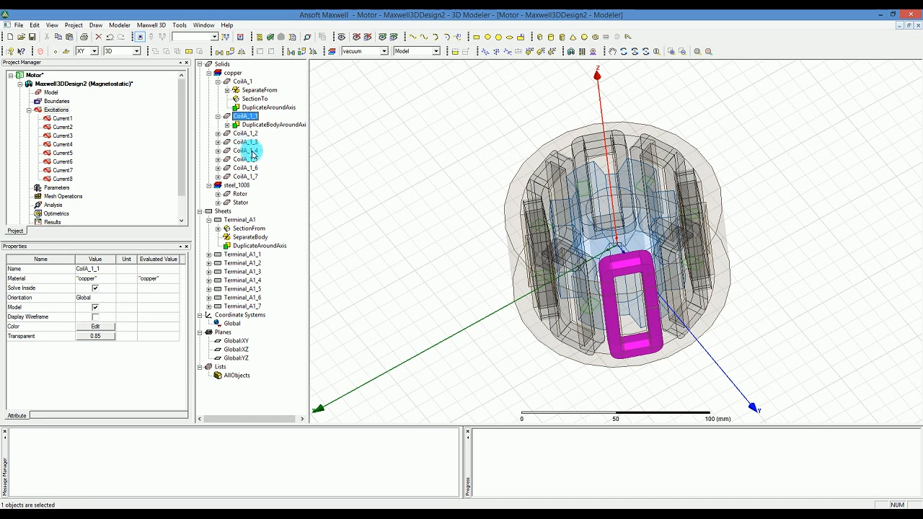
{"action": "left_click", "coordinate": [245, 150]}
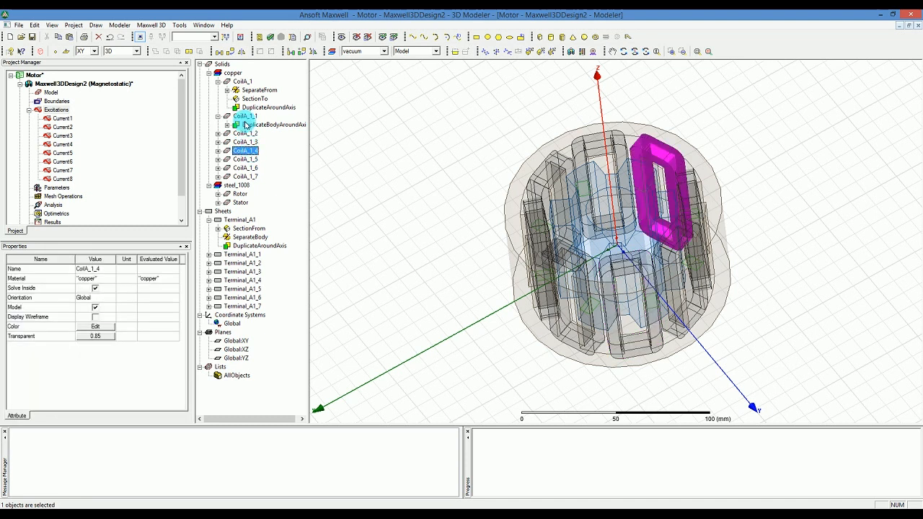
{"action": "left_click", "coordinate": [242, 80]}
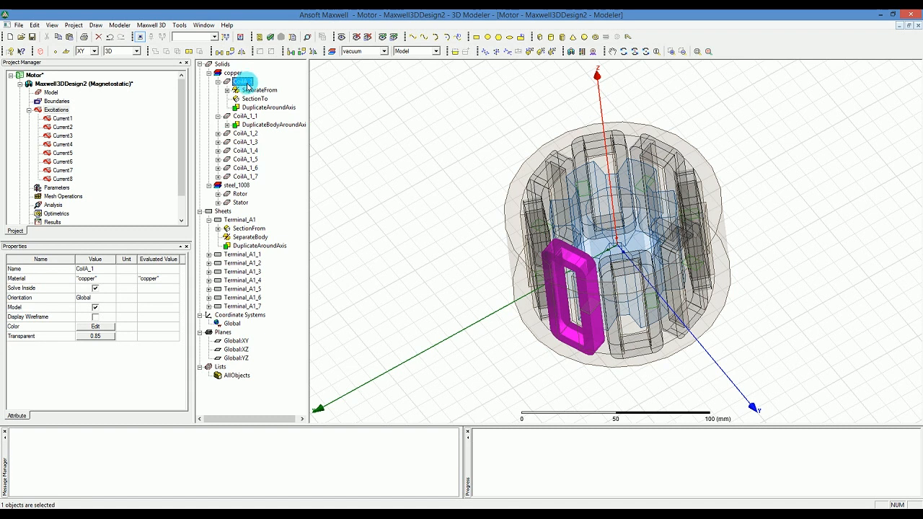
{"action": "left_click", "coordinate": [245, 141]}
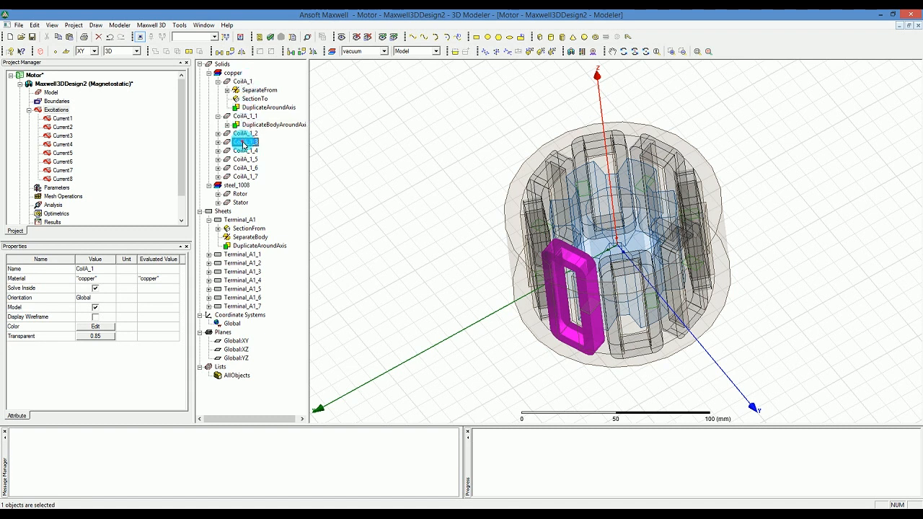
{"action": "left_click", "coordinate": [245, 150]}
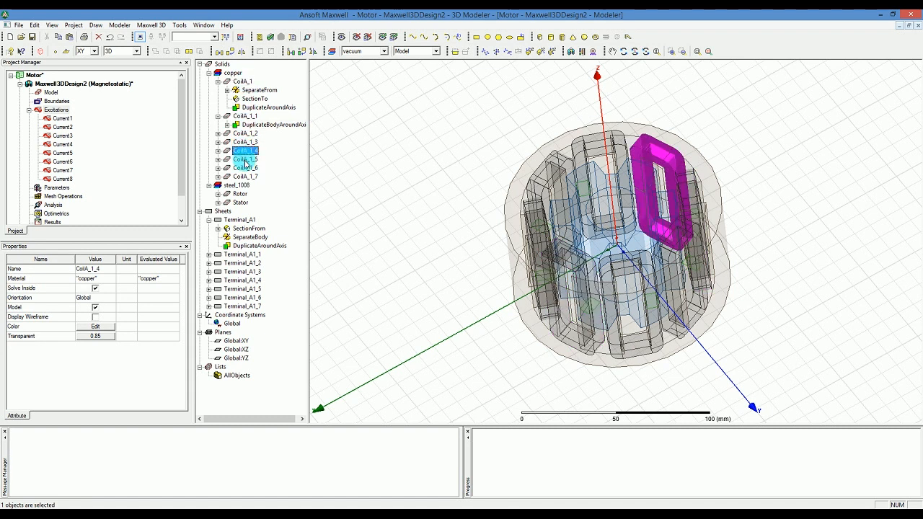
{"action": "left_click", "coordinate": [246, 168]}
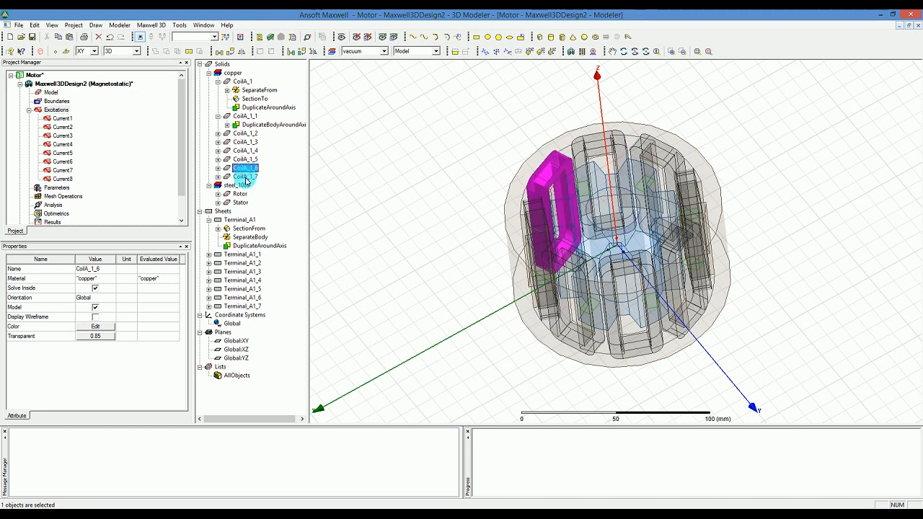
{"action": "left_click", "coordinate": [245, 176]}
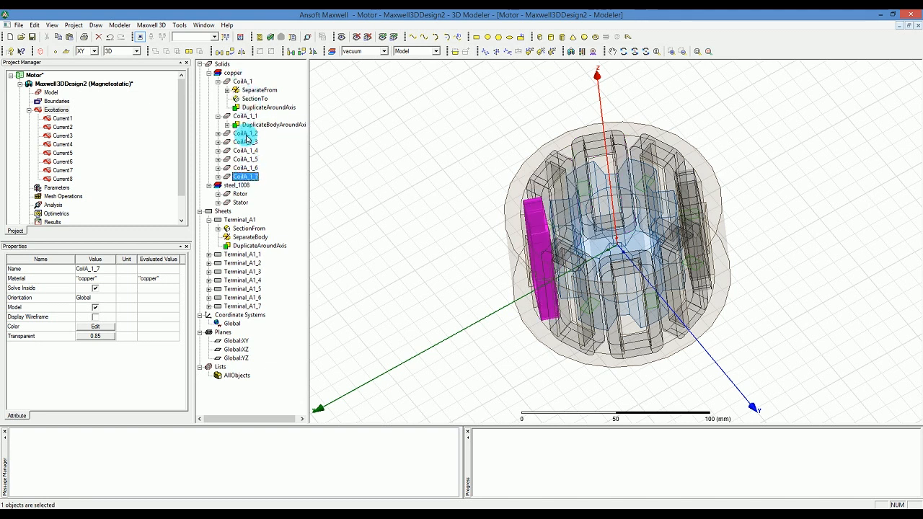
{"action": "left_click", "coordinate": [245, 116]}
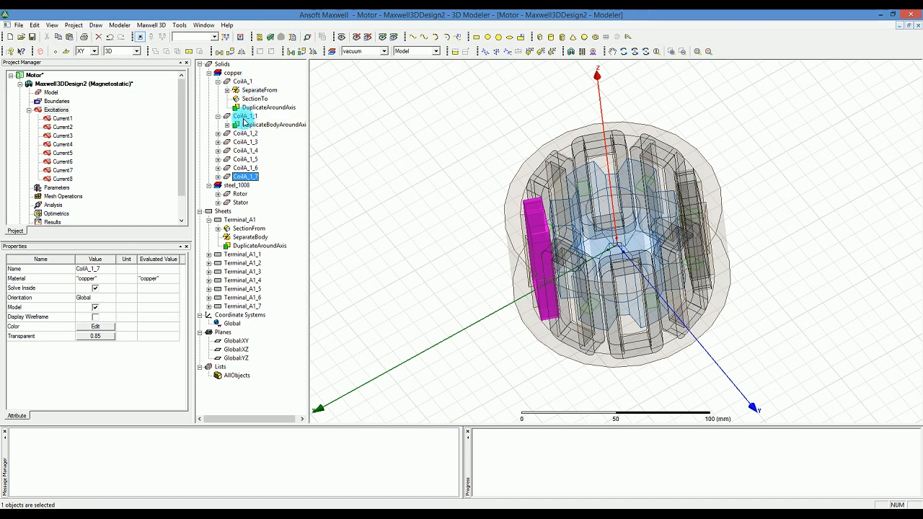
{"action": "left_click", "coordinate": [245, 115]}
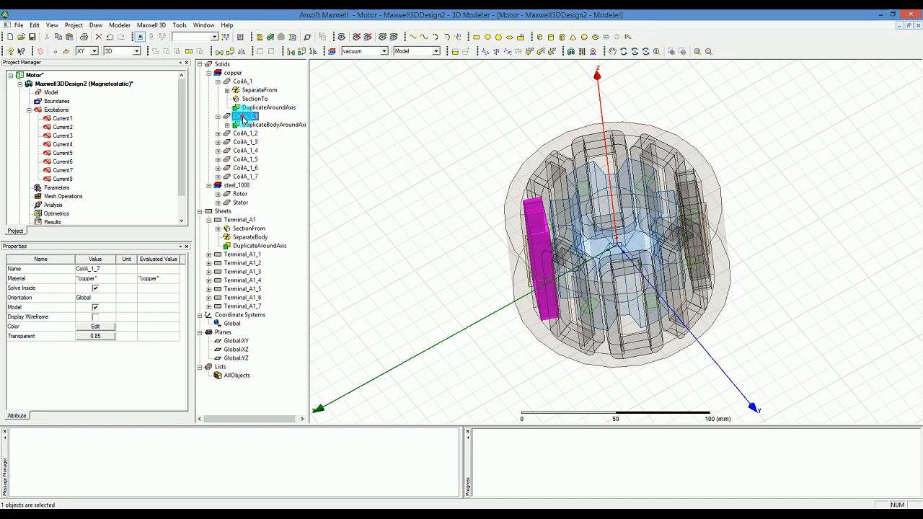
{"action": "left_click", "coordinate": [245, 115]}
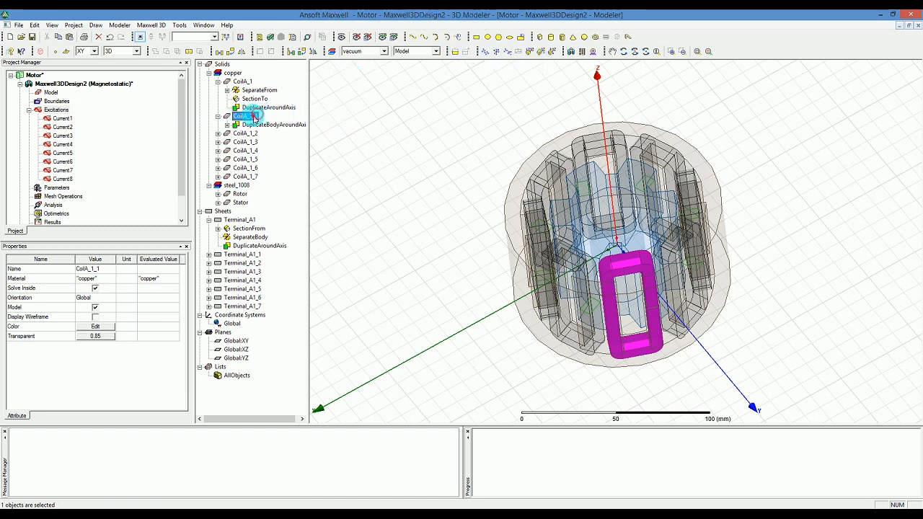
Rename the front coil to CoilB_1 and give coil Coils_1_2 its phase-based Coil name
{"action": "double_click", "coordinate": [246, 116]}
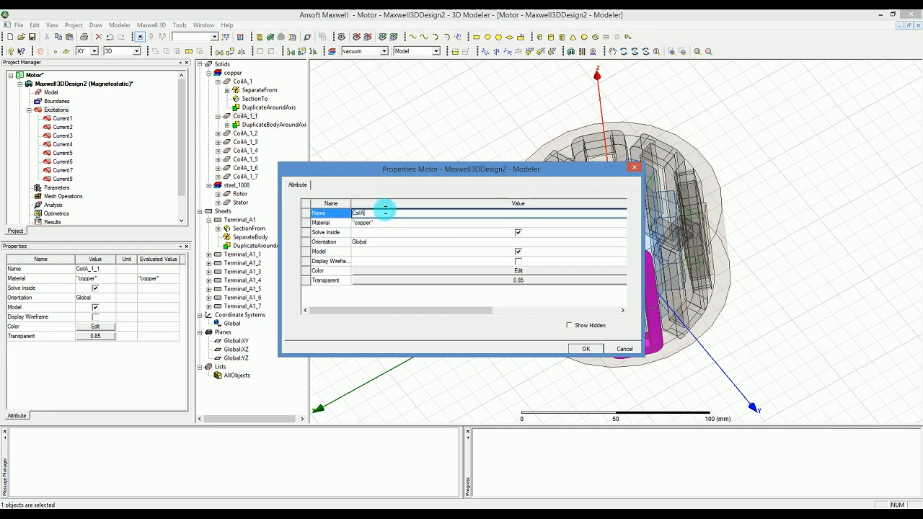
{"action": "type", "text": "CoilB_"}
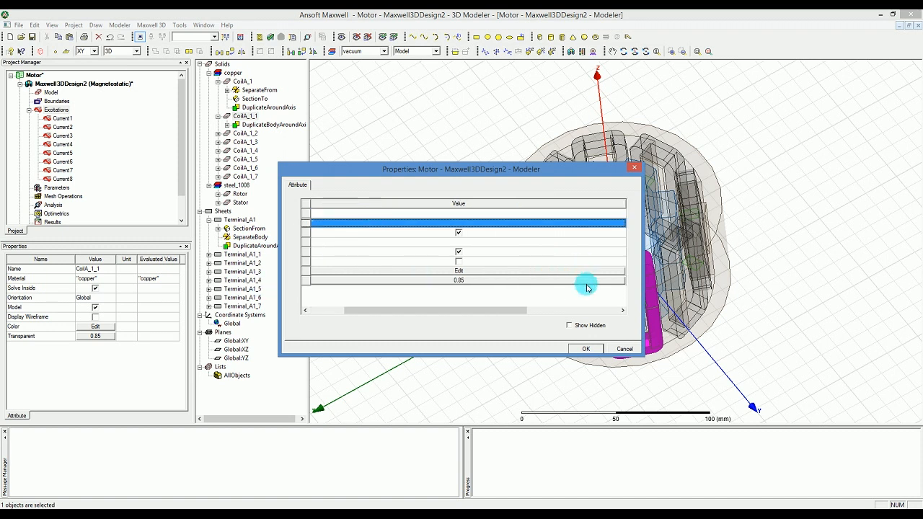
{"action": "left_click", "coordinate": [586, 349]}
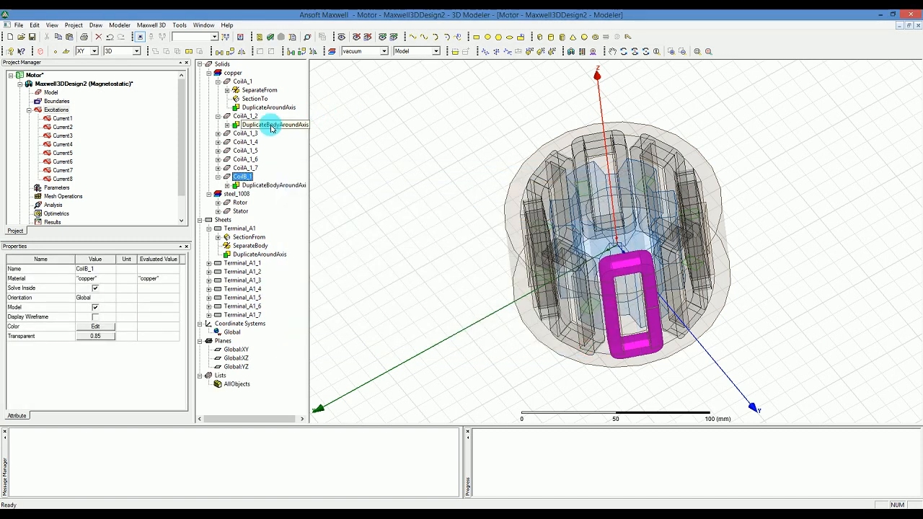
{"action": "double_click", "coordinate": [245, 124]}
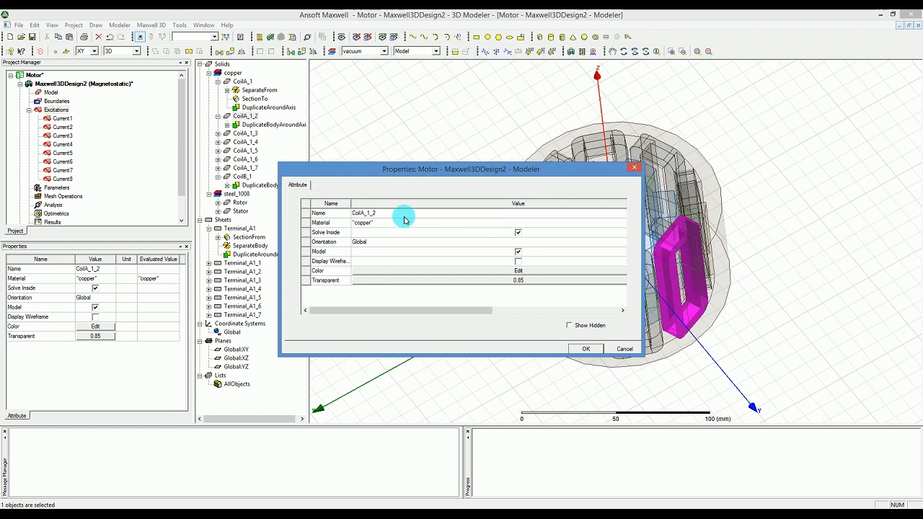
{"action": "left_click", "coordinate": [404, 213]}
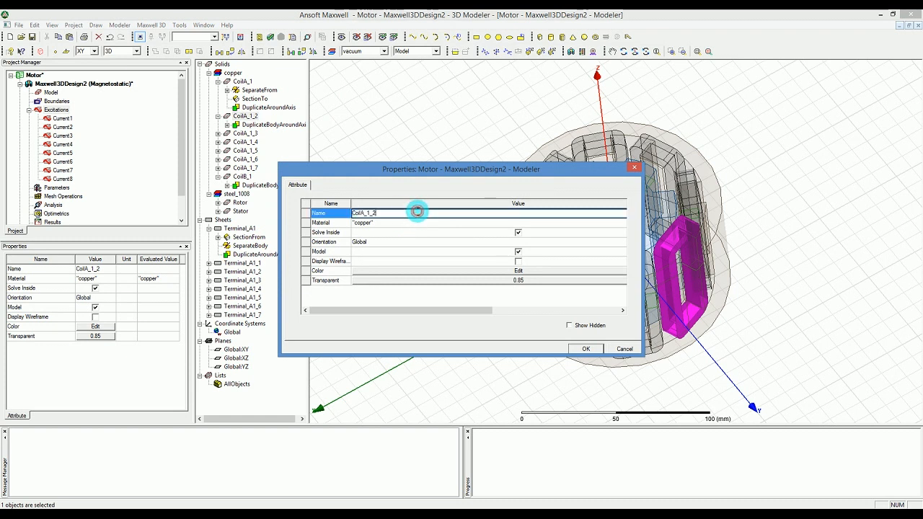
{"action": "type", "text": "Coil"}
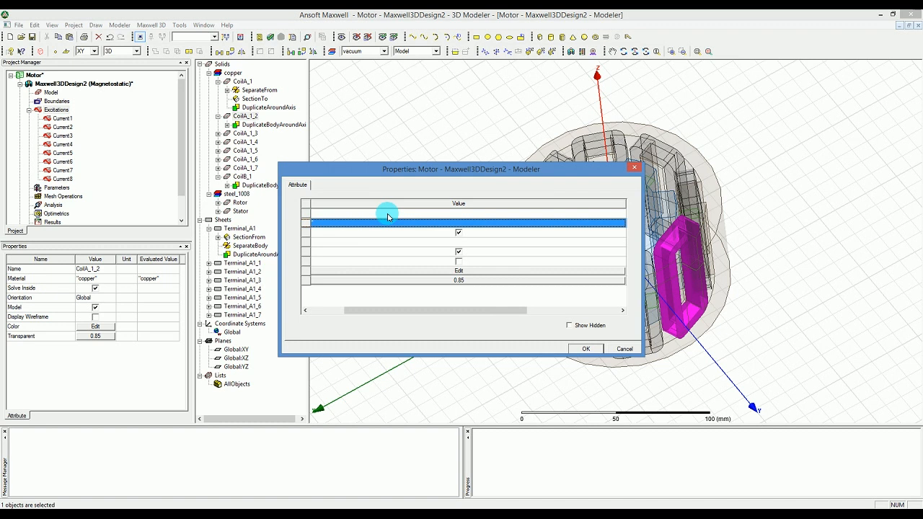
{"action": "left_click", "coordinate": [329, 311]}
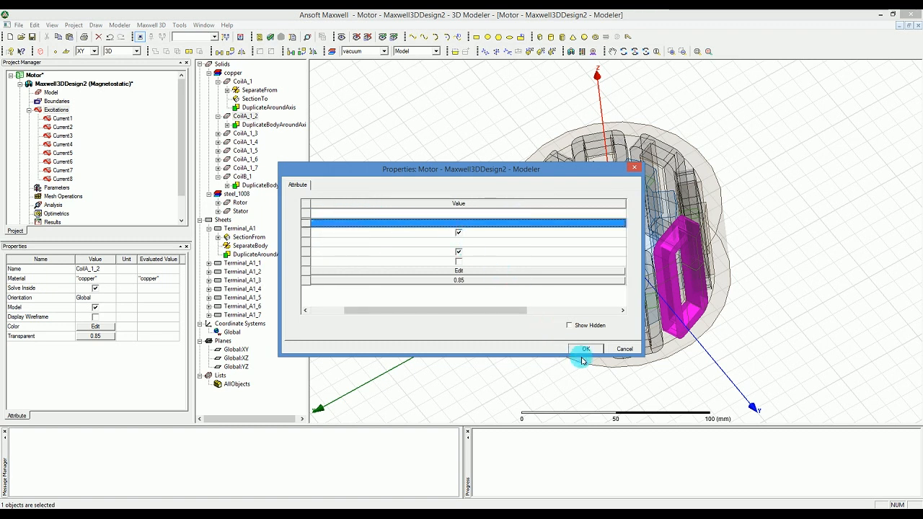
{"action": "mouse_move", "coordinate": [528, 338]}
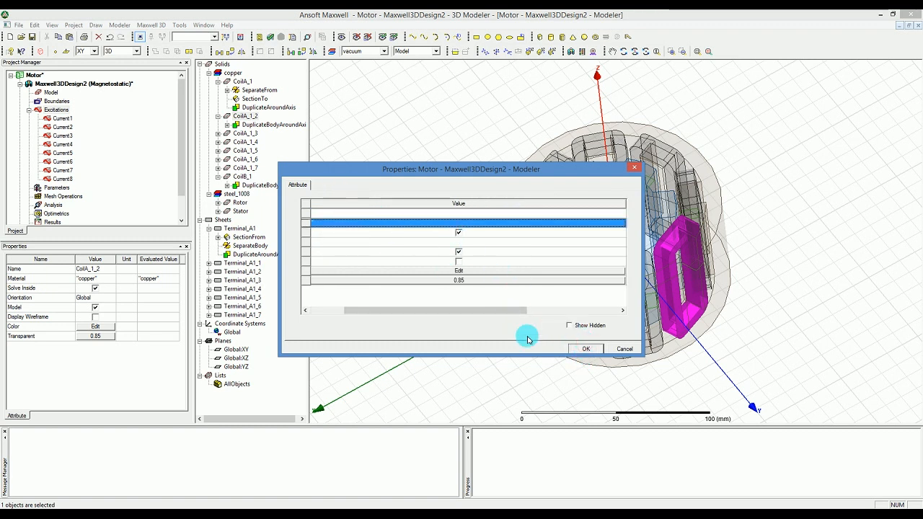
{"action": "left_click", "coordinate": [586, 348]}
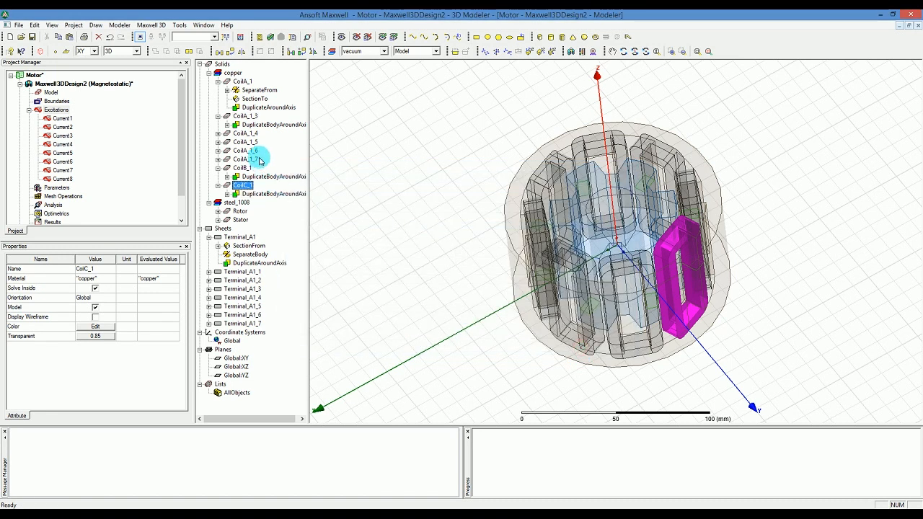
Rename Coils_1_3 to CoilD_1 and edit the name of Coils_1_4
{"action": "double_click", "coordinate": [245, 116]}
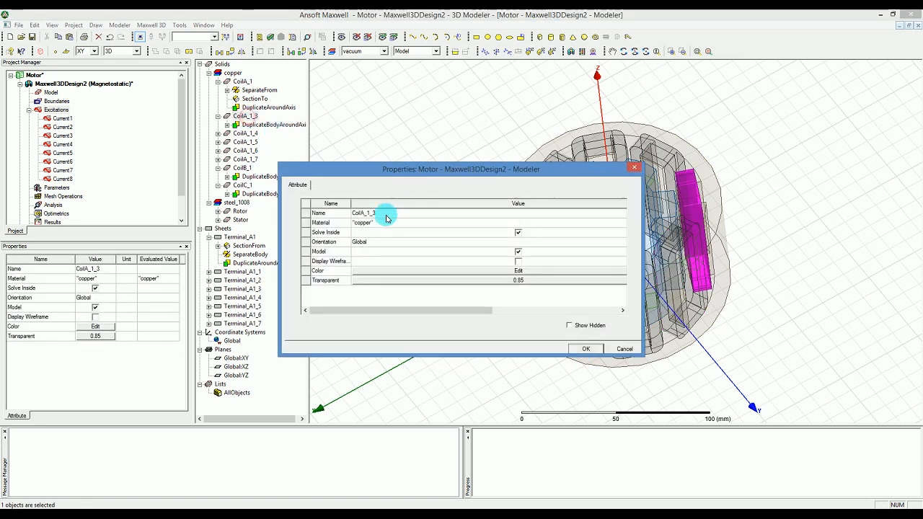
{"action": "left_click", "coordinate": [364, 213]}
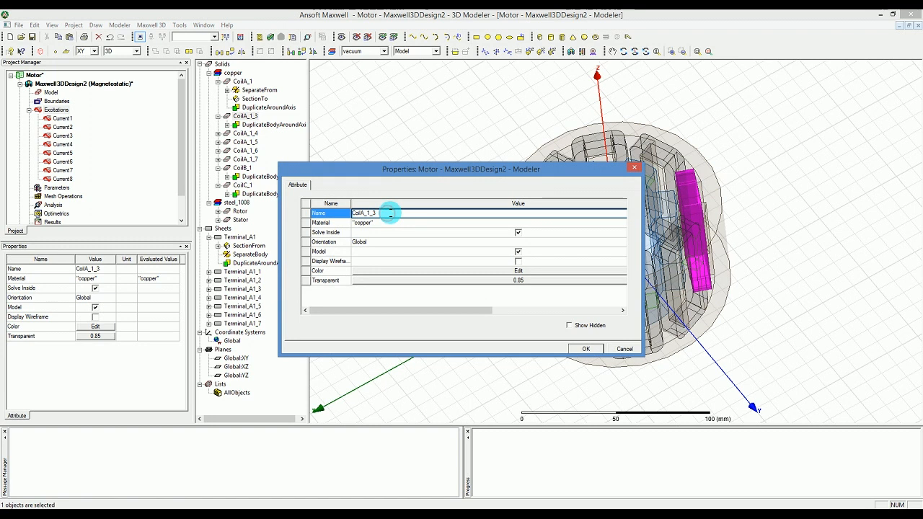
{"action": "type", "text": "Coil"}
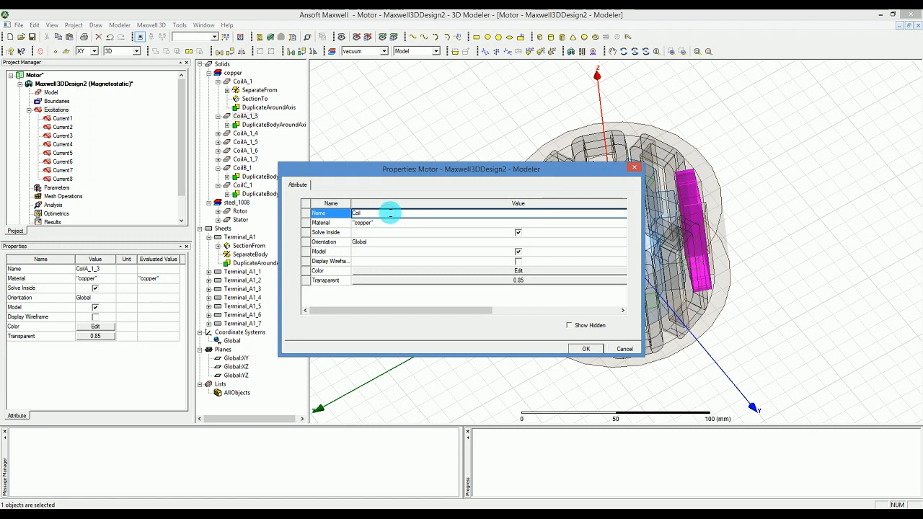
{"action": "type", "text": "CoilD_1"}
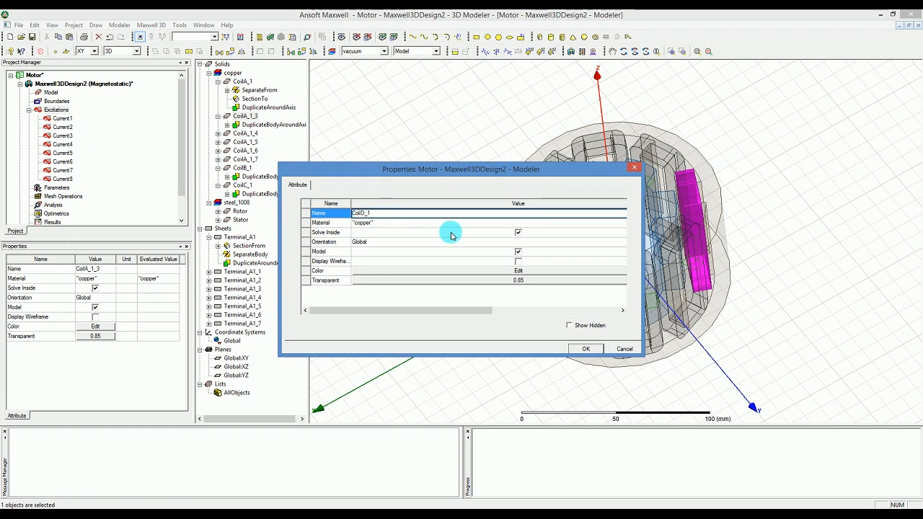
{"action": "left_click", "coordinate": [585, 347]}
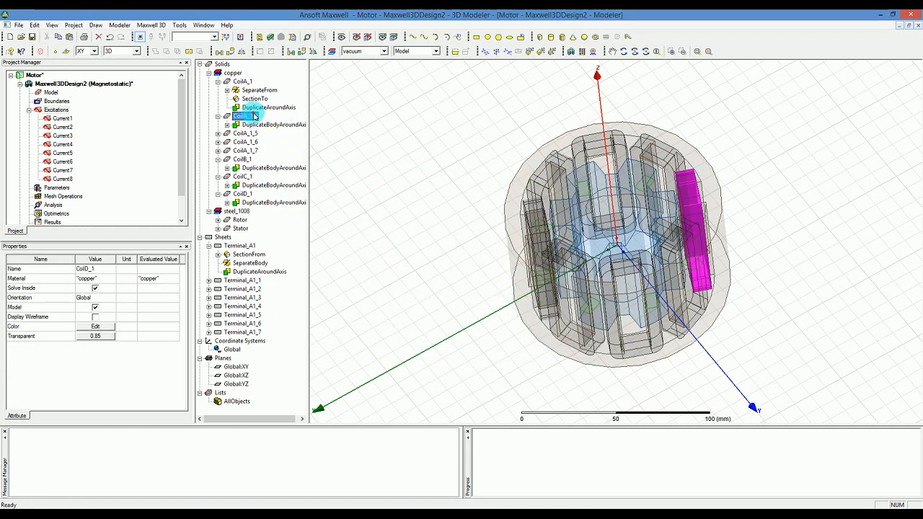
{"action": "double_click", "coordinate": [245, 116]}
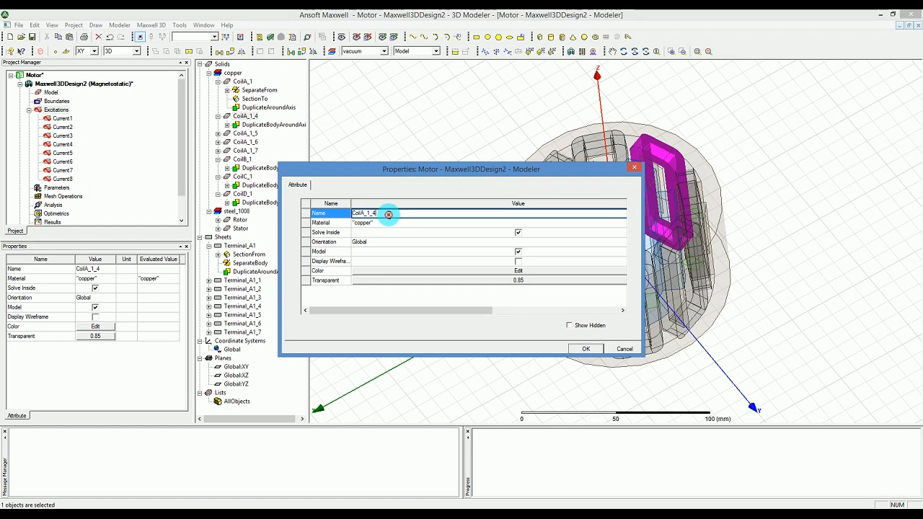
{"action": "key", "text": "BackSpace"}
{"action": "type", "text": "2"}
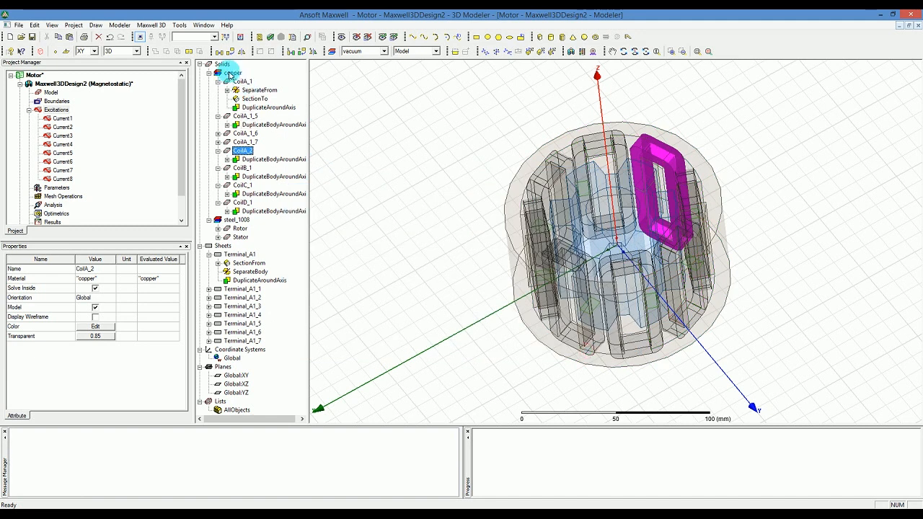
Rename the remaining copies Coils_1_5 and Coils_1_6 to phase-based coil names
{"action": "left_click", "coordinate": [242, 81]}
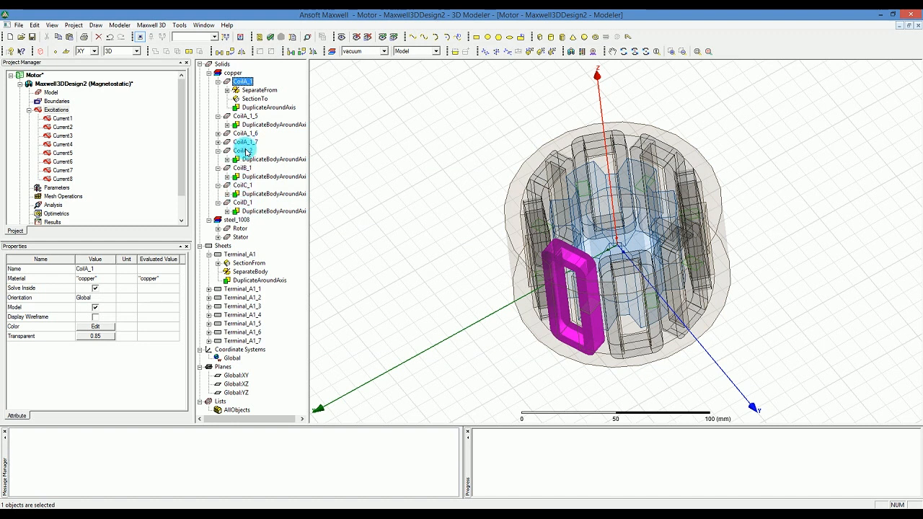
{"action": "left_click", "coordinate": [242, 150]}
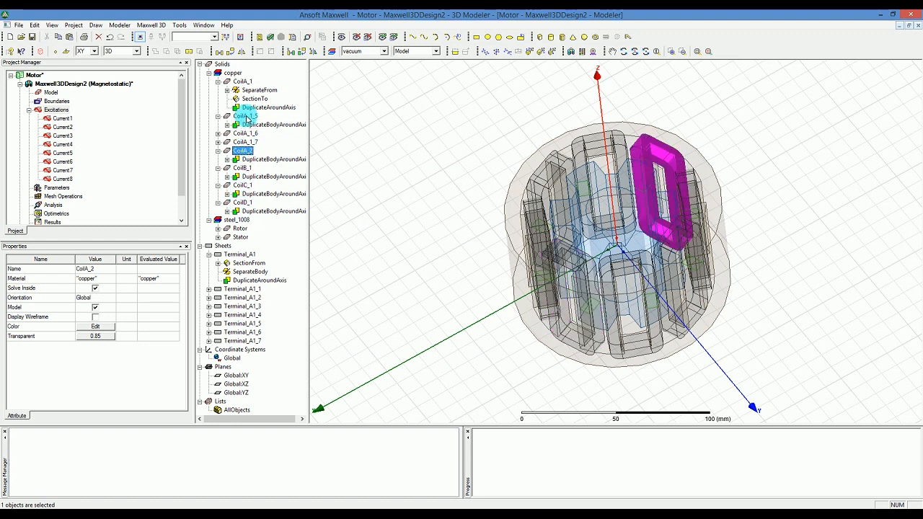
{"action": "double_click", "coordinate": [245, 116]}
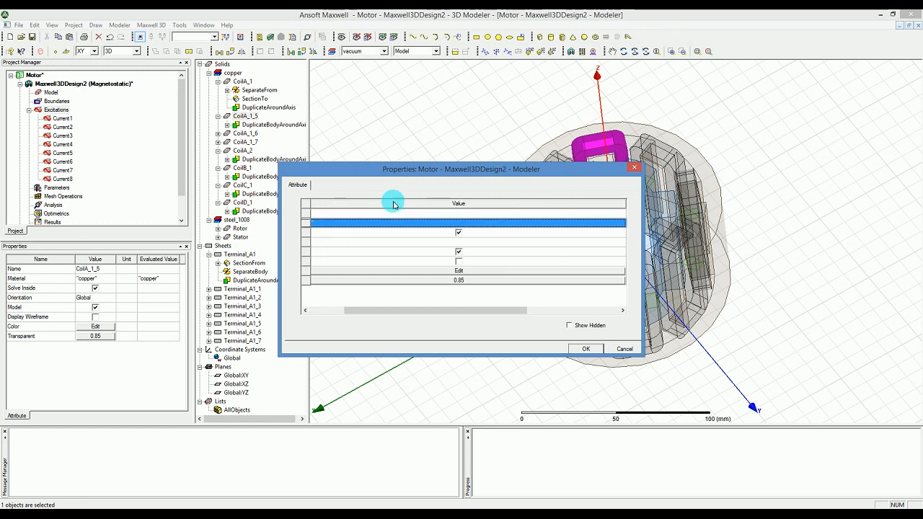
{"action": "left_click", "coordinate": [585, 349]}
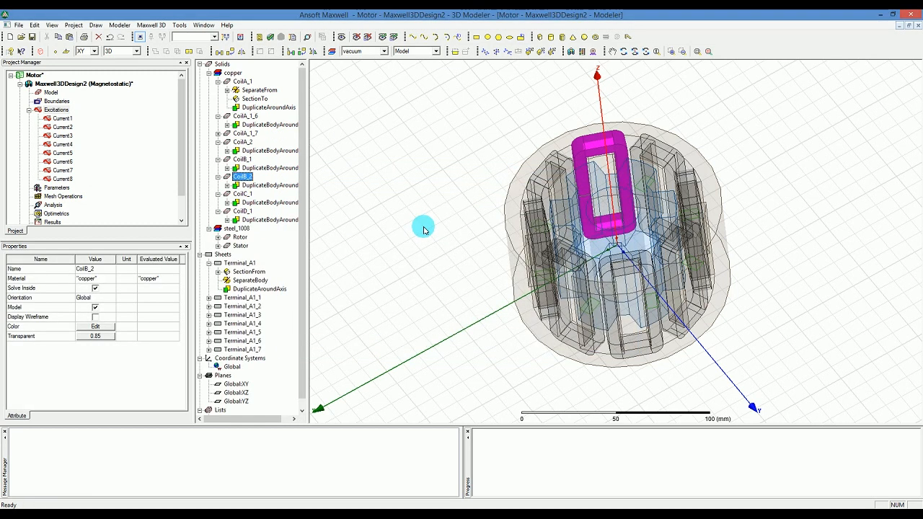
{"action": "double_click", "coordinate": [245, 116]}
{"action": "type", "text": "Coil"}
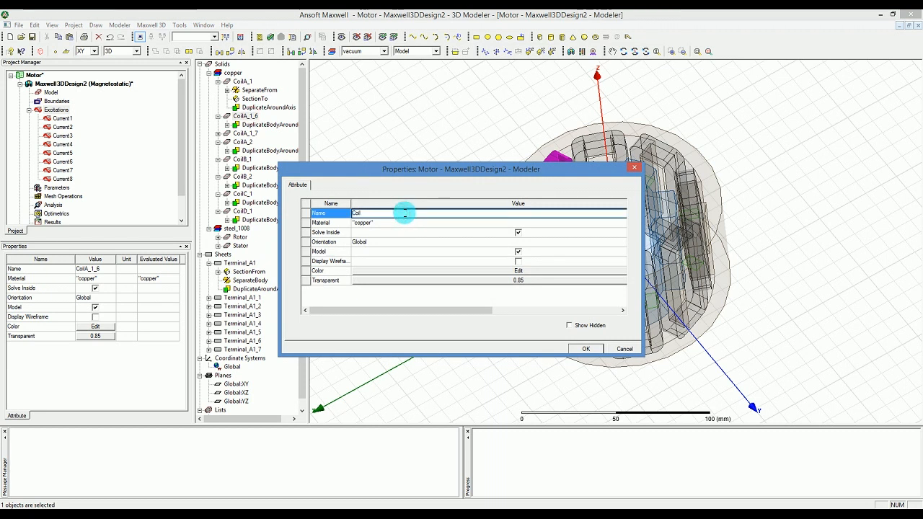
{"action": "left_click", "coordinate": [586, 349]}
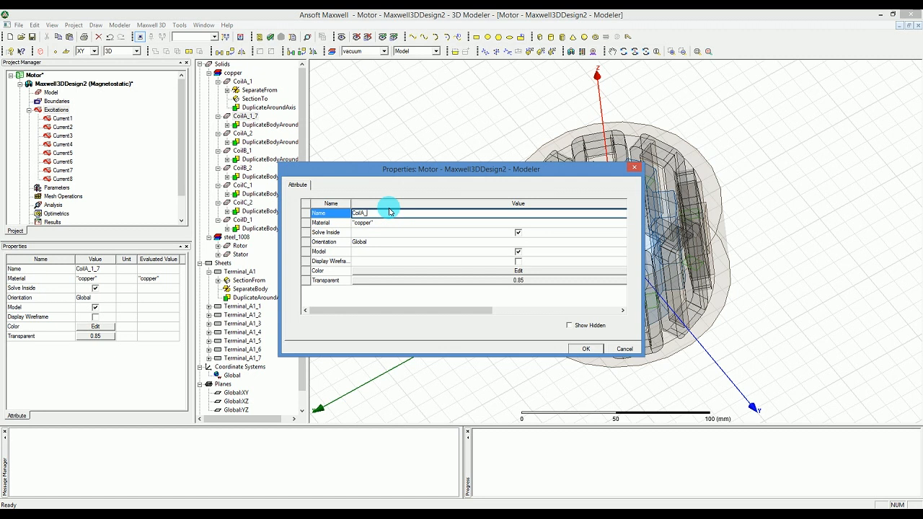
{"action": "left_click", "coordinate": [586, 349]}
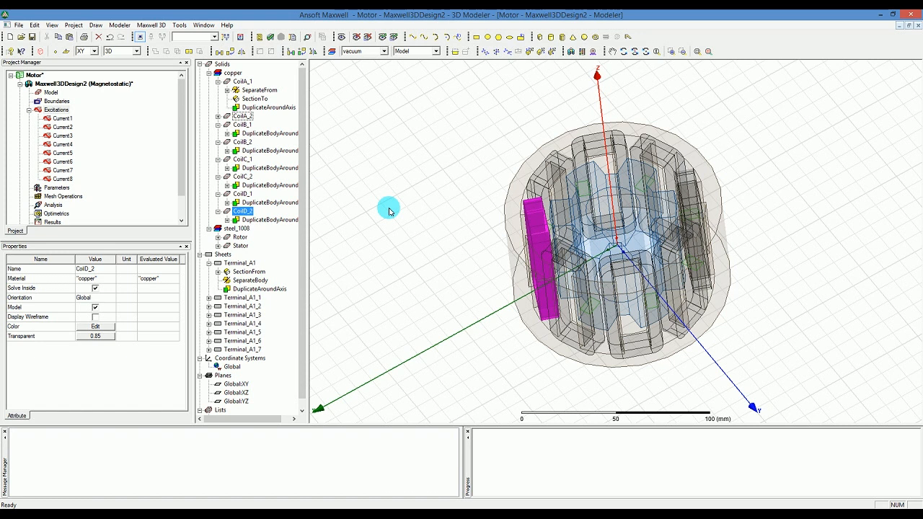
{"action": "mouse_move", "coordinate": [283, 258]}
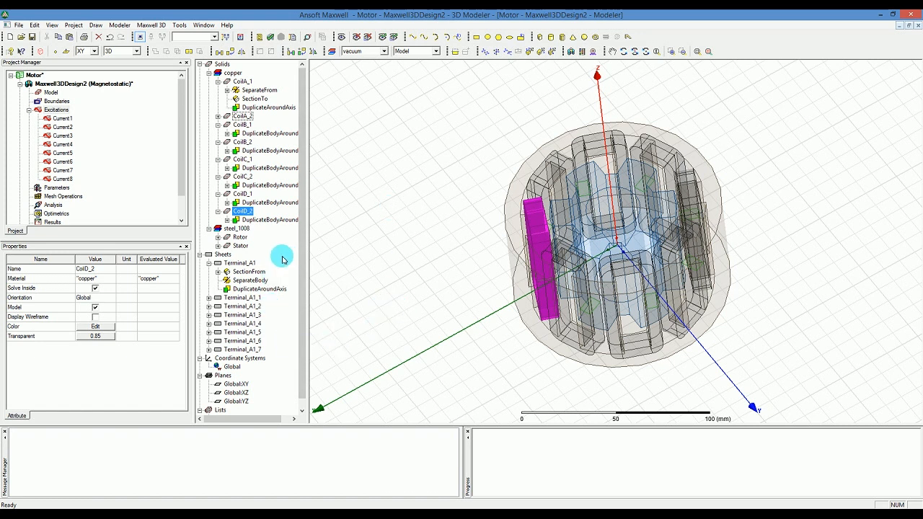
{"action": "left_click", "coordinate": [242, 263]}
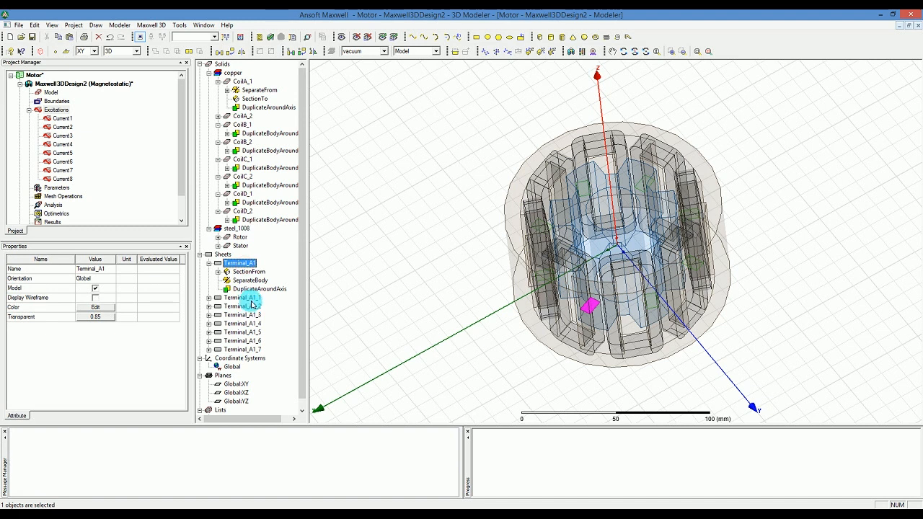
Rename the Terminal_A1_1 sheet copy to Terminal_B1
{"action": "left_click", "coordinate": [243, 306]}
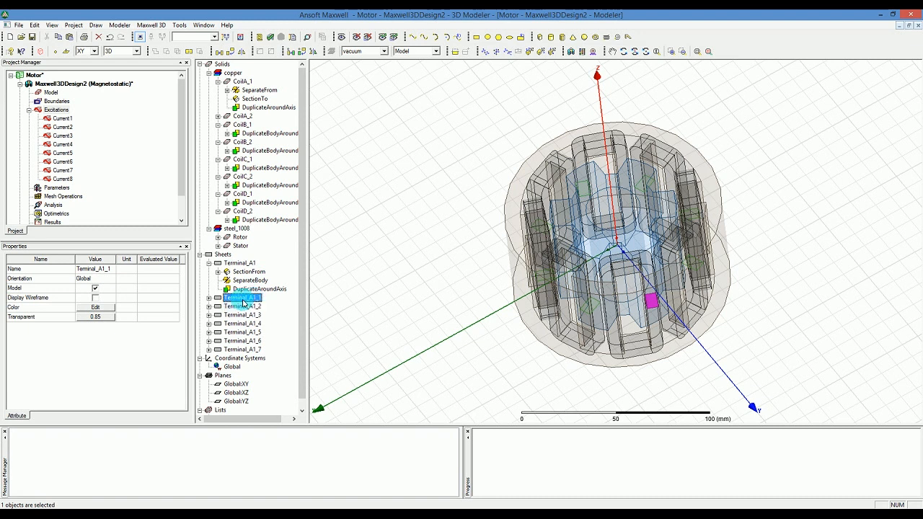
{"action": "double_click", "coordinate": [241, 297]}
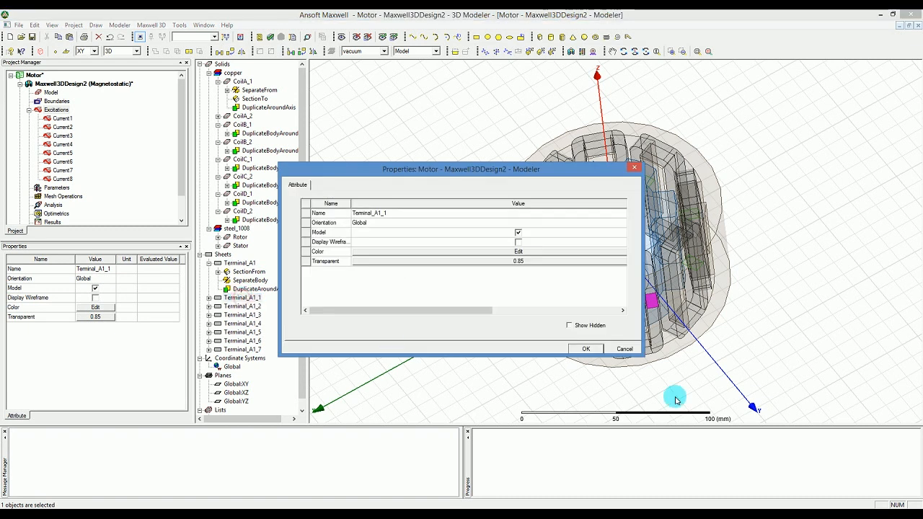
{"action": "left_click", "coordinate": [586, 349]}
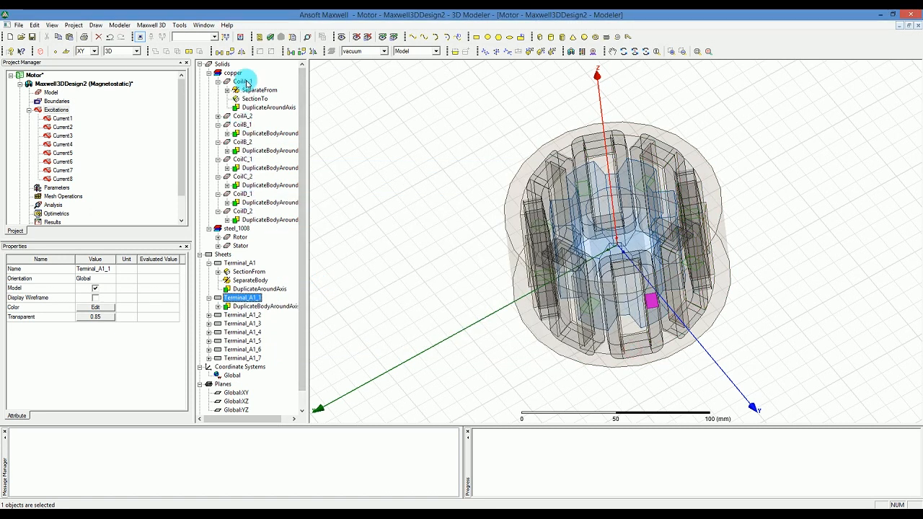
{"action": "left_click", "coordinate": [242, 124]}
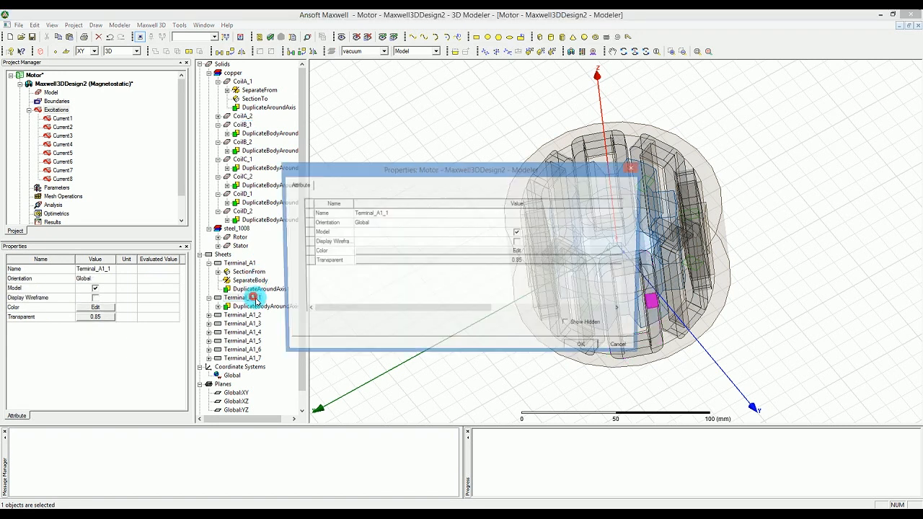
{"action": "left_click", "coordinate": [370, 214]}
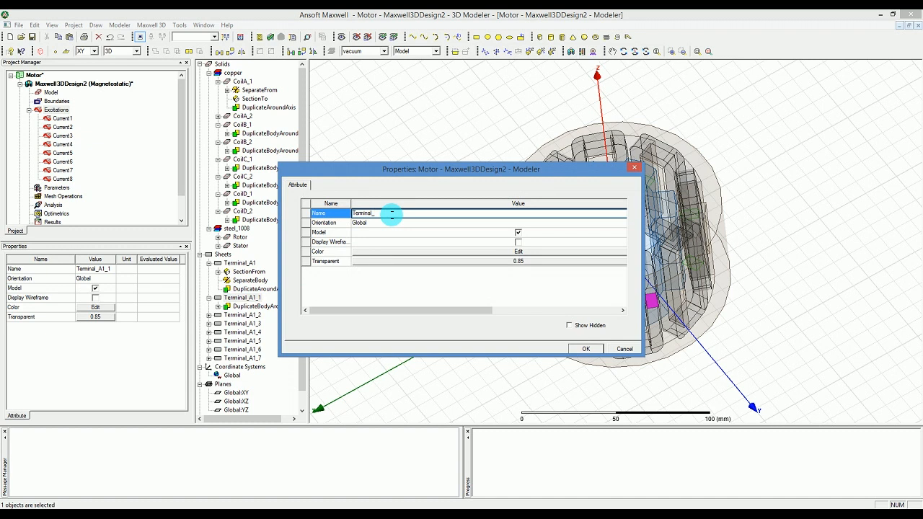
{"action": "left_click", "coordinate": [586, 348]}
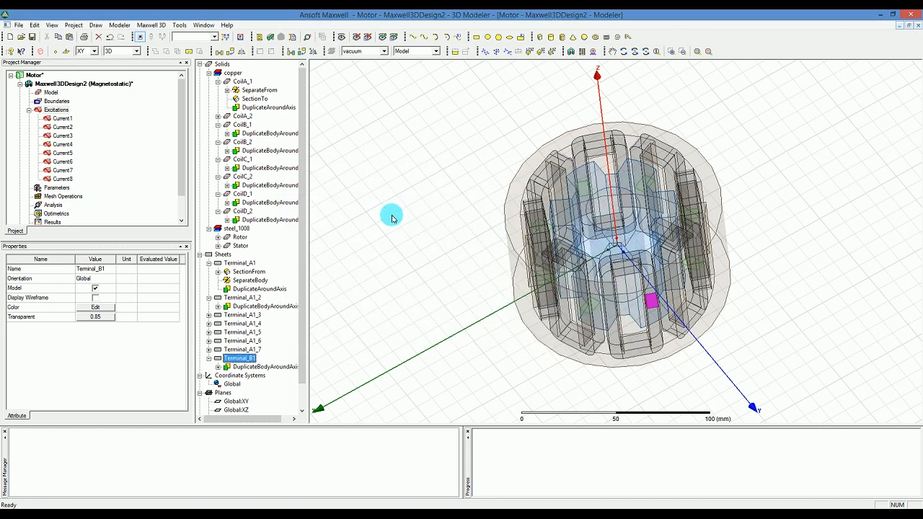
Rename the next two terminal copies to Terminal_C1 and Terminal_D1
{"action": "left_click", "coordinate": [257, 297]}
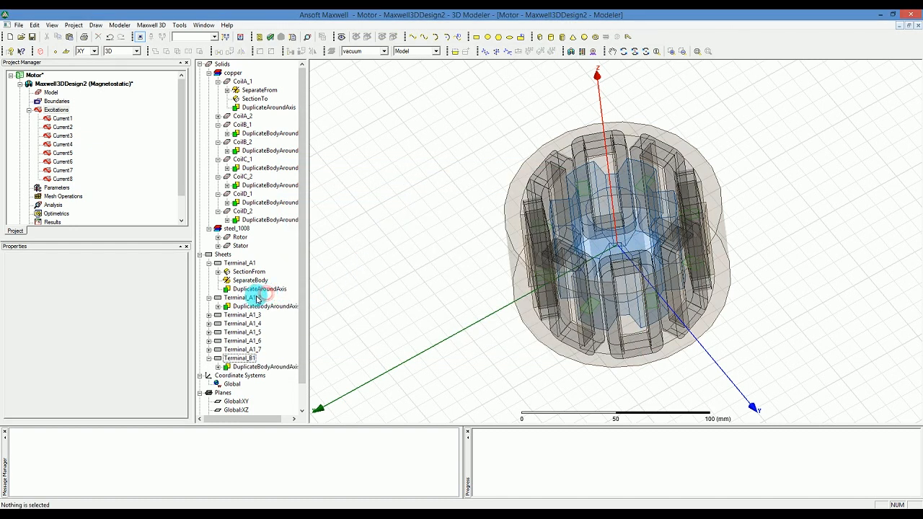
{"action": "double_click", "coordinate": [240, 298]}
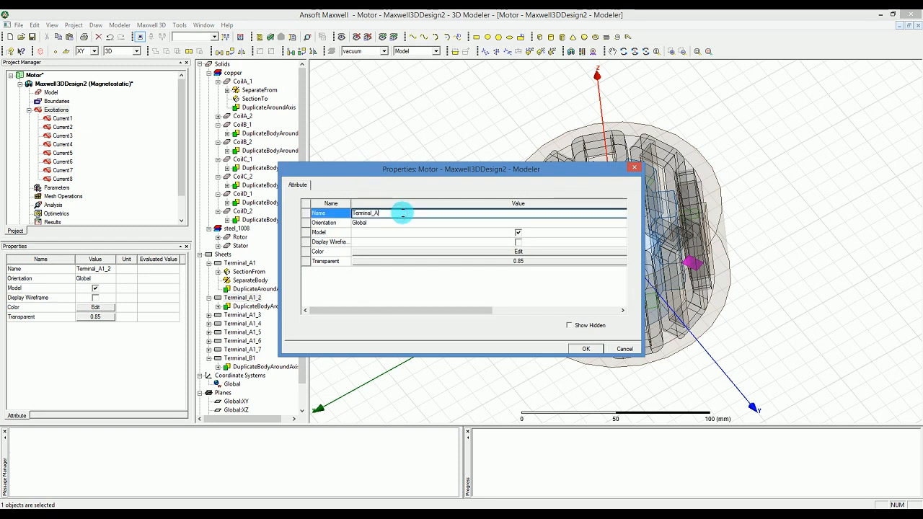
{"action": "type", "text": "Terminal_C1"}
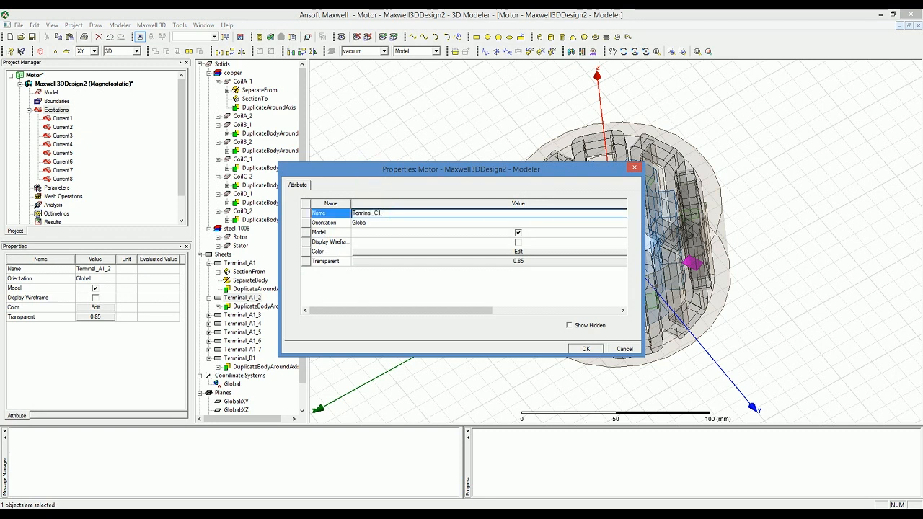
{"action": "left_click", "coordinate": [585, 349]}
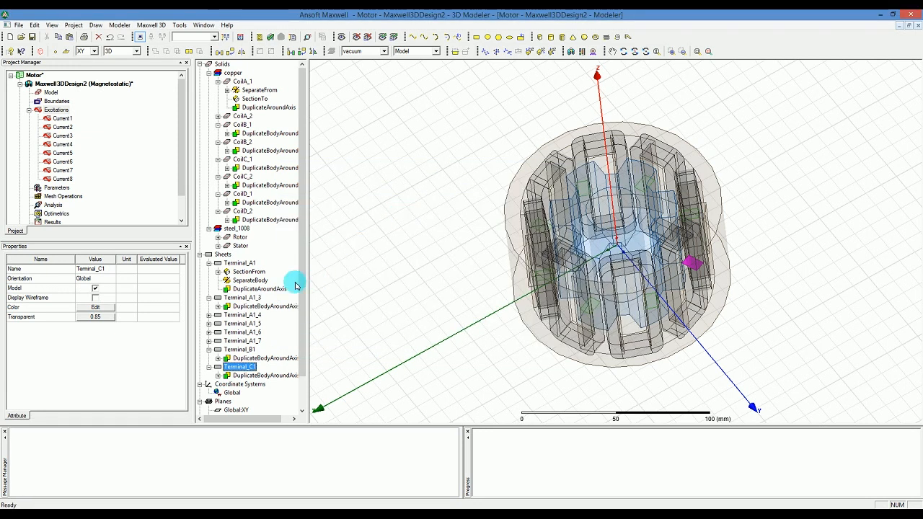
{"action": "left_click", "coordinate": [244, 297]}
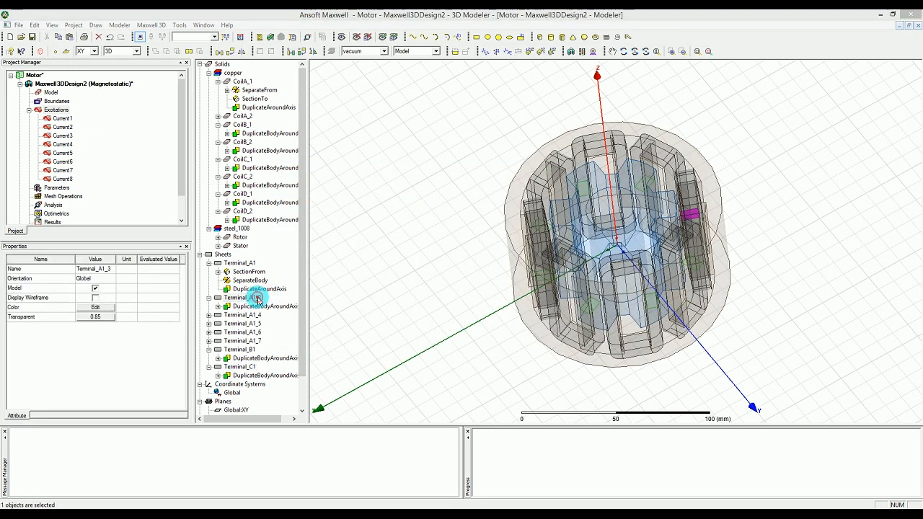
{"action": "double_click", "coordinate": [257, 297]}
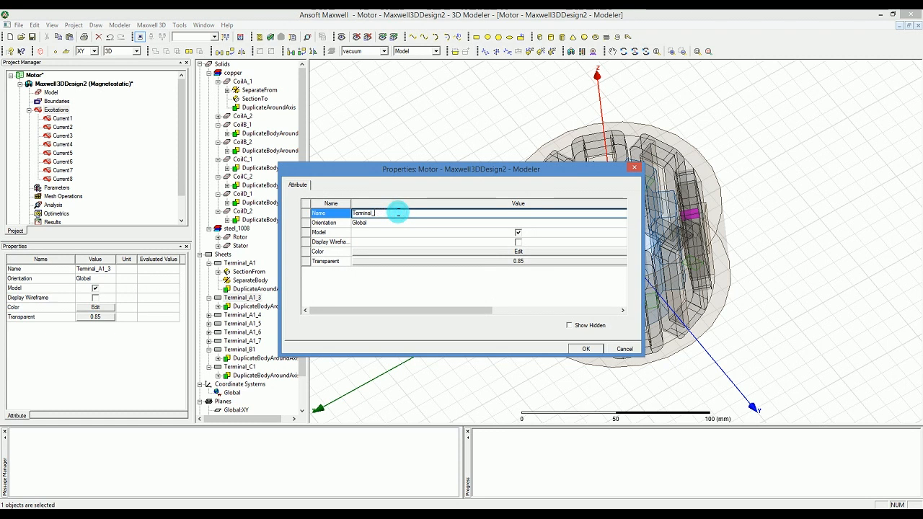
{"action": "left_click", "coordinate": [585, 349]}
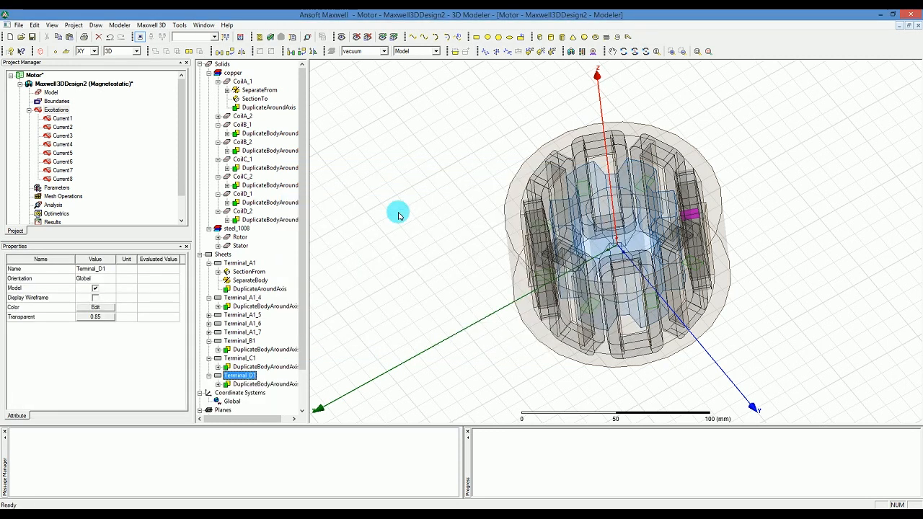
Rename Terminal_A1_4 and the following copies, ending with Terminal_C2
{"action": "left_click", "coordinate": [239, 297]}
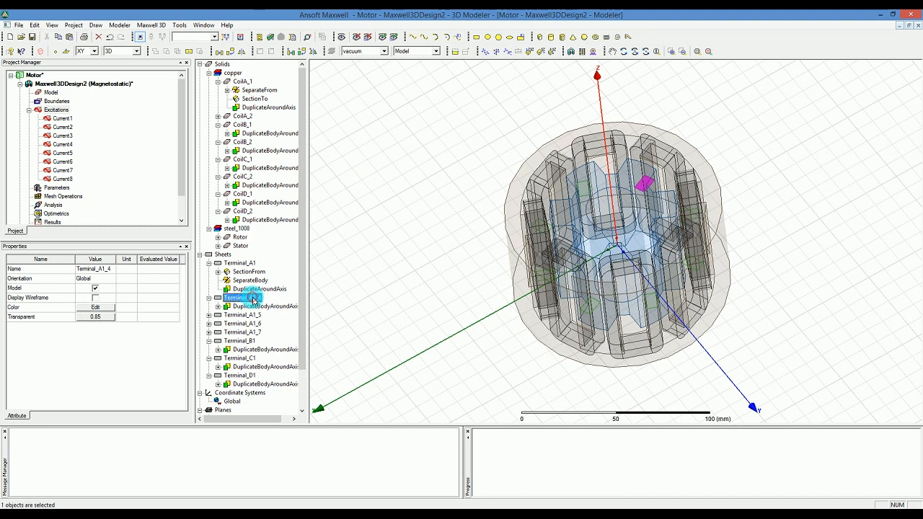
{"action": "double_click", "coordinate": [238, 297]}
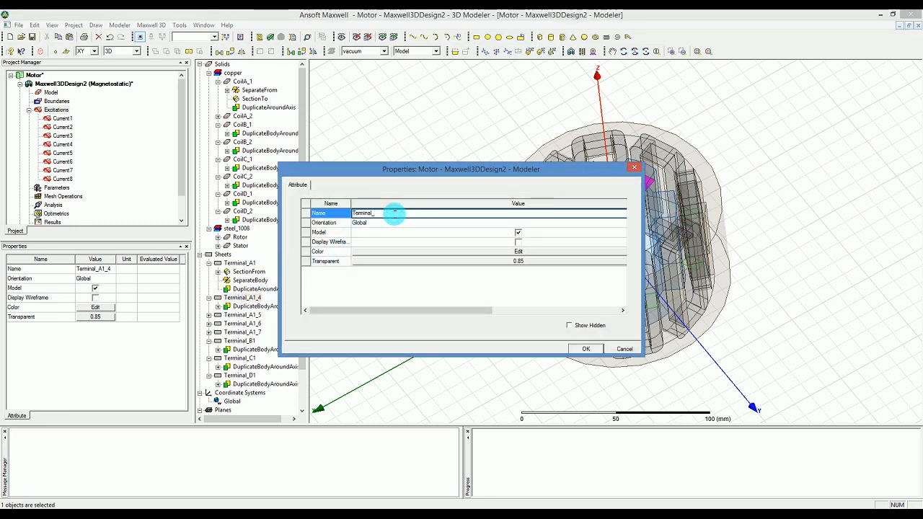
{"action": "left_click", "coordinate": [586, 349]}
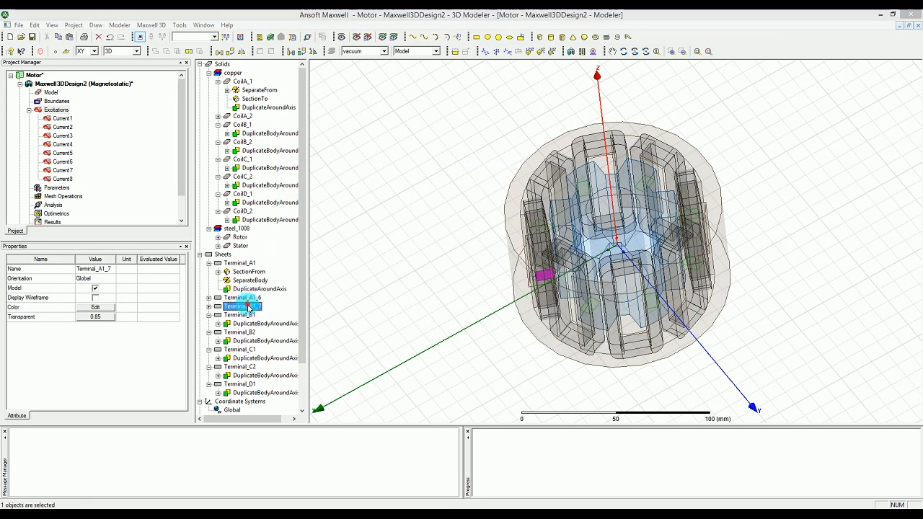
{"action": "double_click", "coordinate": [242, 305]}
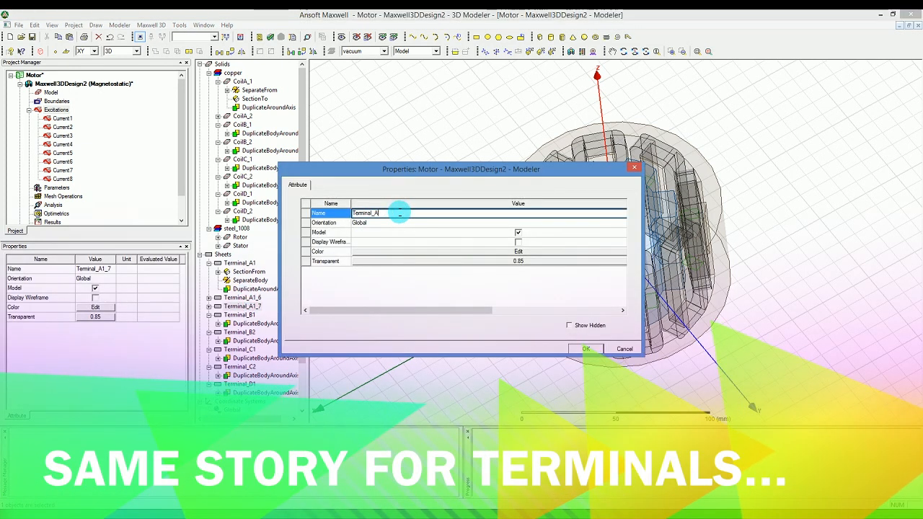
{"action": "left_click", "coordinate": [586, 348]}
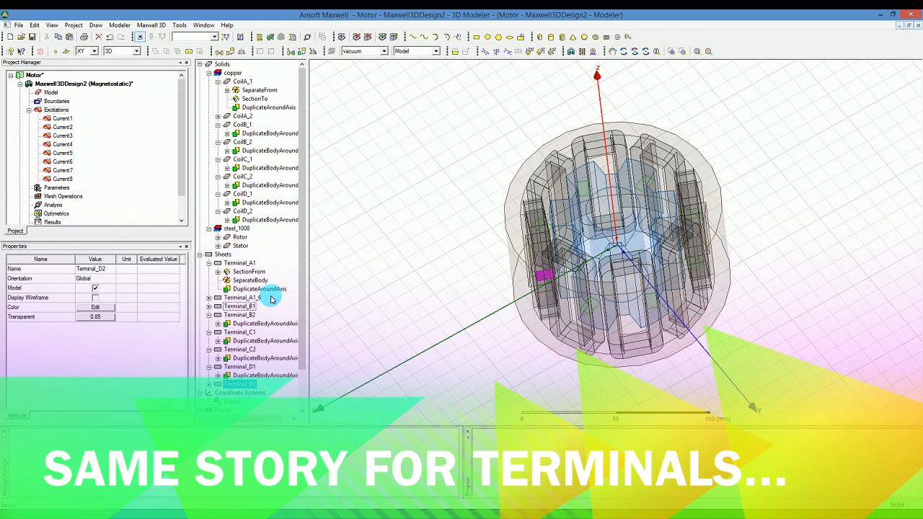
{"action": "double_click", "coordinate": [242, 297]}
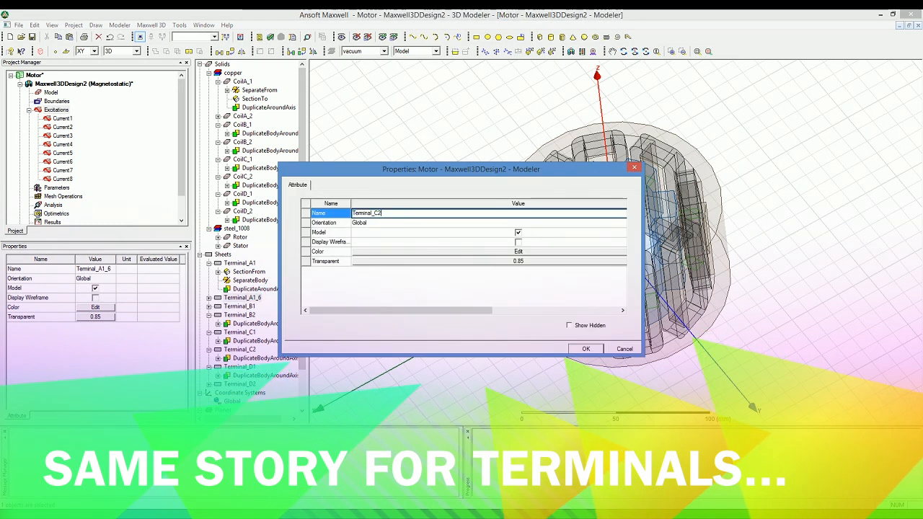
{"action": "left_click", "coordinate": [585, 349]}
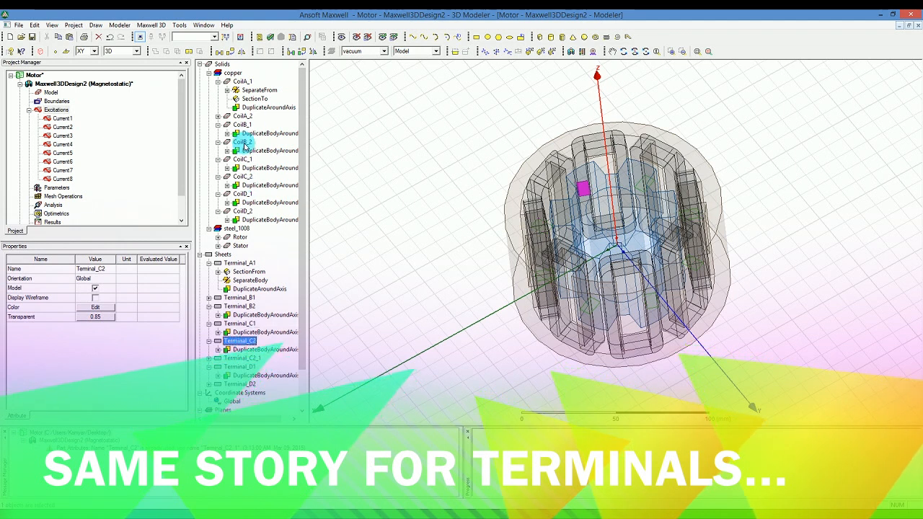
Rename the last terminal copies, including Terminal_B2
{"action": "left_click", "coordinate": [239, 306]}
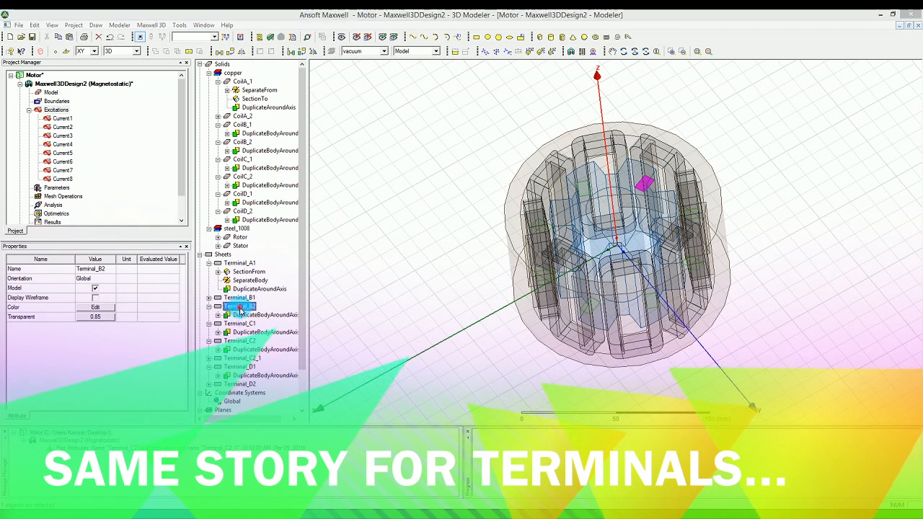
{"action": "double_click", "coordinate": [239, 305]}
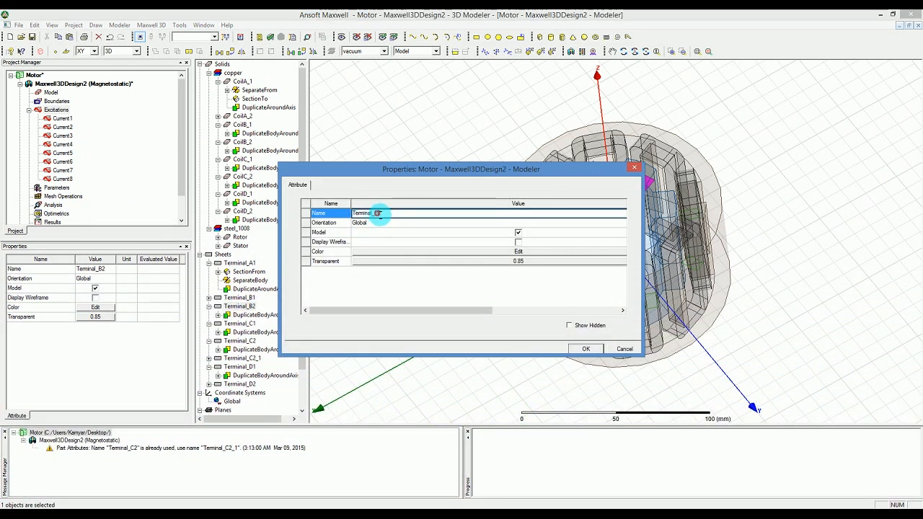
{"action": "left_click", "coordinate": [585, 349]}
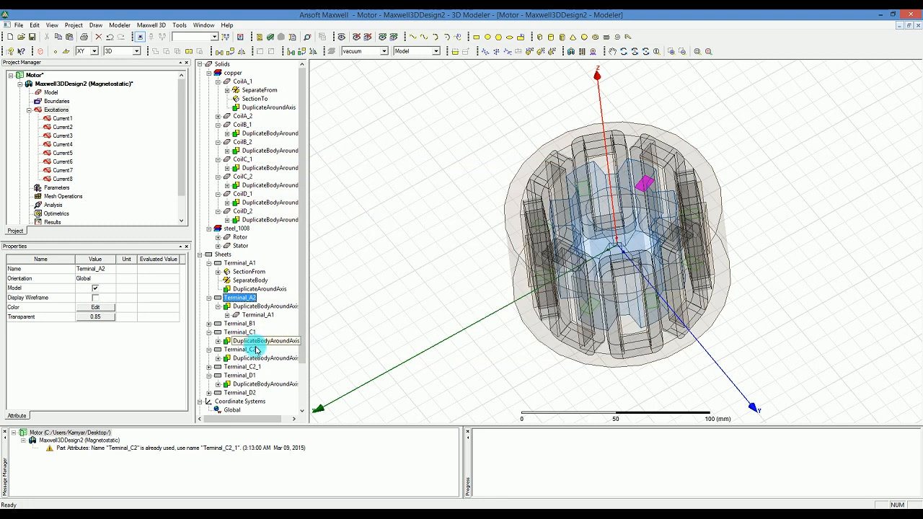
{"action": "double_click", "coordinate": [240, 349]}
{"action": "type", "text": "Terminal_B2"}
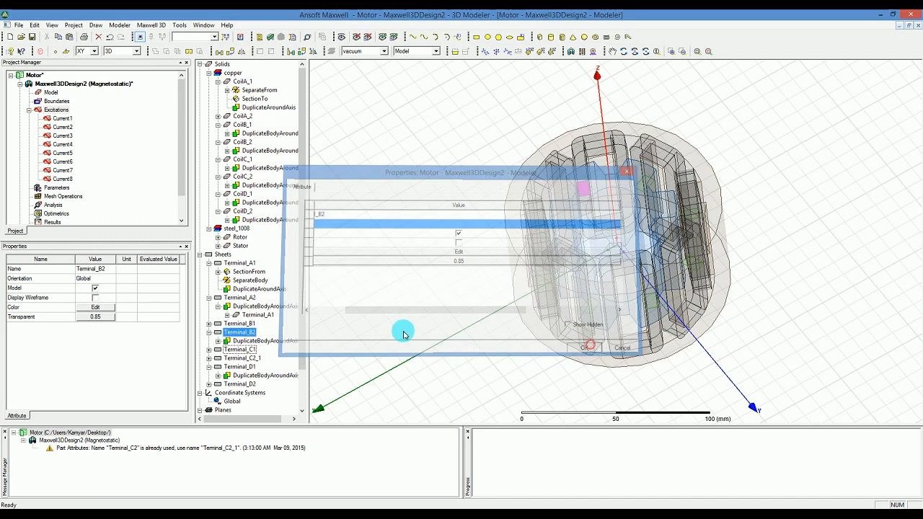
{"action": "left_click", "coordinate": [587, 348]}
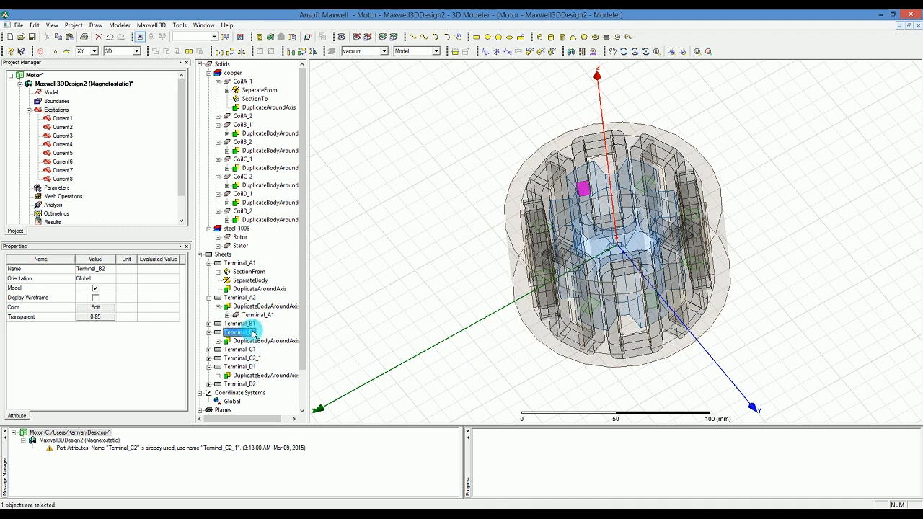
{"action": "double_click", "coordinate": [242, 331]}
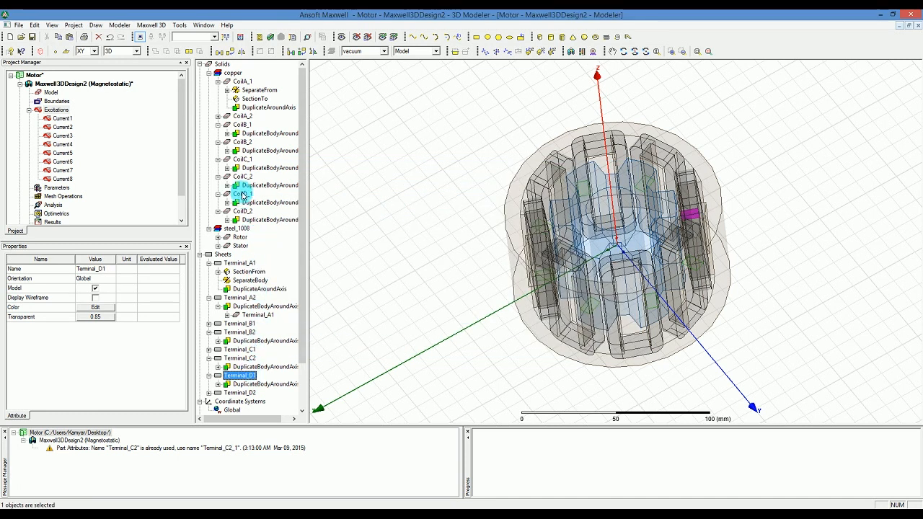
Recolour the selected CoilC coils a light red through their shared Properties
{"action": "left_click", "coordinate": [241, 193]}
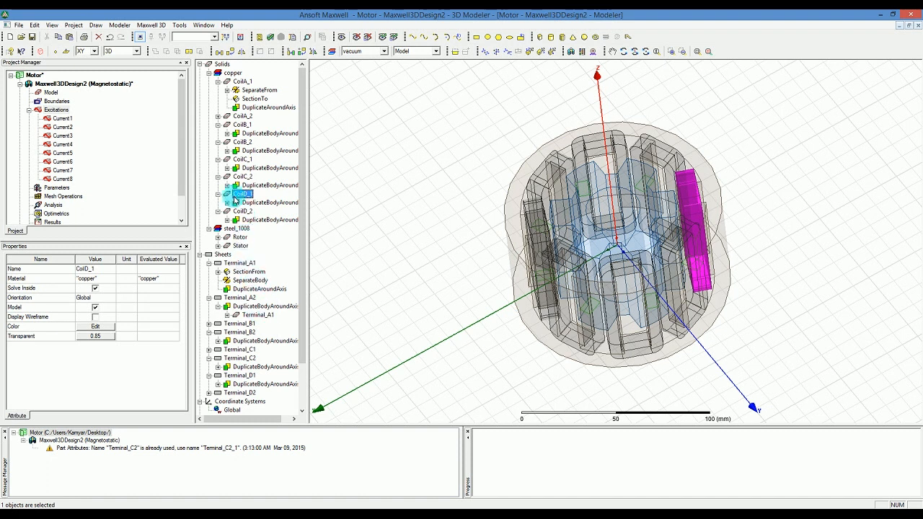
{"action": "left_click", "coordinate": [211, 193]}
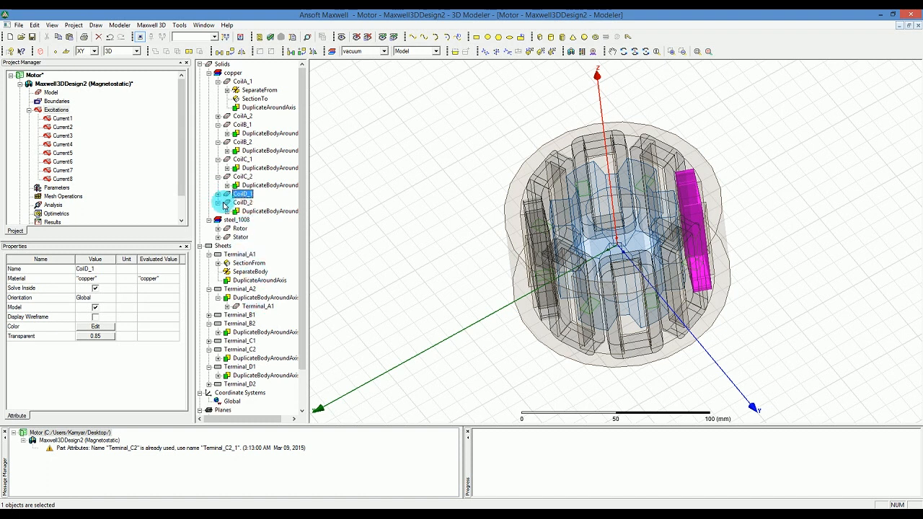
{"action": "left_click", "coordinate": [207, 193]}
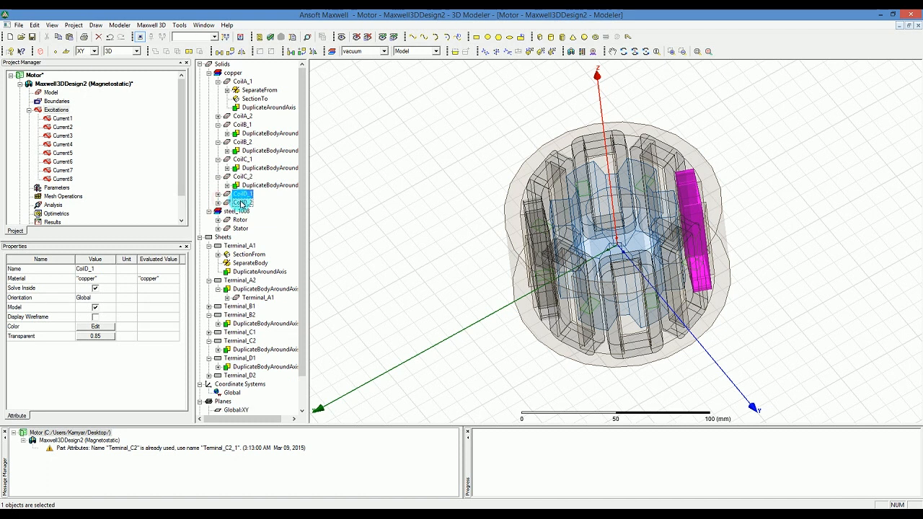
{"action": "right_click", "coordinate": [242, 193]}
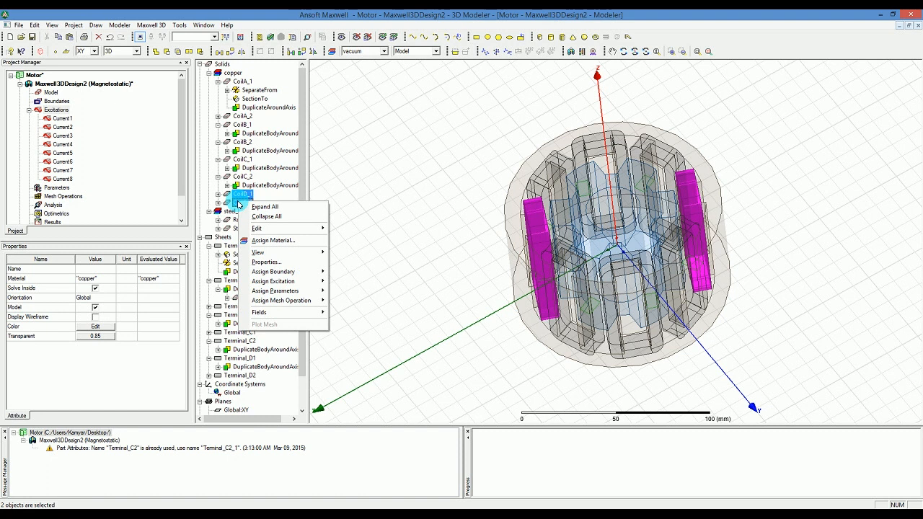
{"action": "left_click", "coordinate": [268, 263]}
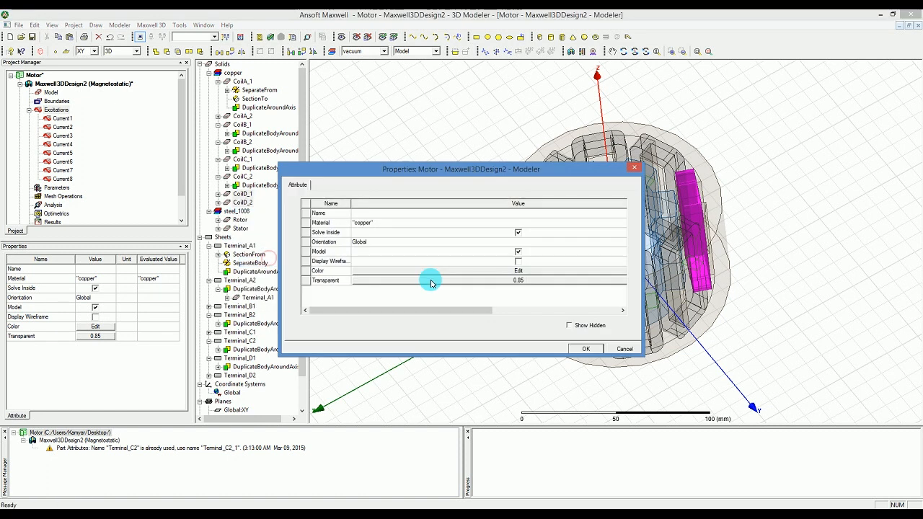
{"action": "left_click", "coordinate": [518, 271]}
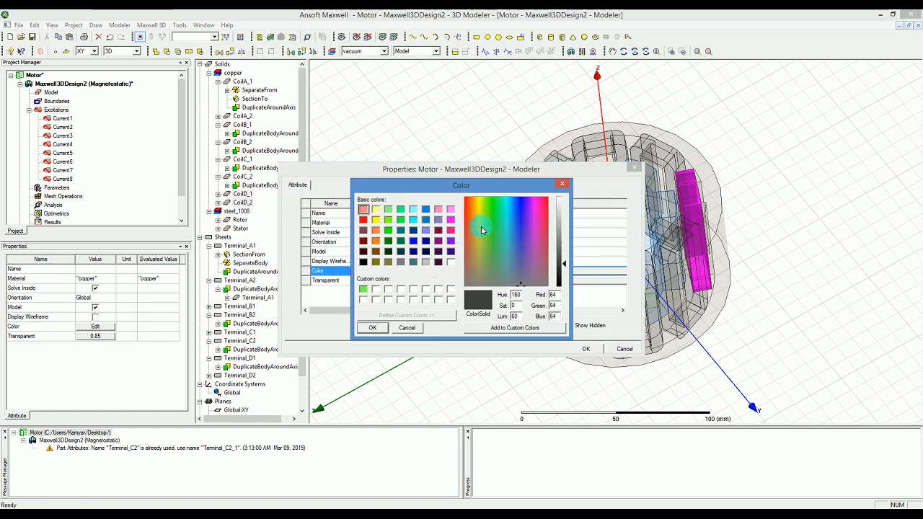
{"action": "left_click", "coordinate": [545, 205]}
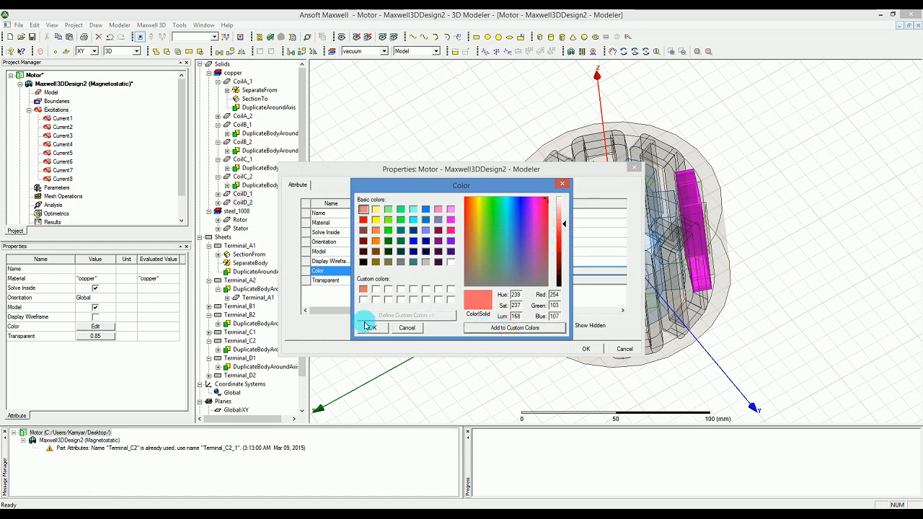
{"action": "left_click", "coordinate": [370, 328]}
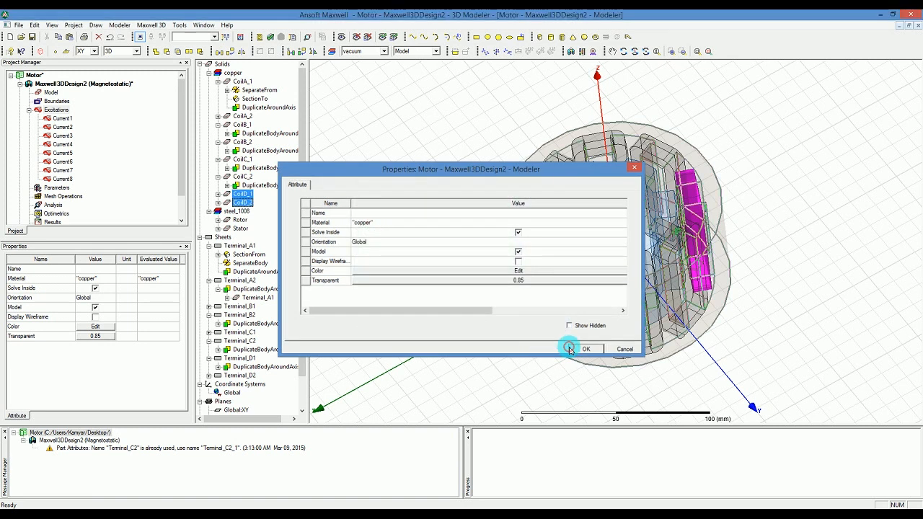
{"action": "left_click", "coordinate": [585, 349]}
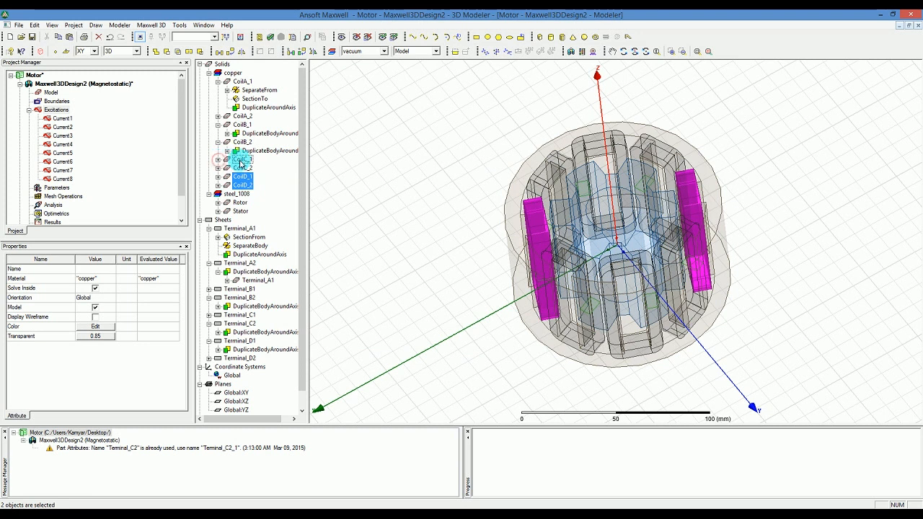
Recolour the selected coil pair light yellow through its Properties colour picker
{"action": "right_click", "coordinate": [242, 159]}
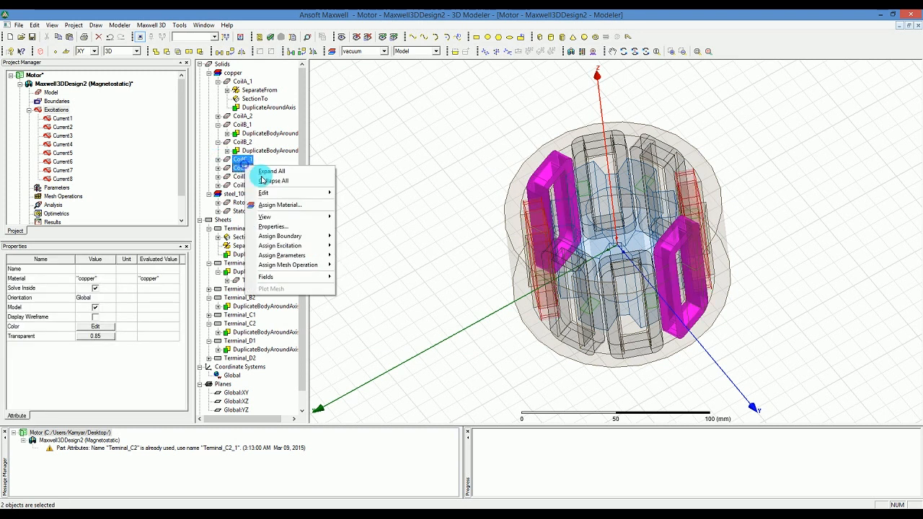
{"action": "left_click", "coordinate": [273, 227]}
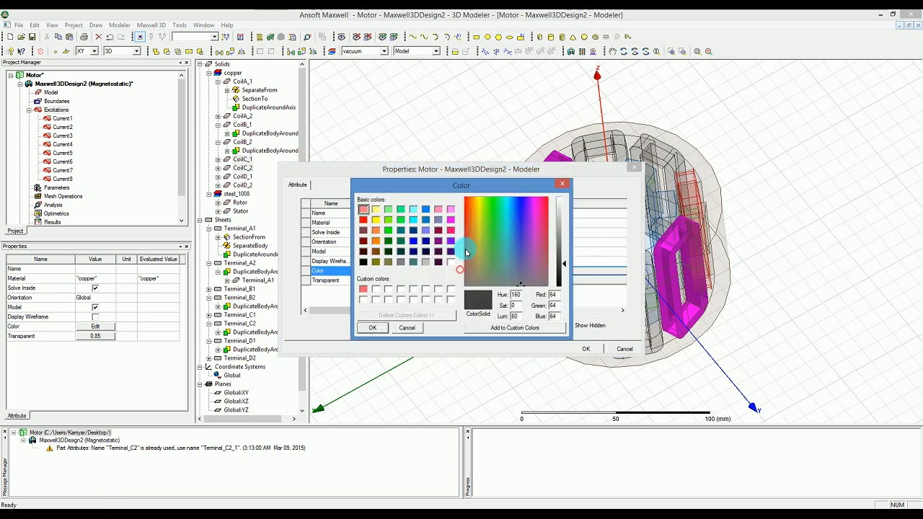
{"action": "left_click", "coordinate": [479, 201]}
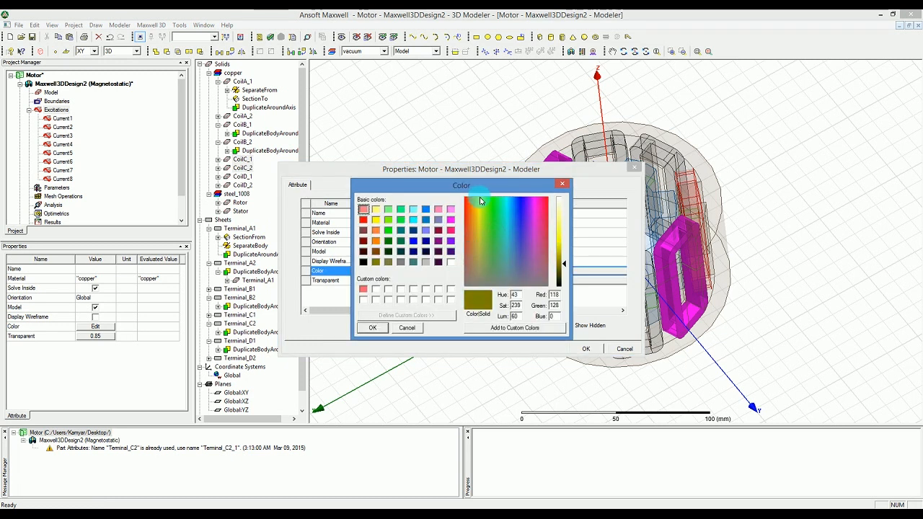
{"action": "left_click", "coordinate": [479, 201]}
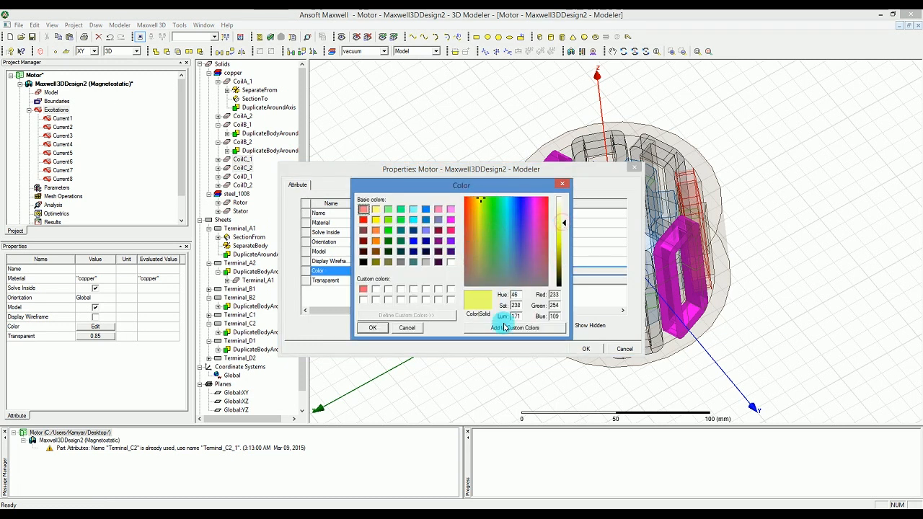
{"action": "left_click", "coordinate": [372, 328]}
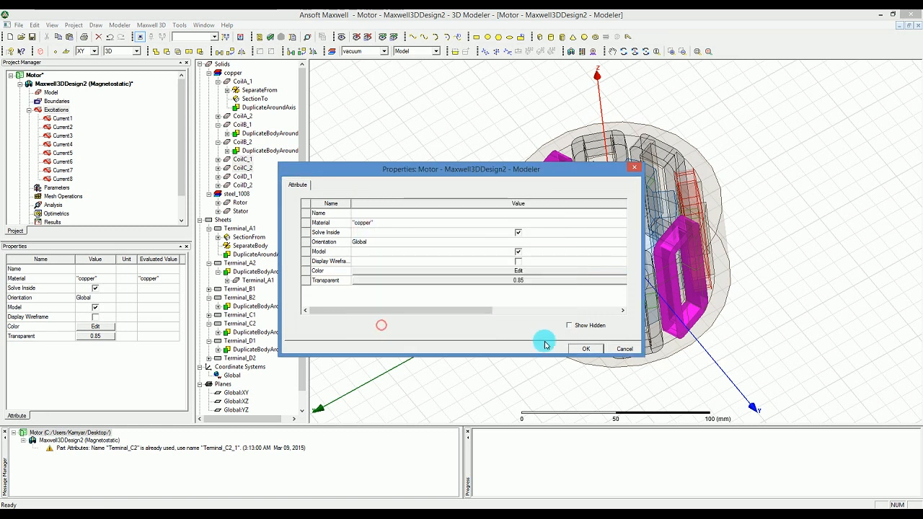
{"action": "left_click", "coordinate": [585, 349]}
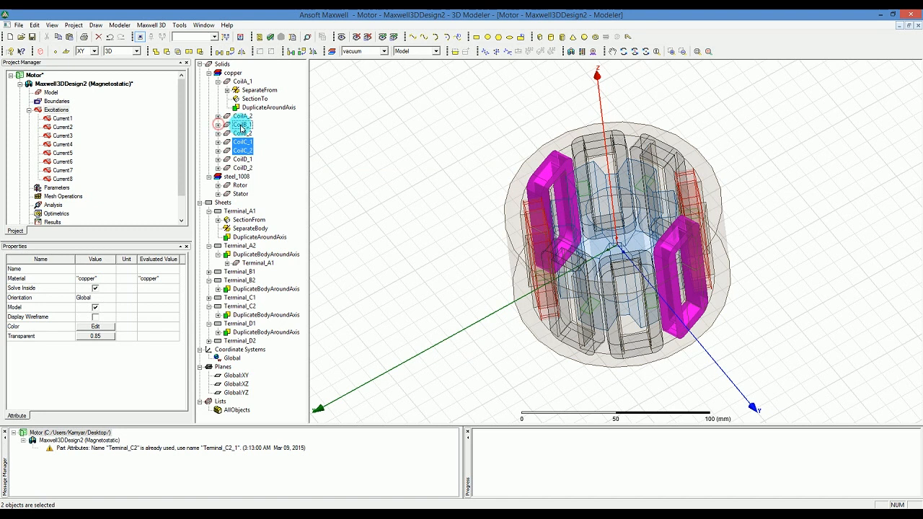
Recolour the remaining coil pair green and select coils to verify the phase colours
{"action": "right_click", "coordinate": [242, 133]}
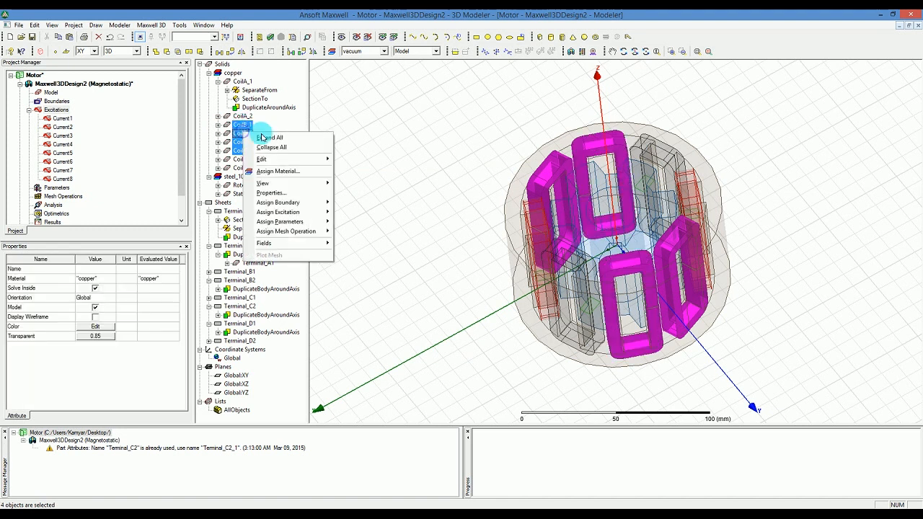
{"action": "left_click", "coordinate": [242, 124]}
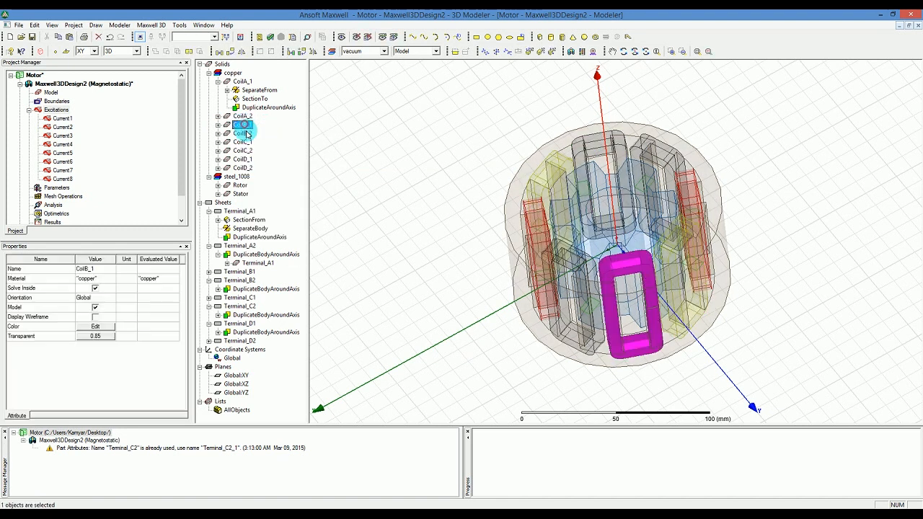
{"action": "double_click", "coordinate": [242, 132]}
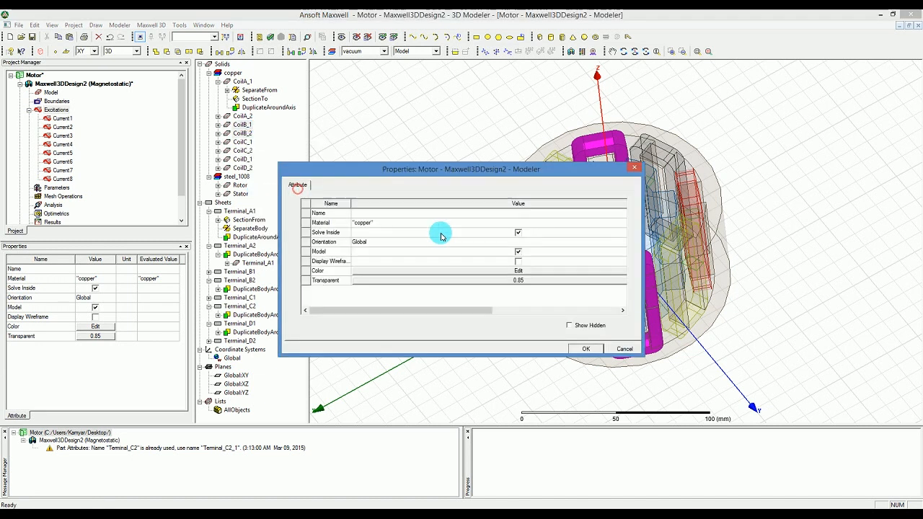
{"action": "left_click", "coordinate": [517, 270]}
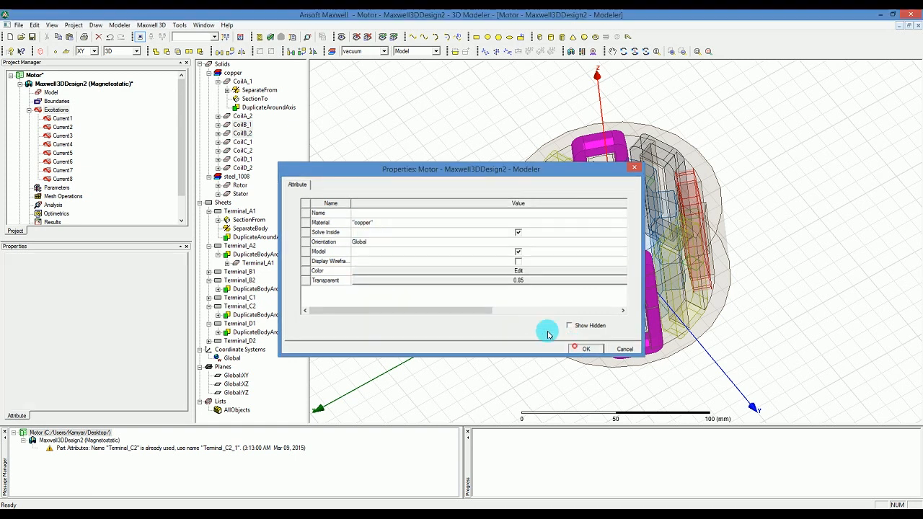
{"action": "left_click", "coordinate": [585, 349]}
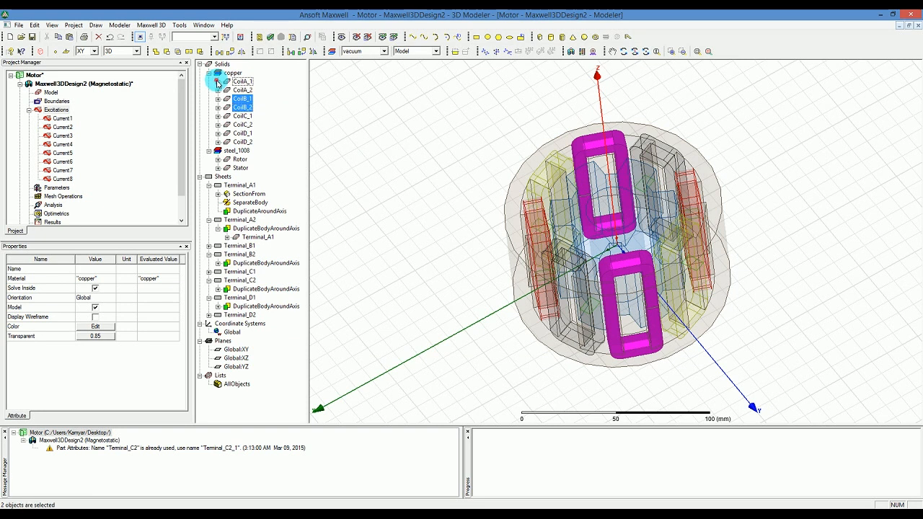
{"action": "left_click", "coordinate": [243, 81]}
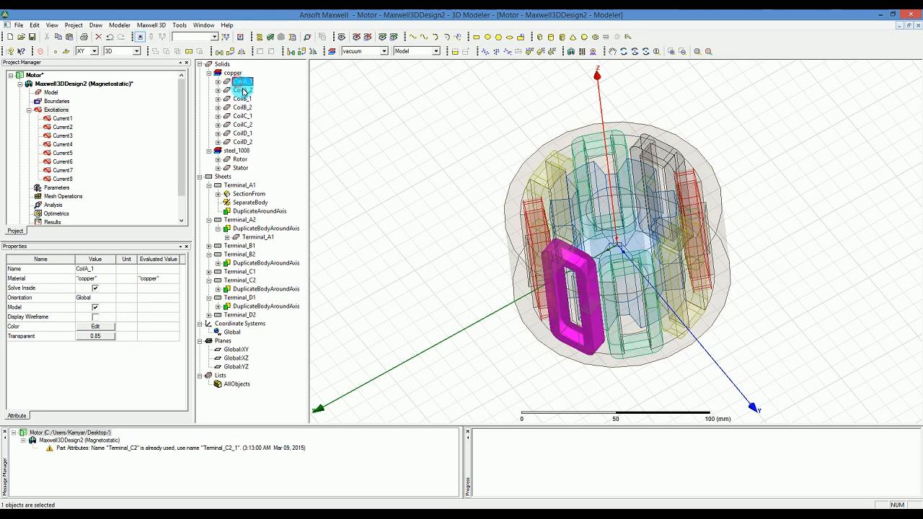
{"action": "left_click", "coordinate": [242, 89]}
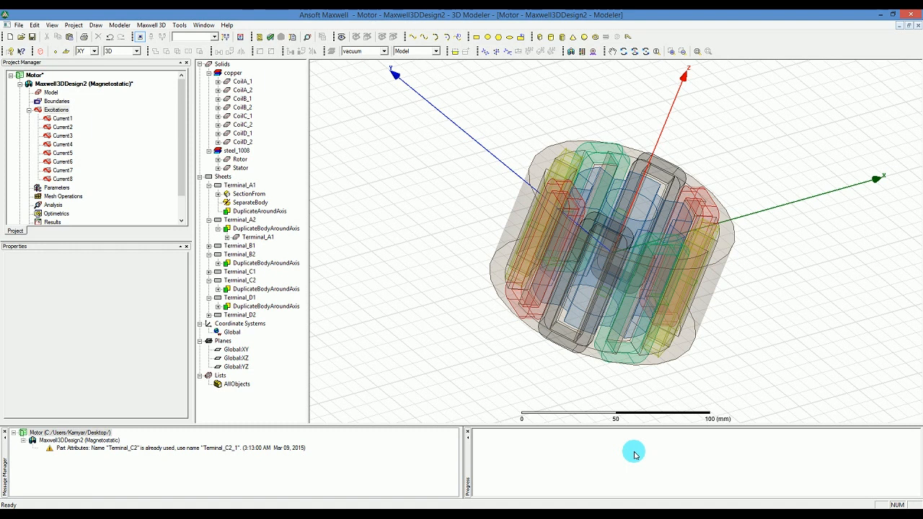
{"action": "mouse_move", "coordinate": [633, 447]}
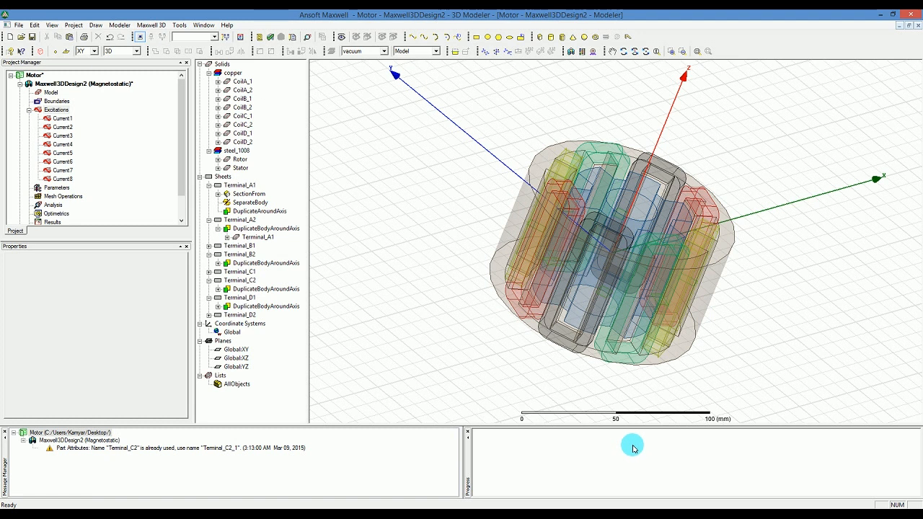
Start a Regular Polyhedron from the Draw shapes list to enclose the motor
{"action": "left_click", "coordinate": [248, 193]}
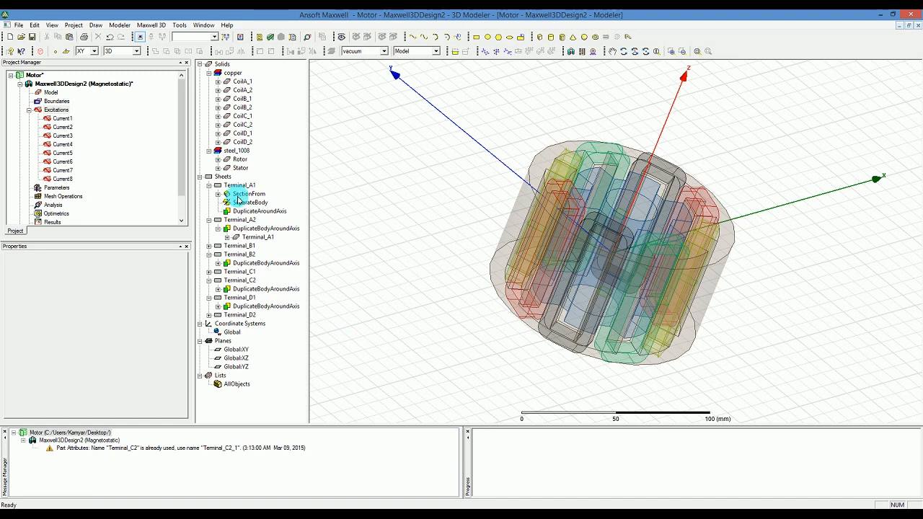
{"action": "left_click", "coordinate": [120, 24]}
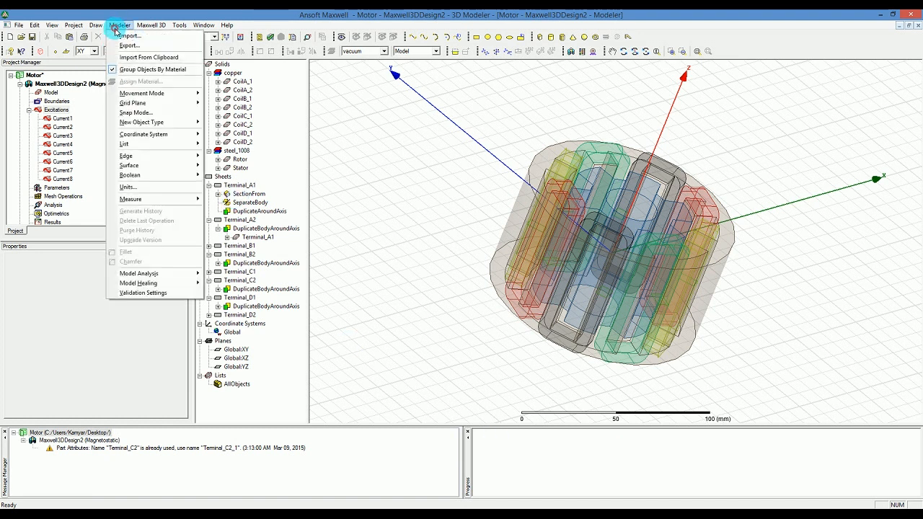
{"action": "mouse_move", "coordinate": [130, 36]}
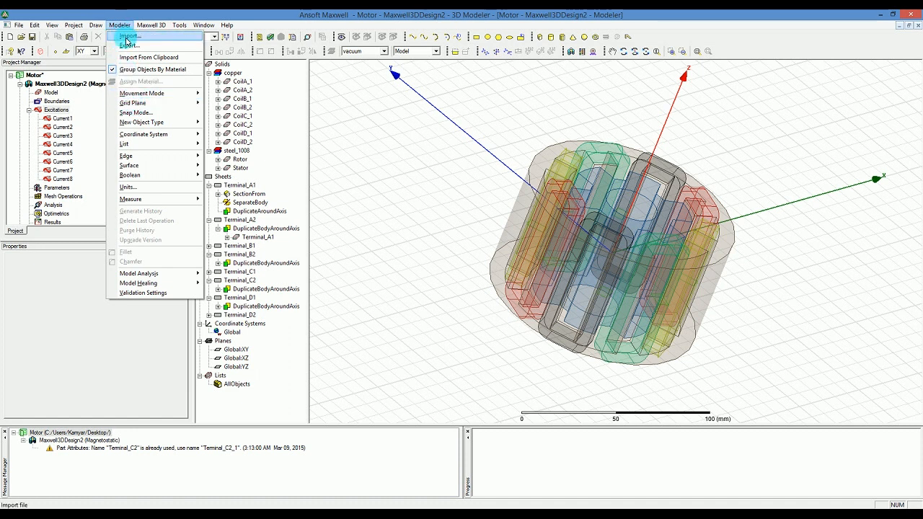
{"action": "left_click", "coordinate": [95, 25]}
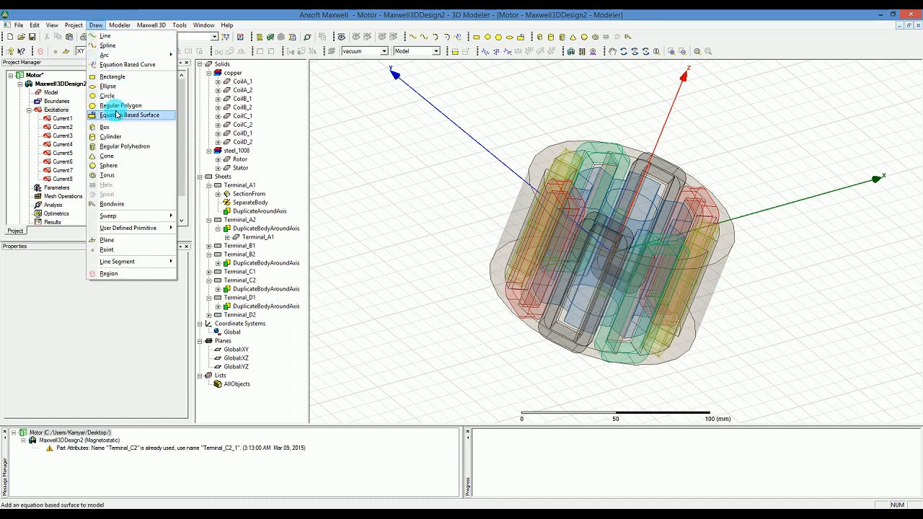
{"action": "mouse_move", "coordinate": [133, 147]}
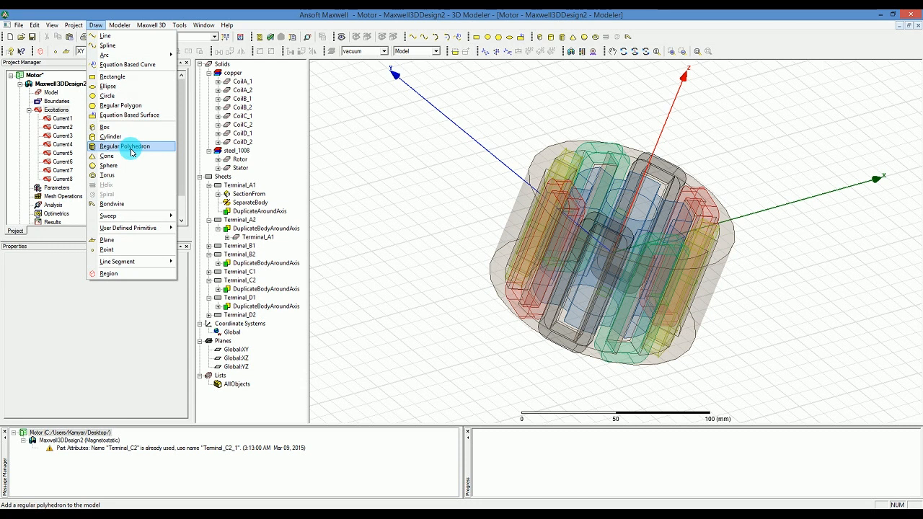
{"action": "left_click", "coordinate": [127, 148]}
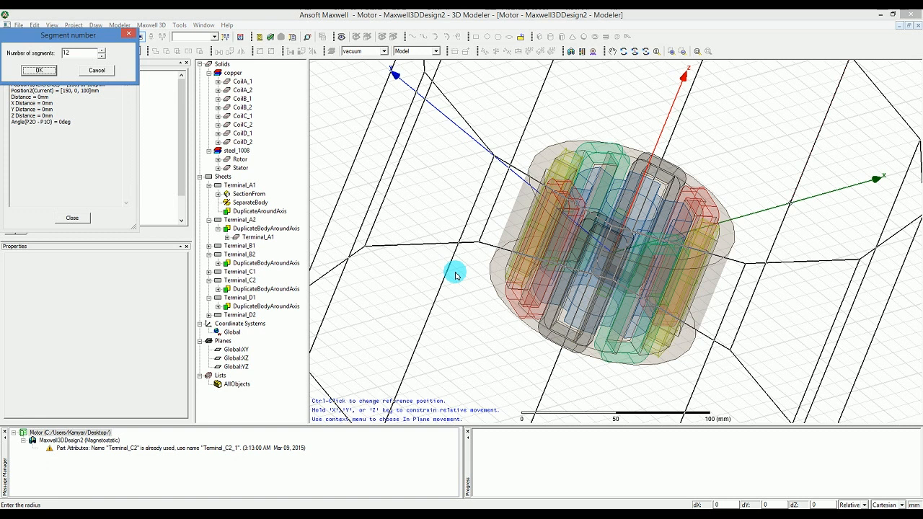
Create the 12-segment polyhedron and rename it Region in its attributes
{"action": "left_click", "coordinate": [37, 69]}
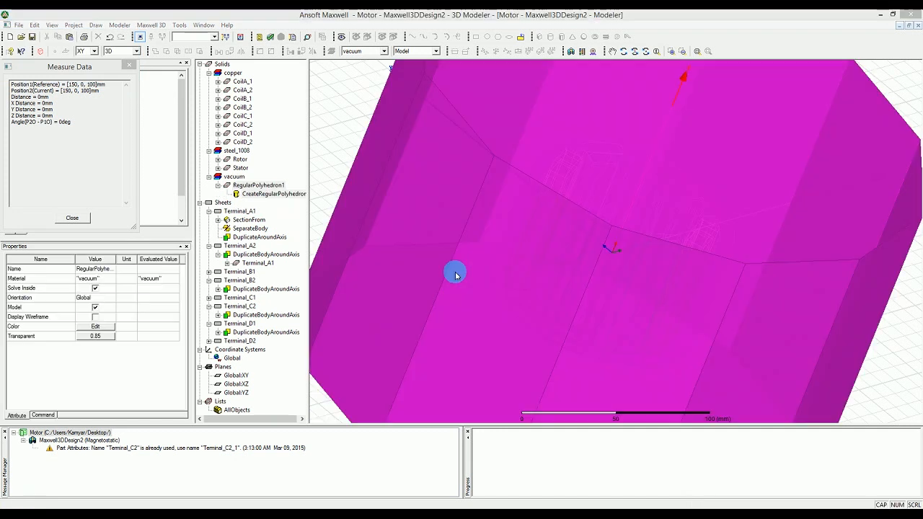
{"action": "double_click", "coordinate": [273, 194]}
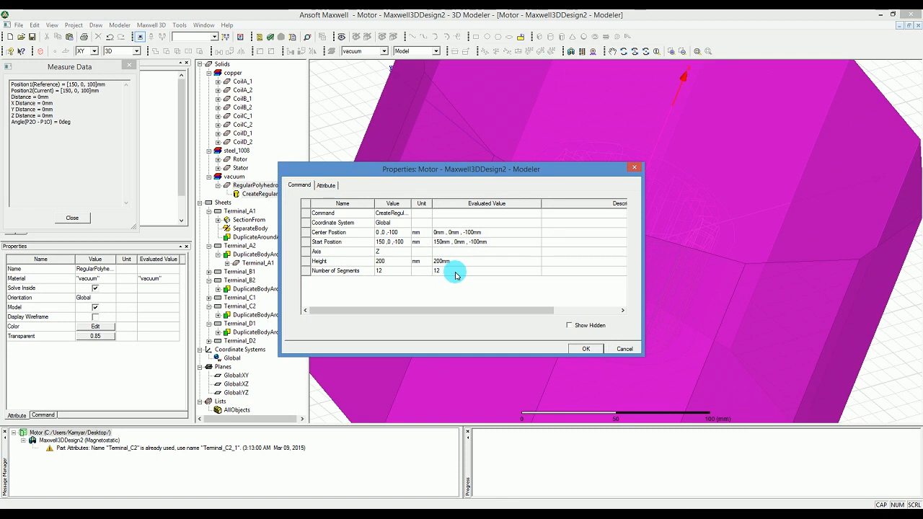
{"action": "mouse_move", "coordinate": [419, 243]}
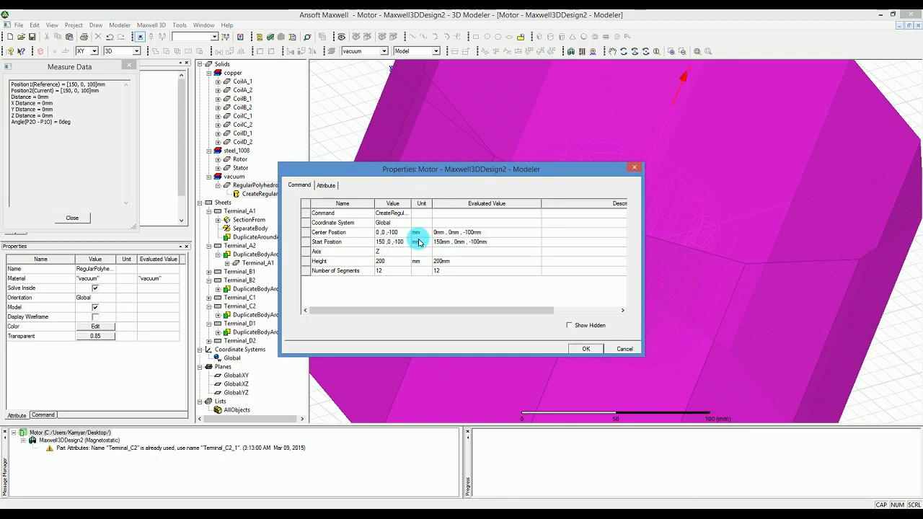
{"action": "left_click", "coordinate": [326, 185]}
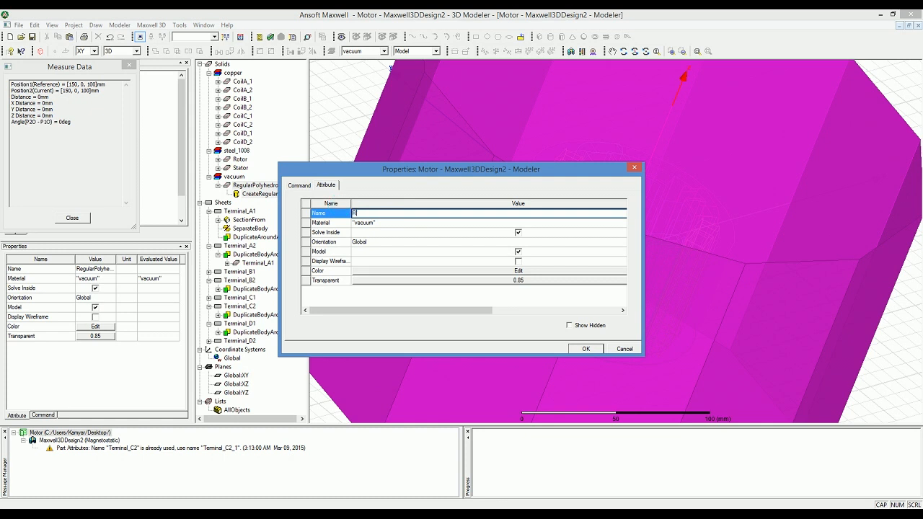
{"action": "type", "text": "Region"}
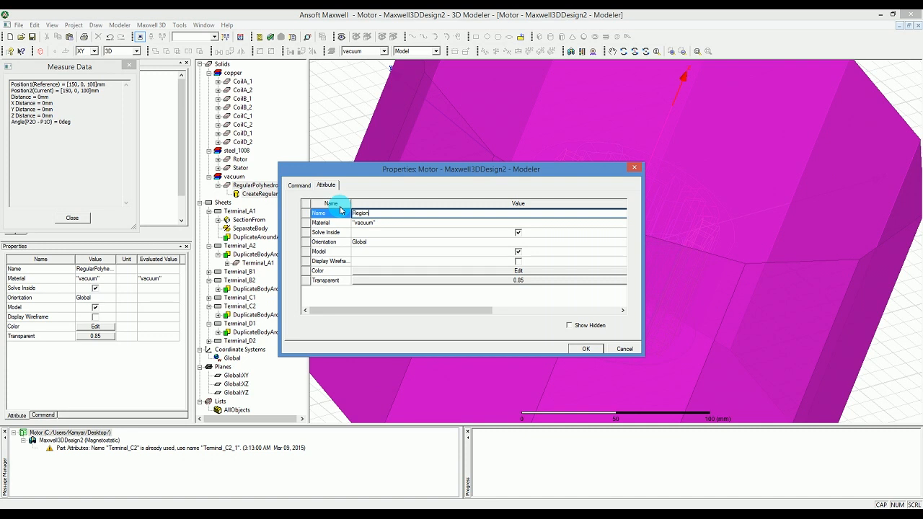
{"action": "left_click", "coordinate": [355, 256]}
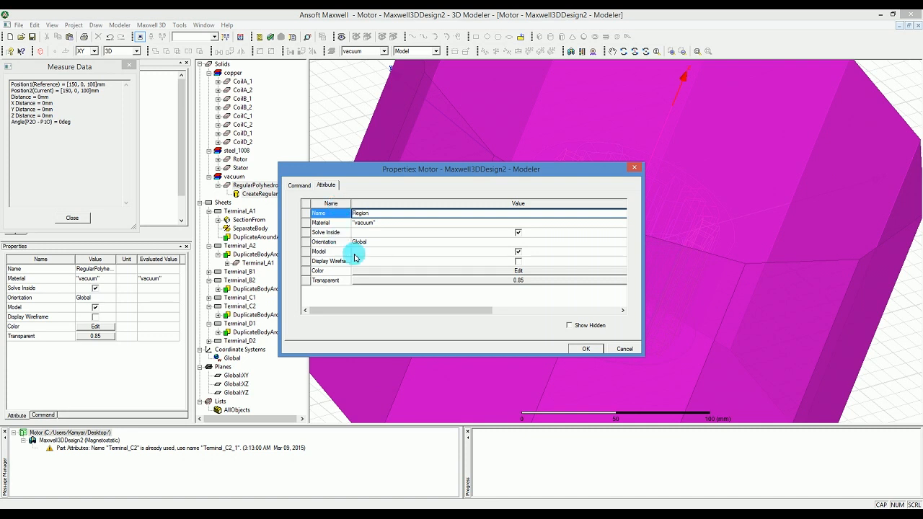
{"action": "mouse_move", "coordinate": [418, 324]}
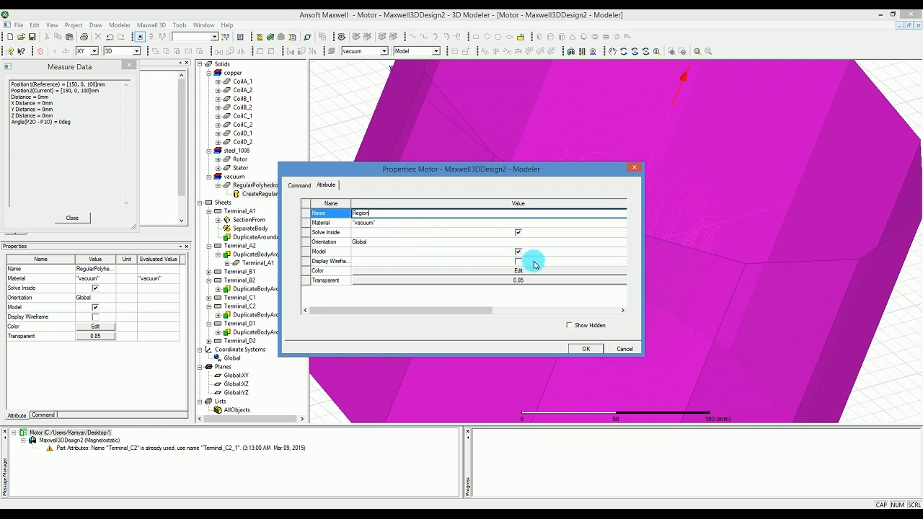
{"action": "mouse_move", "coordinate": [525, 281]}
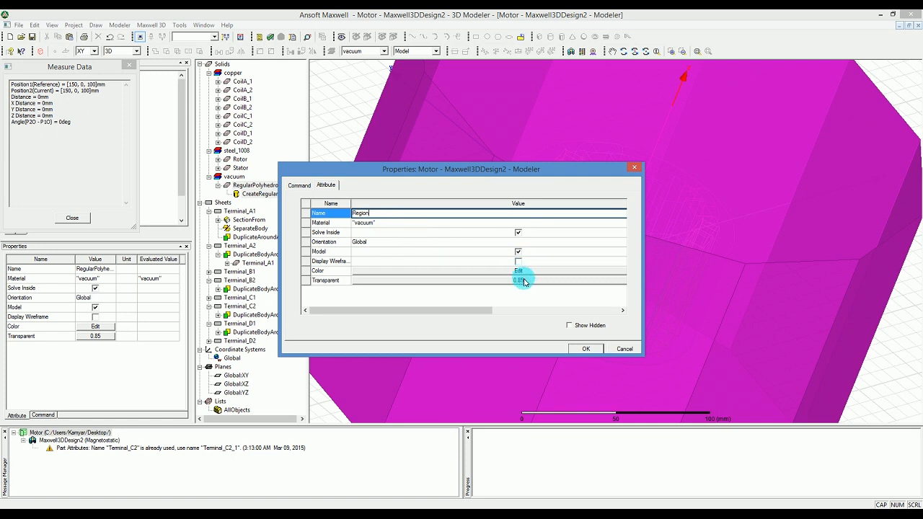
{"action": "left_click", "coordinate": [521, 280]}
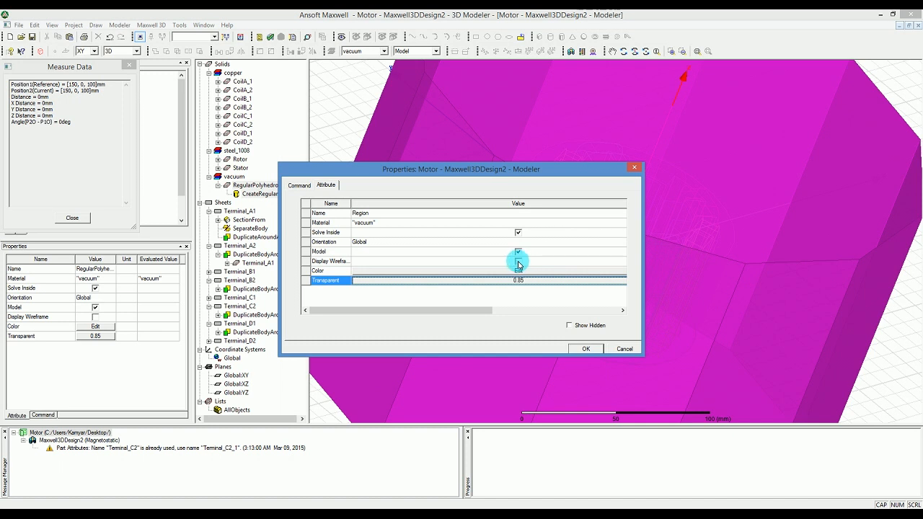
Display the Region object as a wireframe and apply the property changes
{"action": "left_click", "coordinate": [518, 261]}
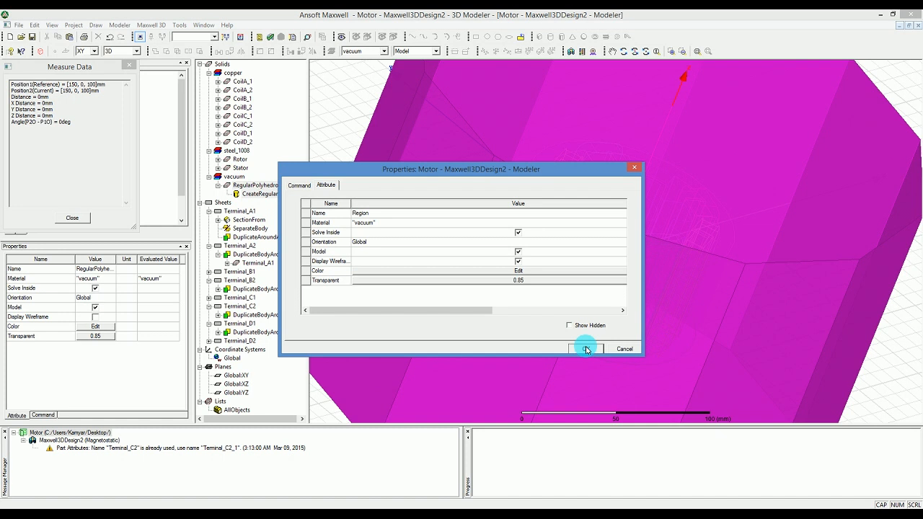
{"action": "left_click", "coordinate": [586, 349]}
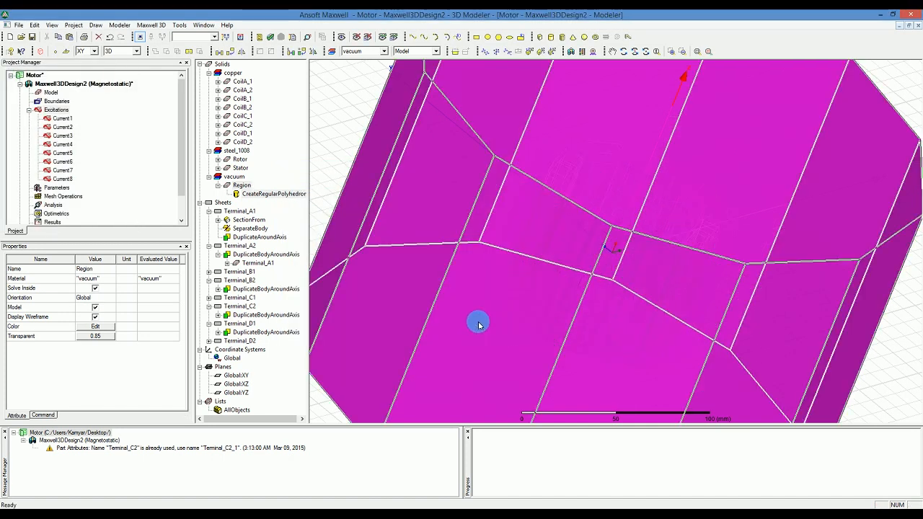
Zoom out and untick Region's visibility in Active View Visibility to hide the enclosure
{"action": "left_click_drag", "start_coordinate": [478, 323], "coordinate": [334, 144]}
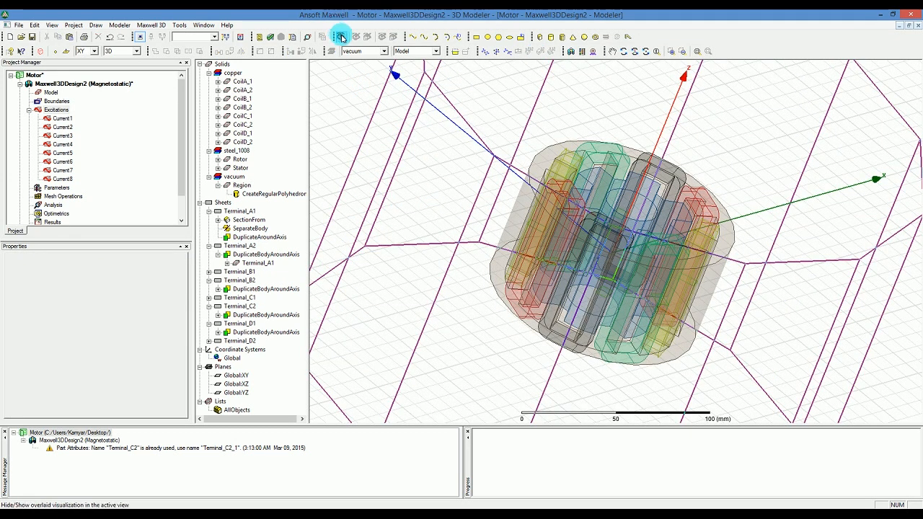
{"action": "left_click", "coordinate": [340, 36]}
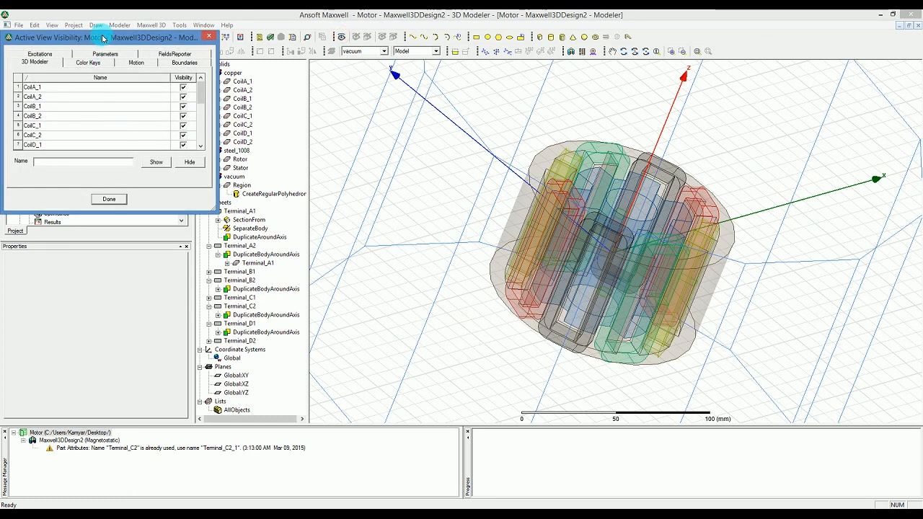
{"action": "left_click_drag", "start_coordinate": [104, 37], "coordinate": [493, 118]}
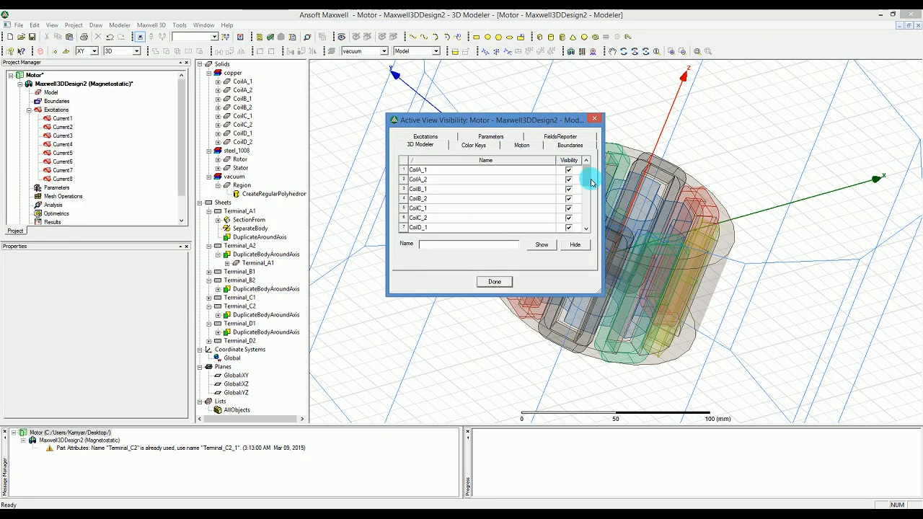
{"action": "scroll", "scroll_direction": "down", "scroll_amount": 3}
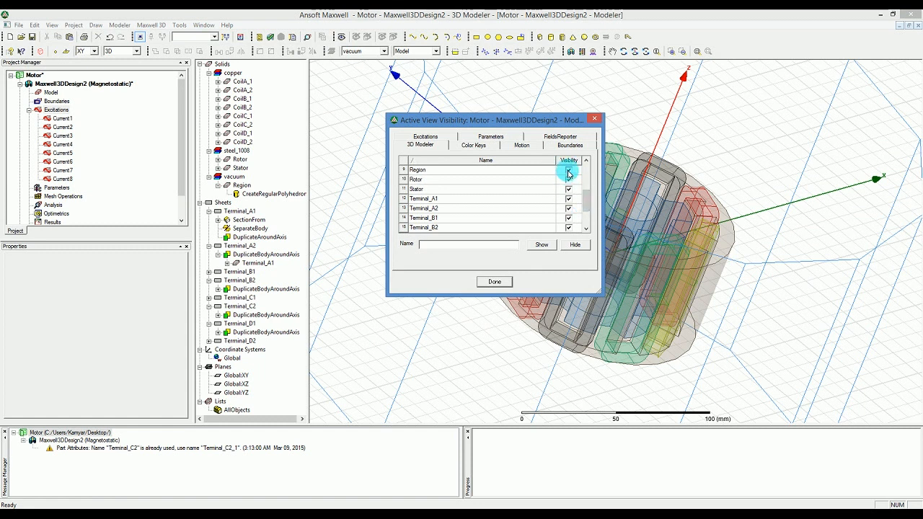
{"action": "left_click", "coordinate": [571, 169]}
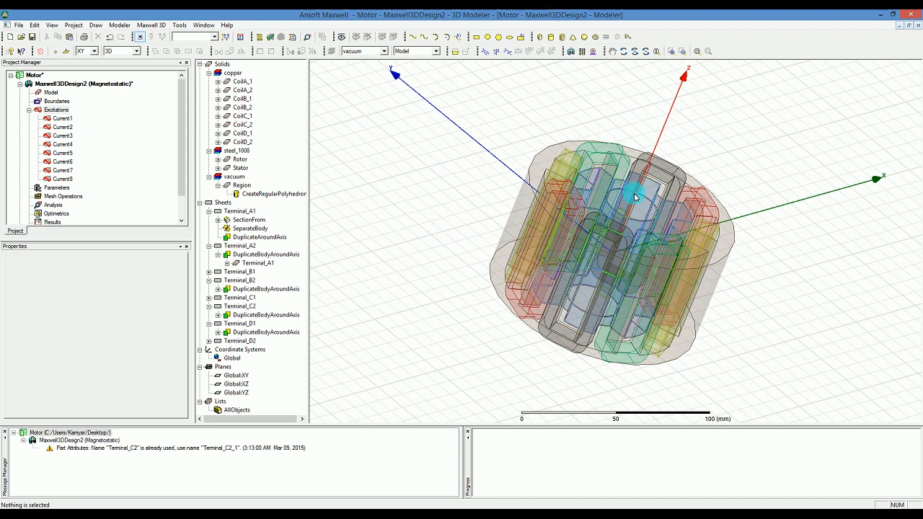
{"action": "mouse_move", "coordinate": [634, 196]}
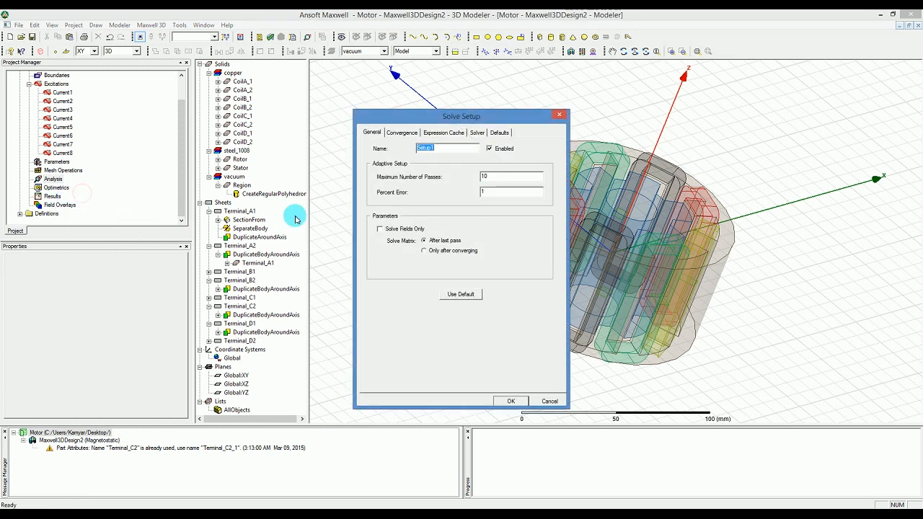
{"action": "mouse_move", "coordinate": [326, 208]}
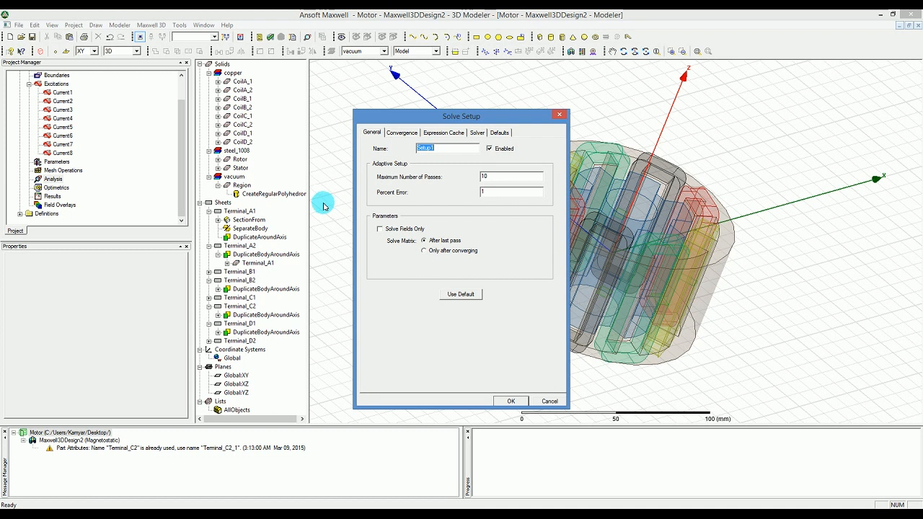
{"action": "mouse_move", "coordinate": [435, 171]}
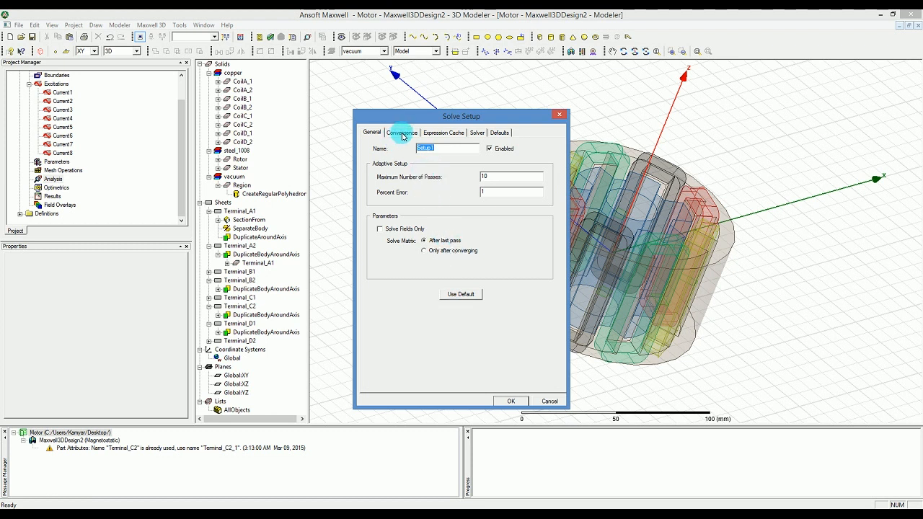
Review Setup1's Convergence, Expression Cache and Solver tabs, keeping 10 passes and 1% error, and accept it
{"action": "left_click", "coordinate": [401, 133]}
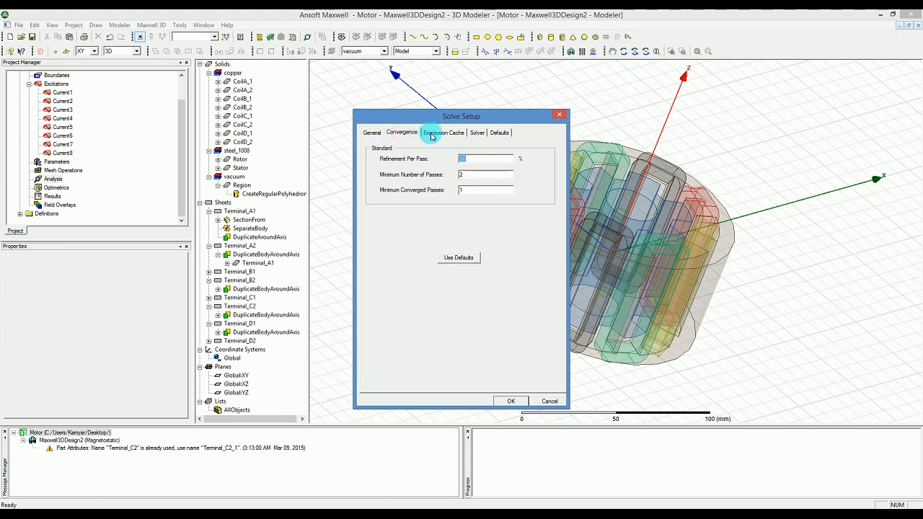
{"action": "left_click", "coordinate": [443, 132]}
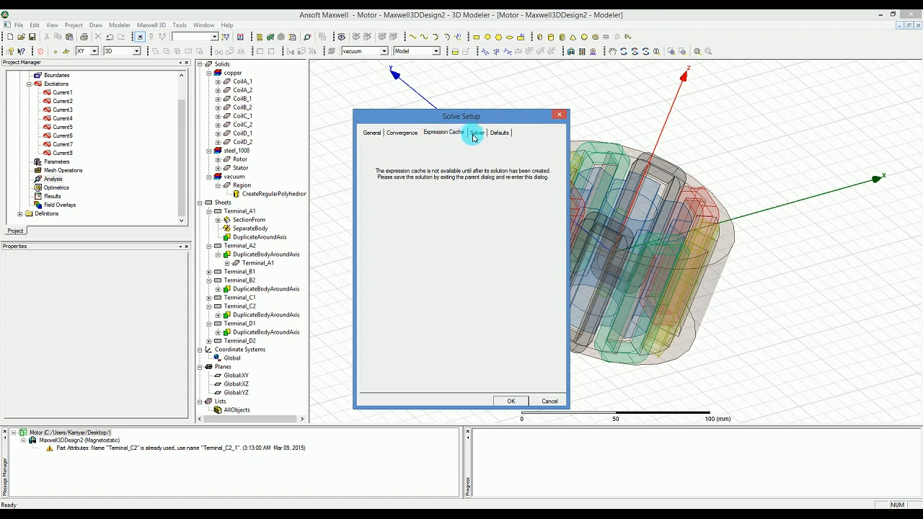
{"action": "left_click", "coordinate": [476, 133]}
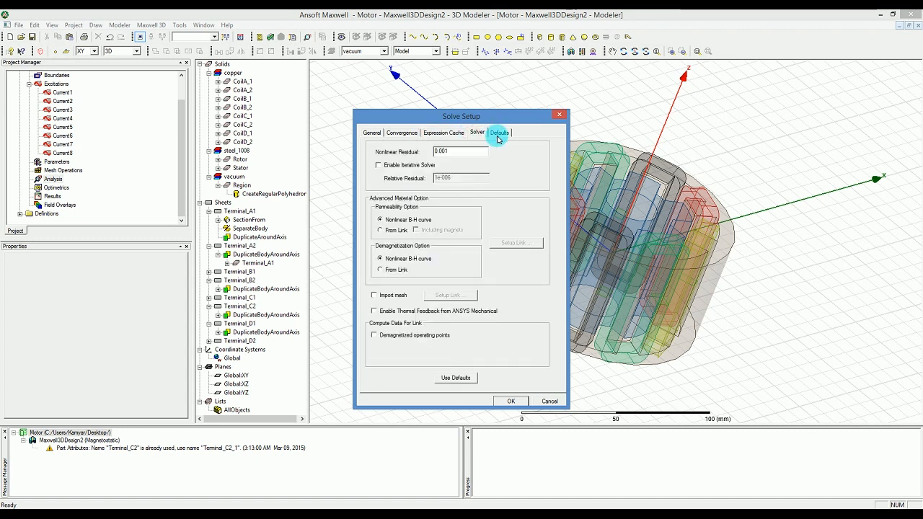
{"action": "left_click", "coordinate": [372, 133]}
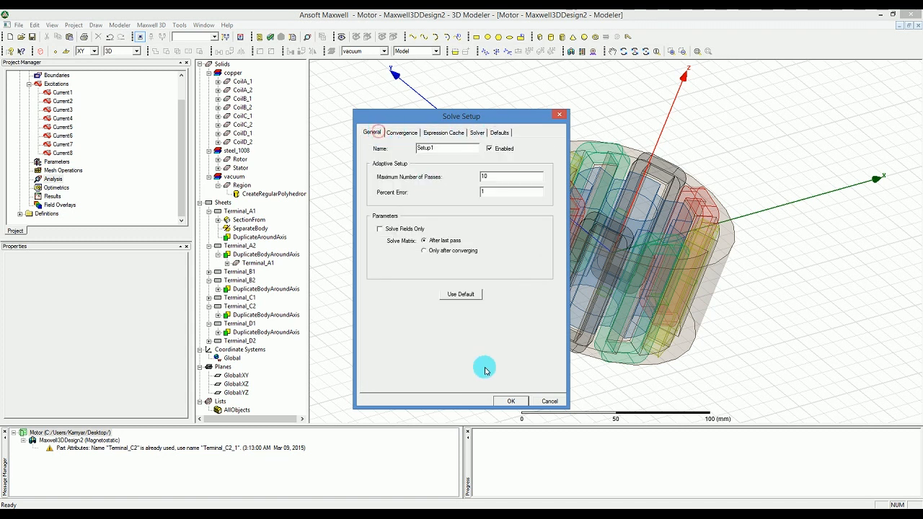
{"action": "mouse_move", "coordinate": [502, 398]}
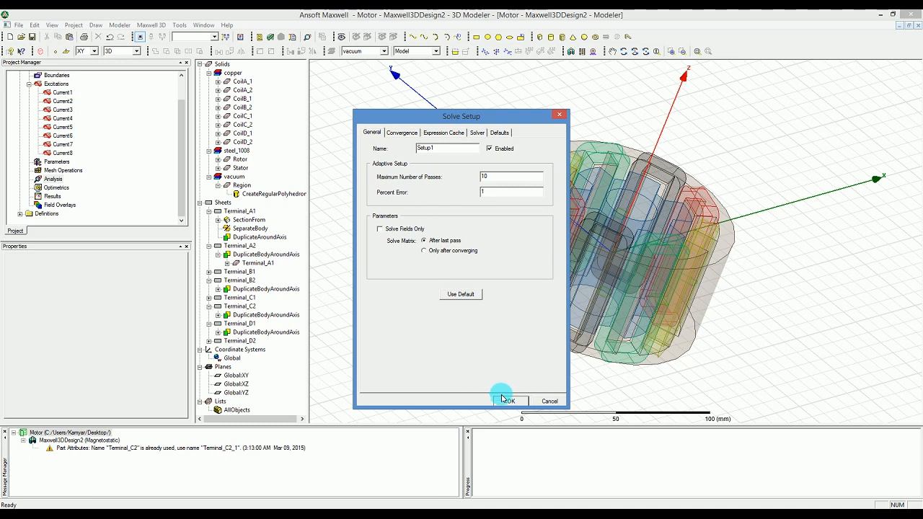
{"action": "left_click", "coordinate": [507, 400]}
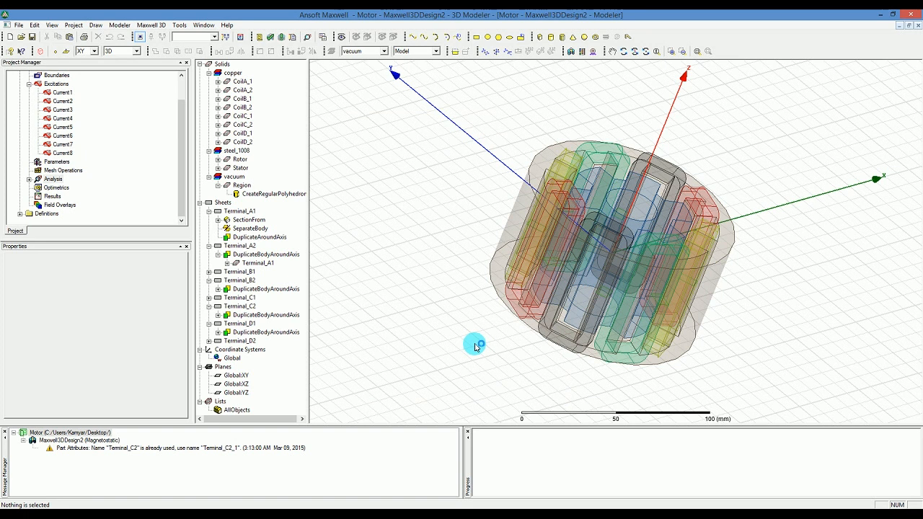
{"action": "mouse_move", "coordinate": [248, 35]}
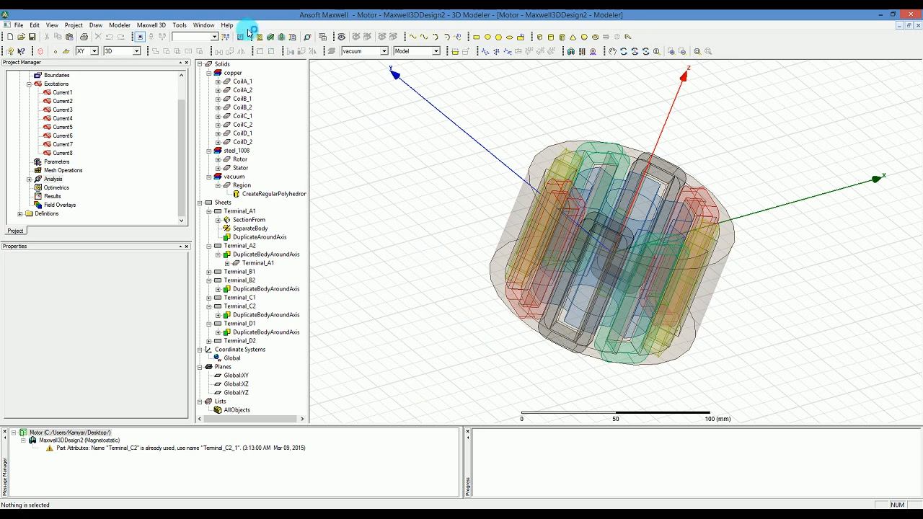
{"action": "mouse_move", "coordinate": [272, 38]}
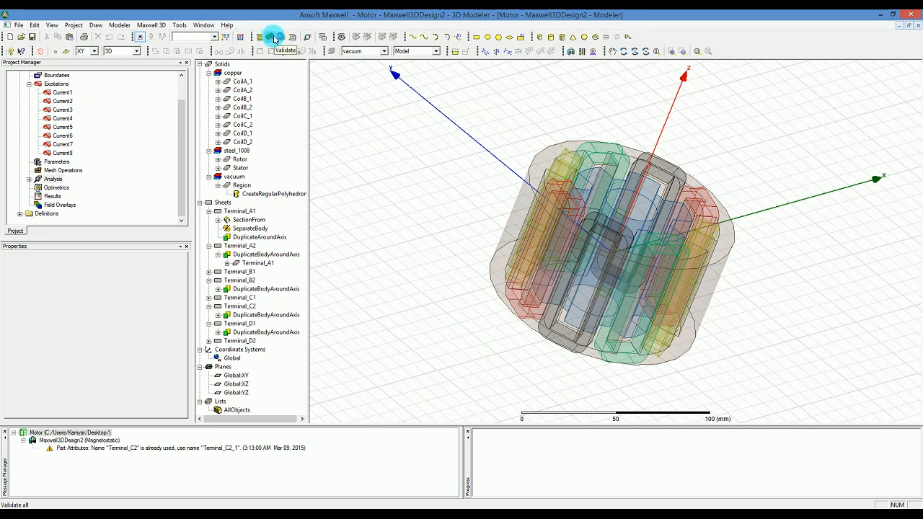
Validate the design, confirm all categories pass, and close the results window
{"action": "left_click", "coordinate": [272, 37]}
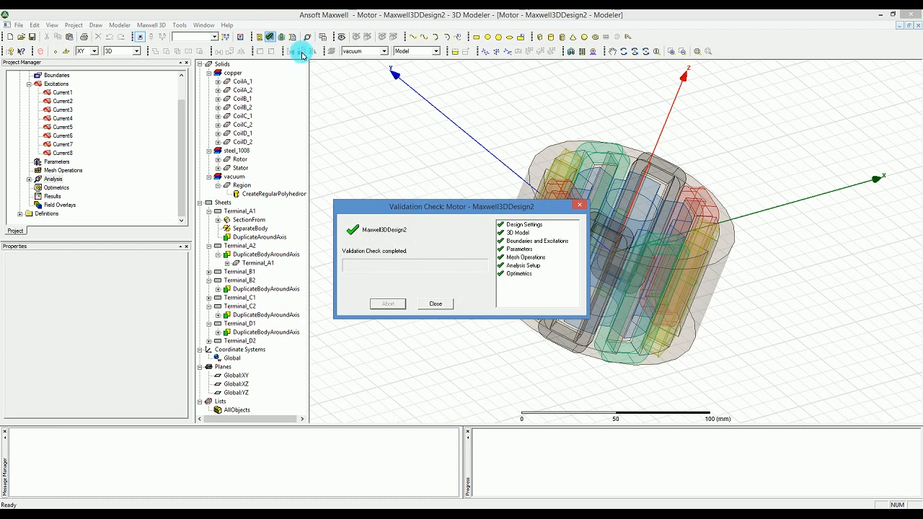
{"action": "mouse_move", "coordinate": [525, 243]}
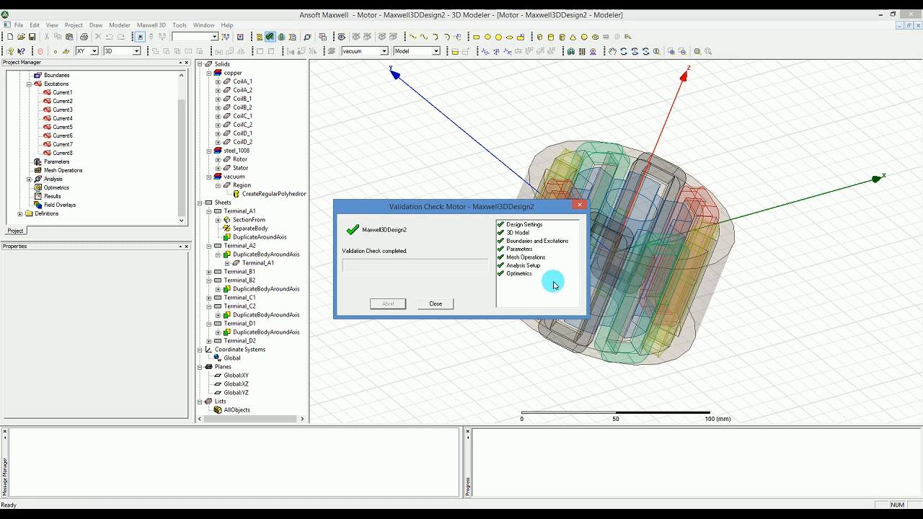
{"action": "mouse_move", "coordinate": [346, 314]}
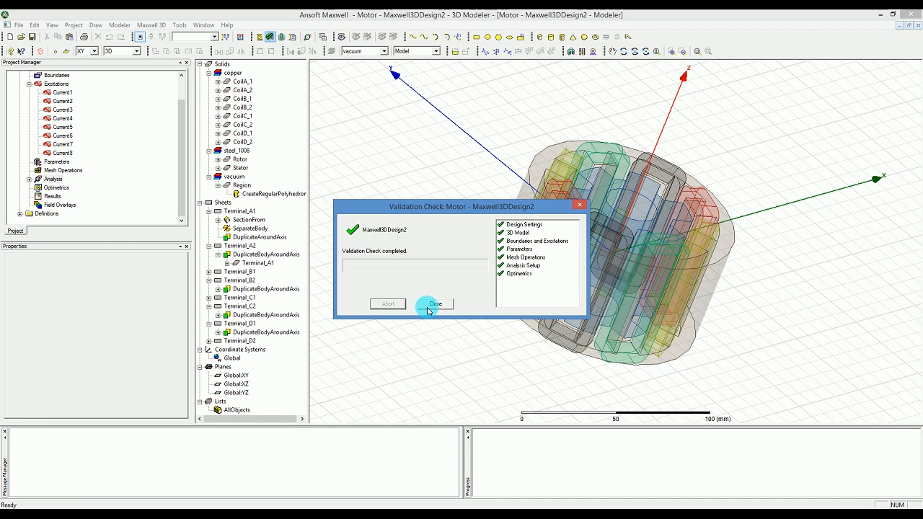
{"action": "left_click", "coordinate": [433, 303]}
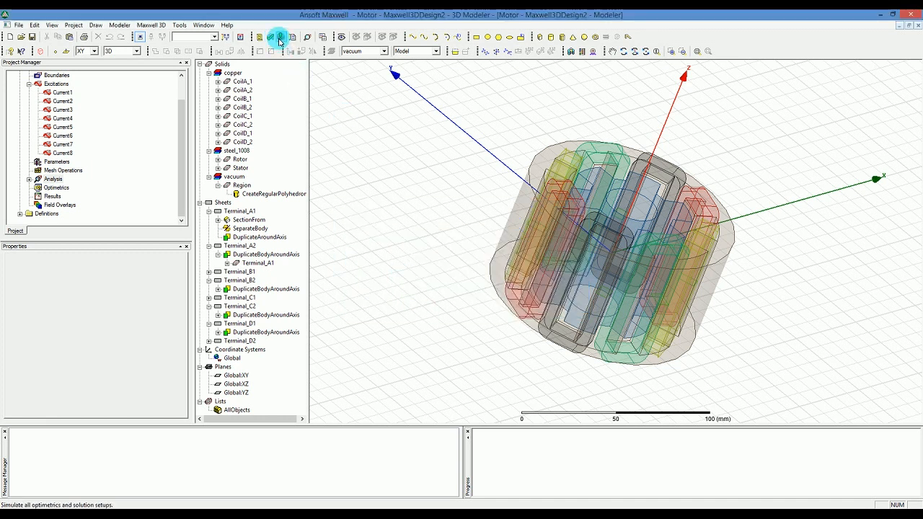
{"action": "mouse_move", "coordinate": [280, 38]}
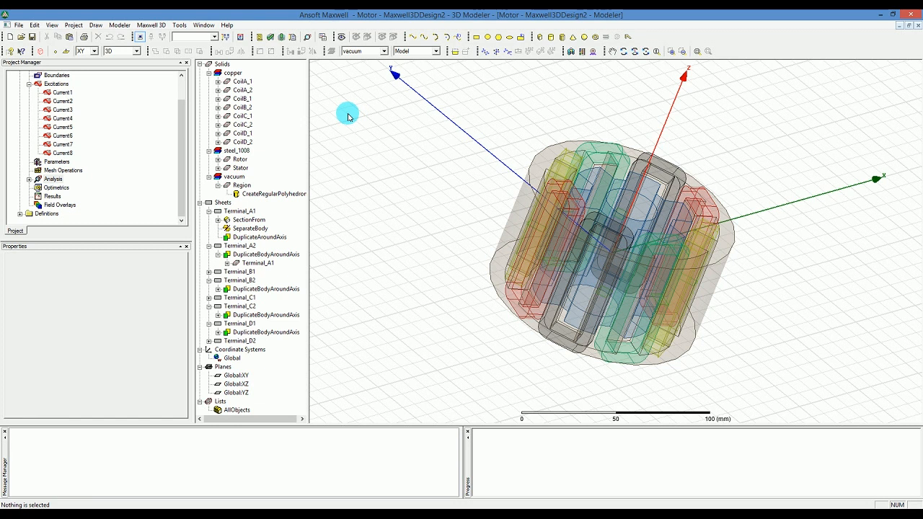
{"action": "mouse_move", "coordinate": [448, 182]}
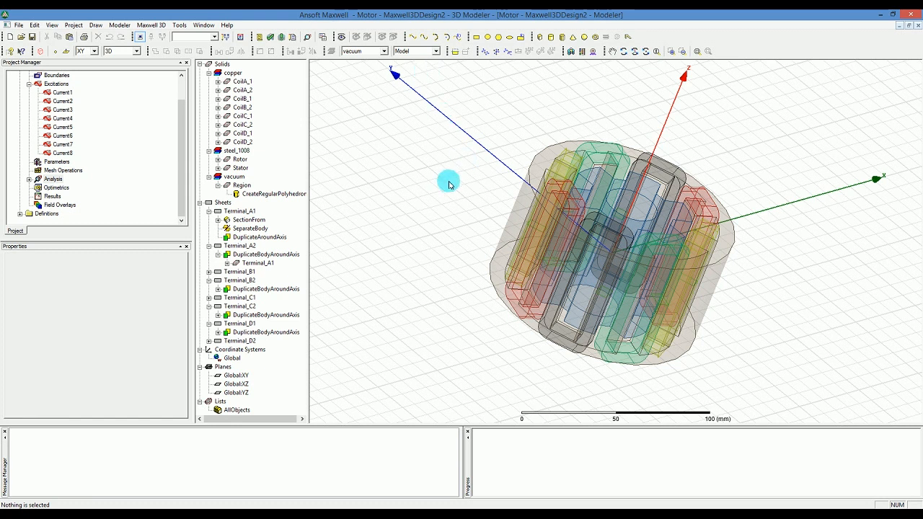